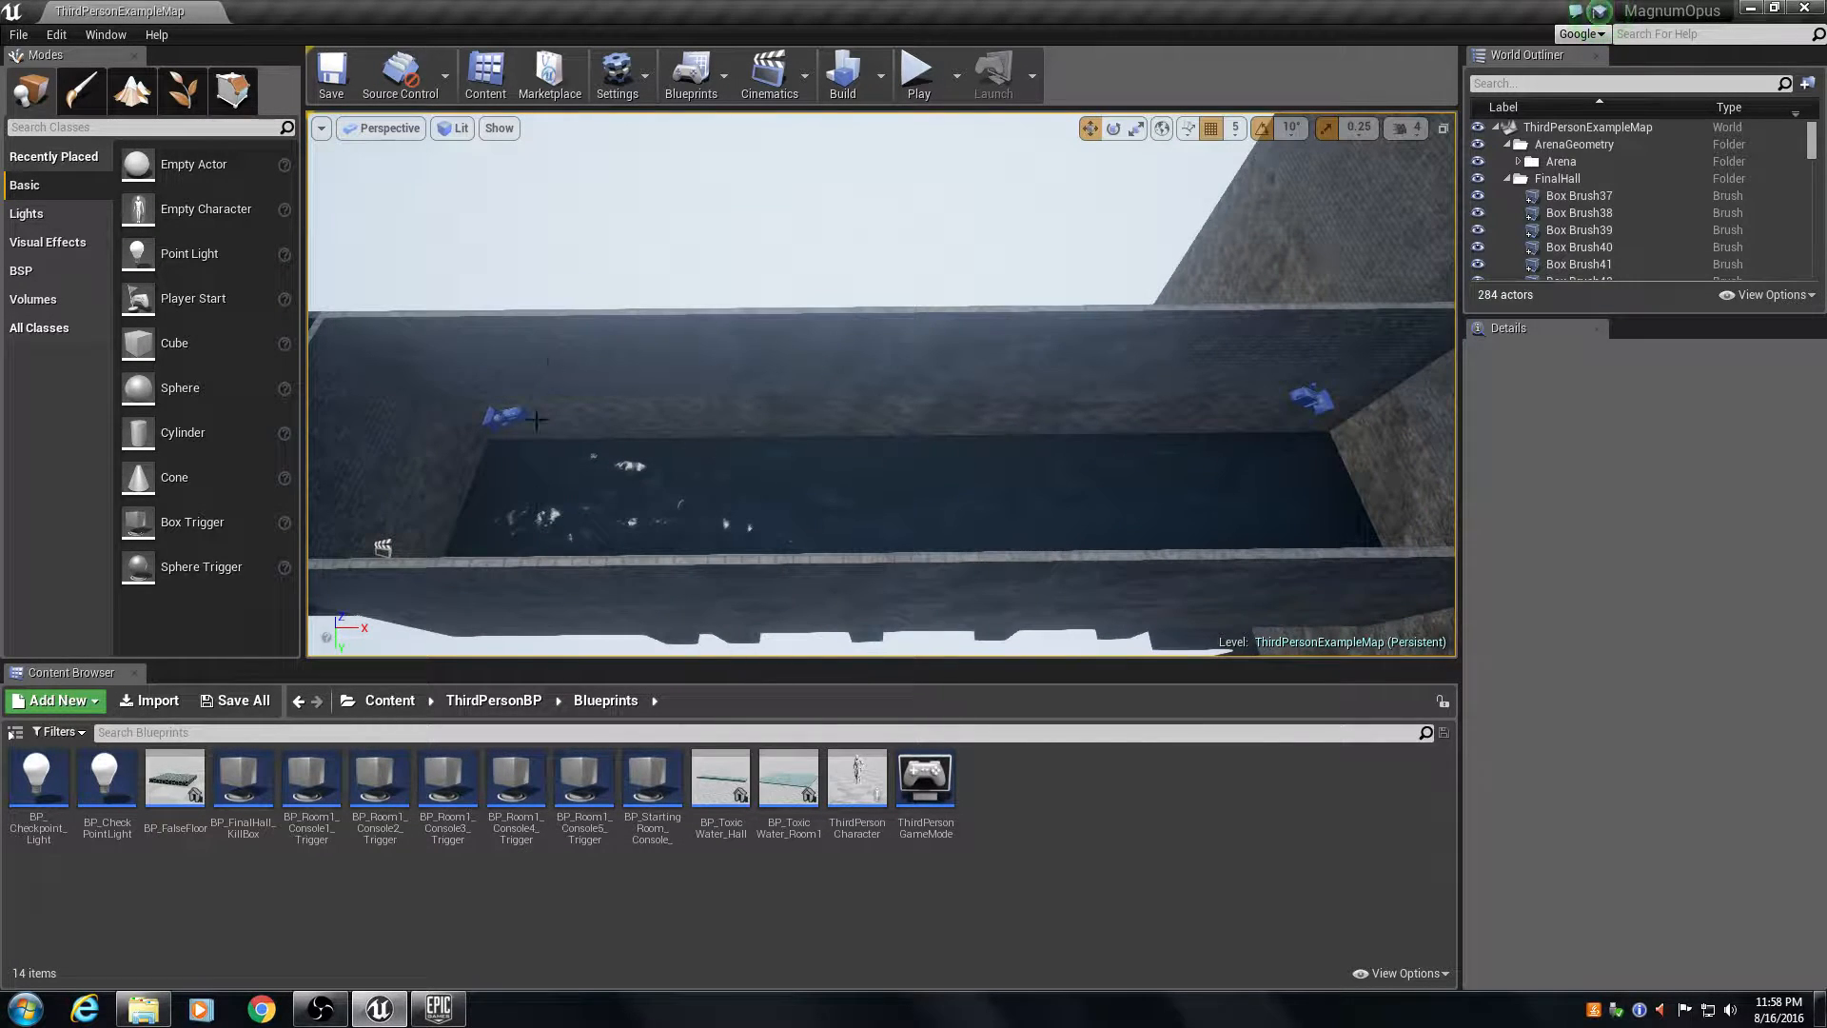
{"action": "mouse_move", "coordinate": [988, 494]}
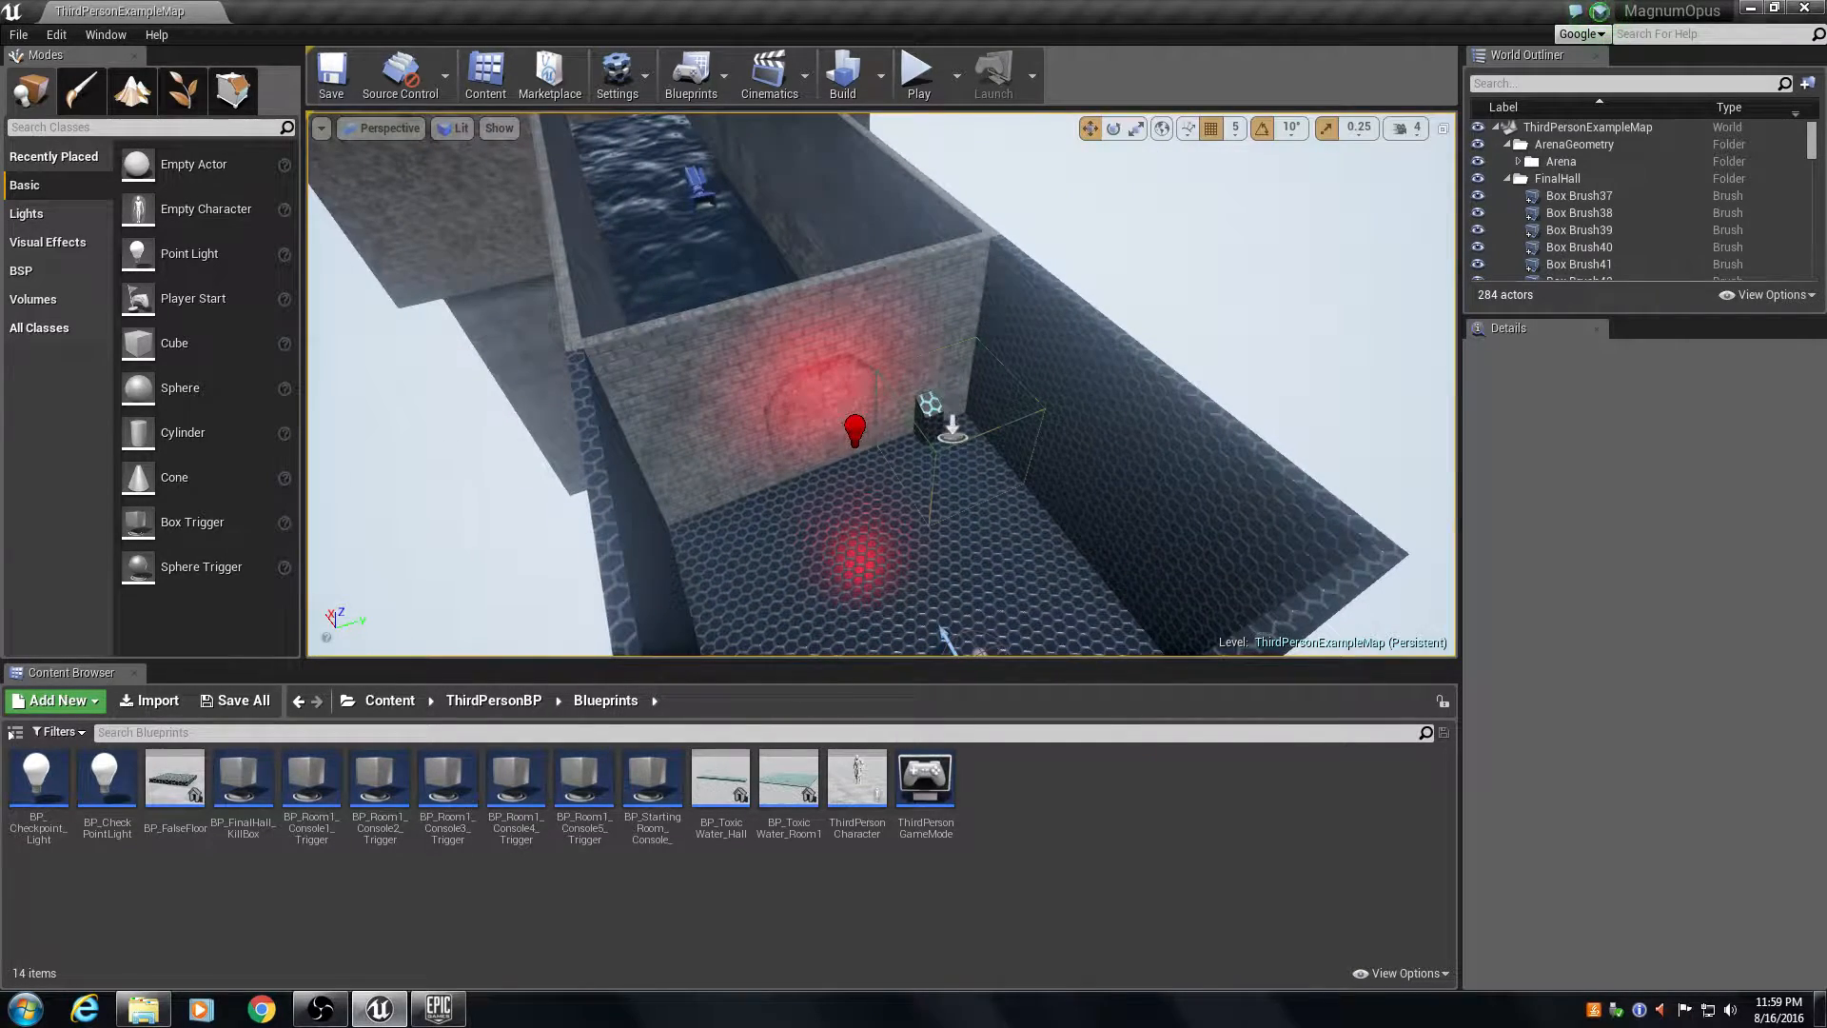
Select the BP_StartingRoom_Console_Trigger actor near the red light in the viewport.
{"action": "left_click", "coordinate": [952, 435]}
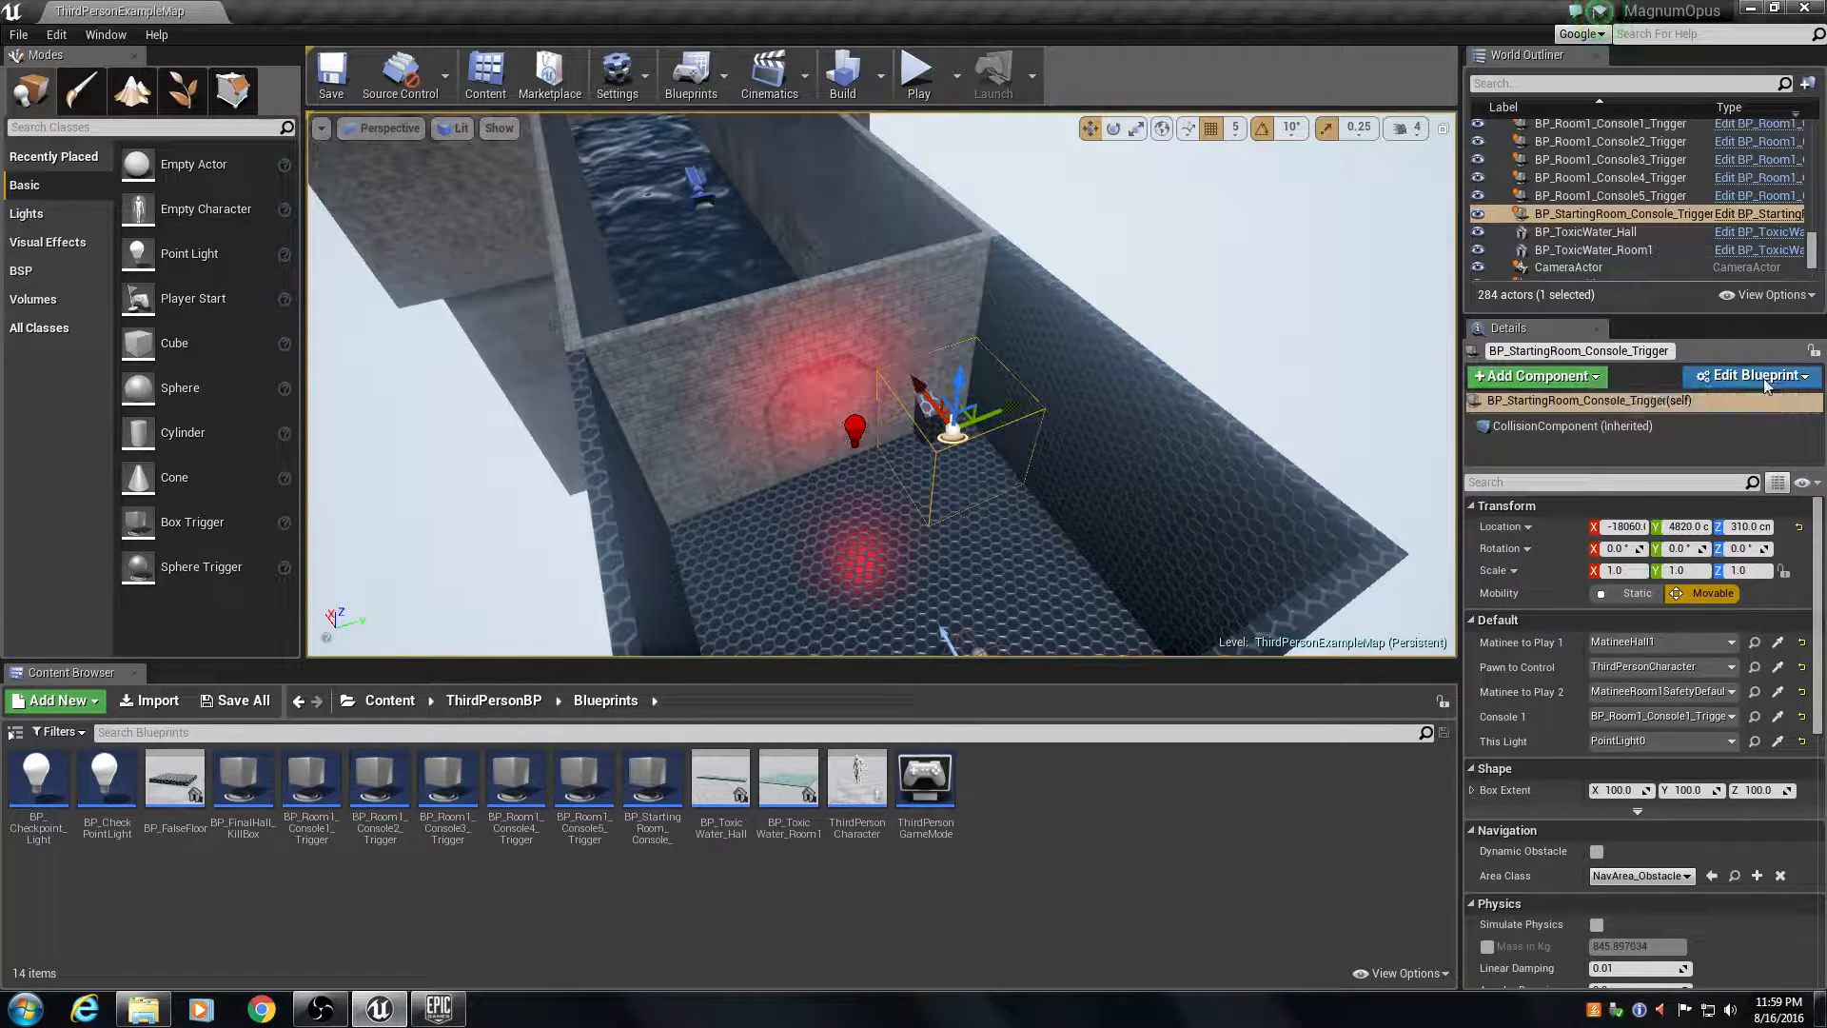
Open BP_StartingRoom_Console_Trigger in the Blueprint editor via Edit Blueprint to view its EventGraph.
{"action": "left_click", "coordinate": [1747, 375]}
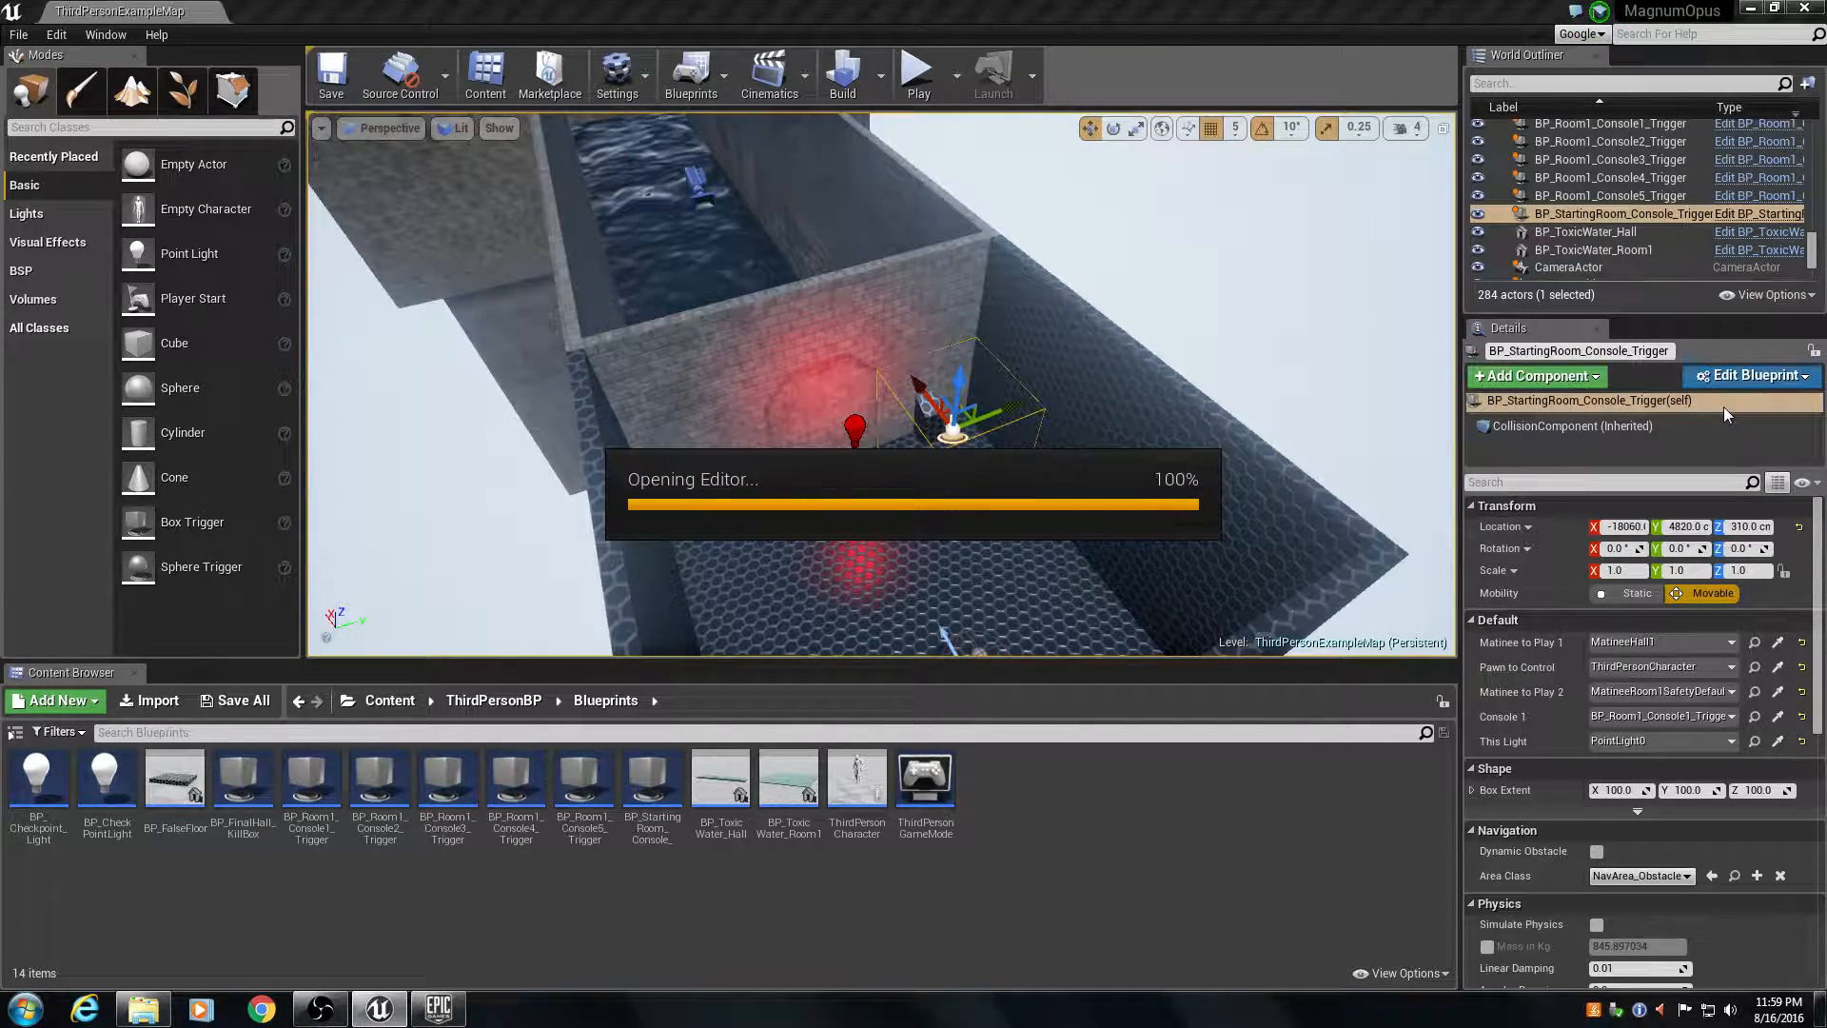
{"action": "left_click", "coordinate": [1751, 375]}
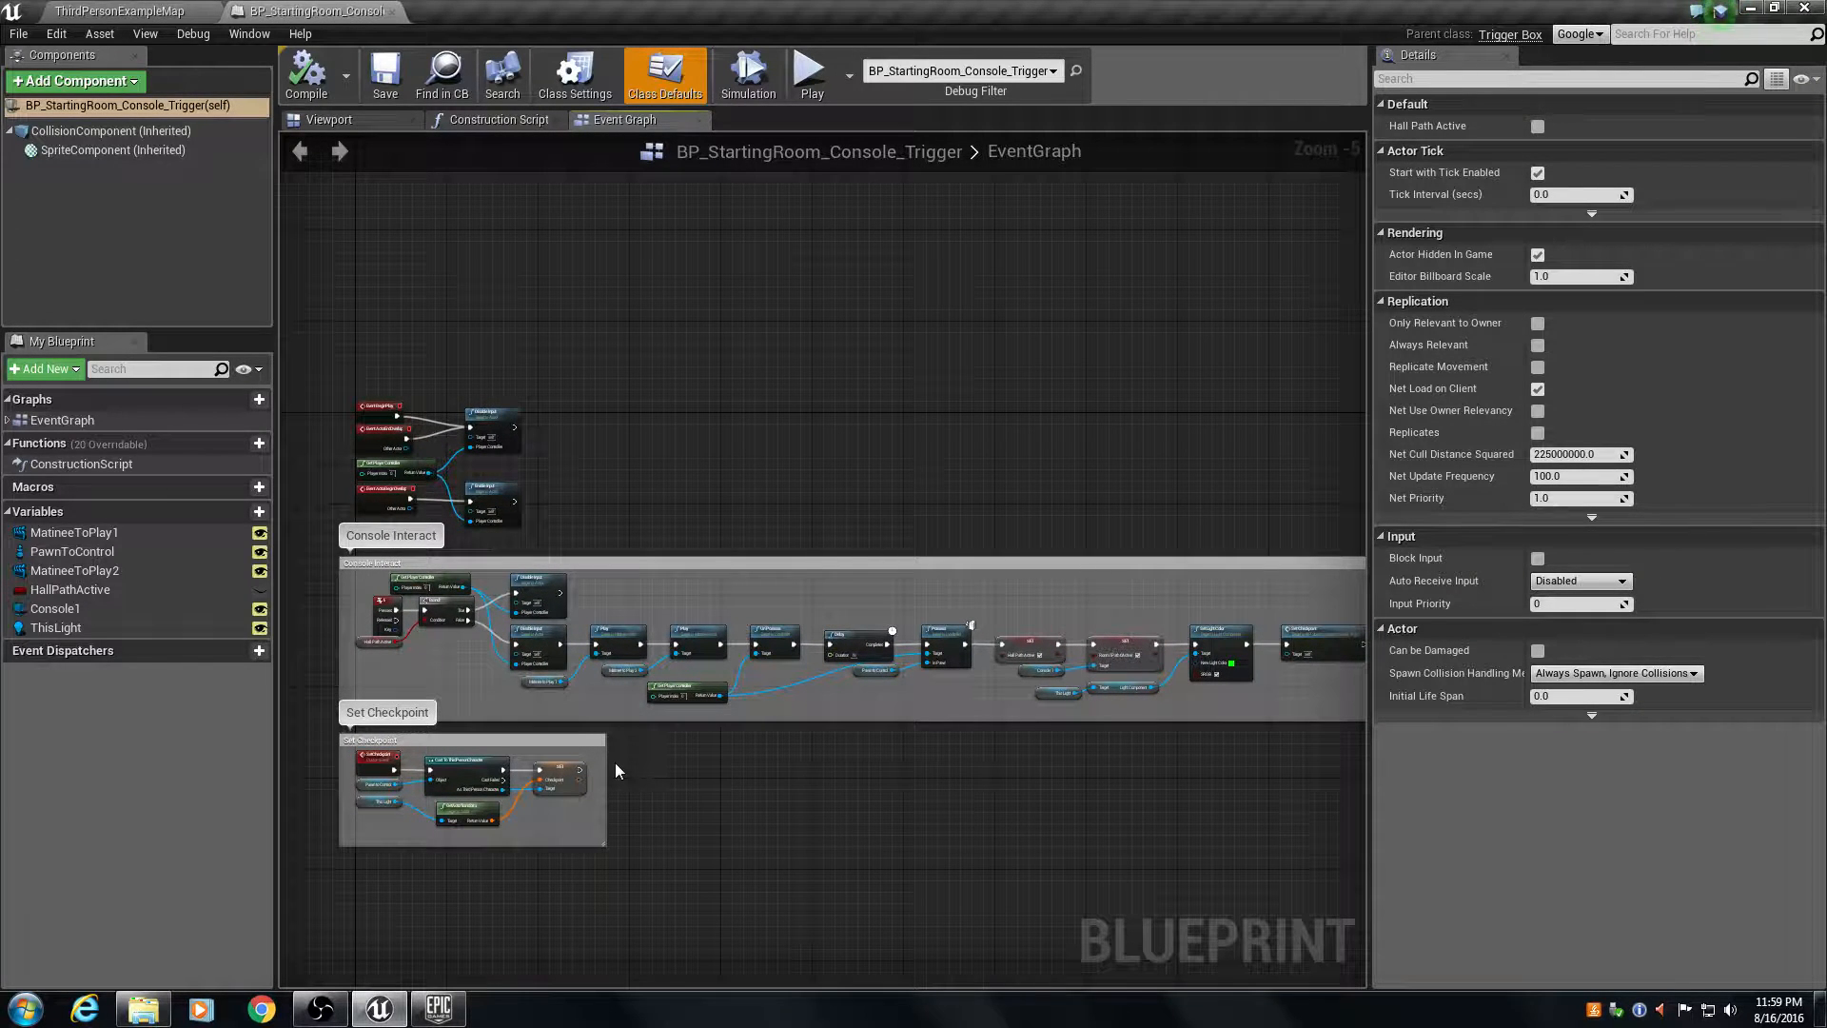
{"action": "mouse_move", "coordinate": [1062, 604]}
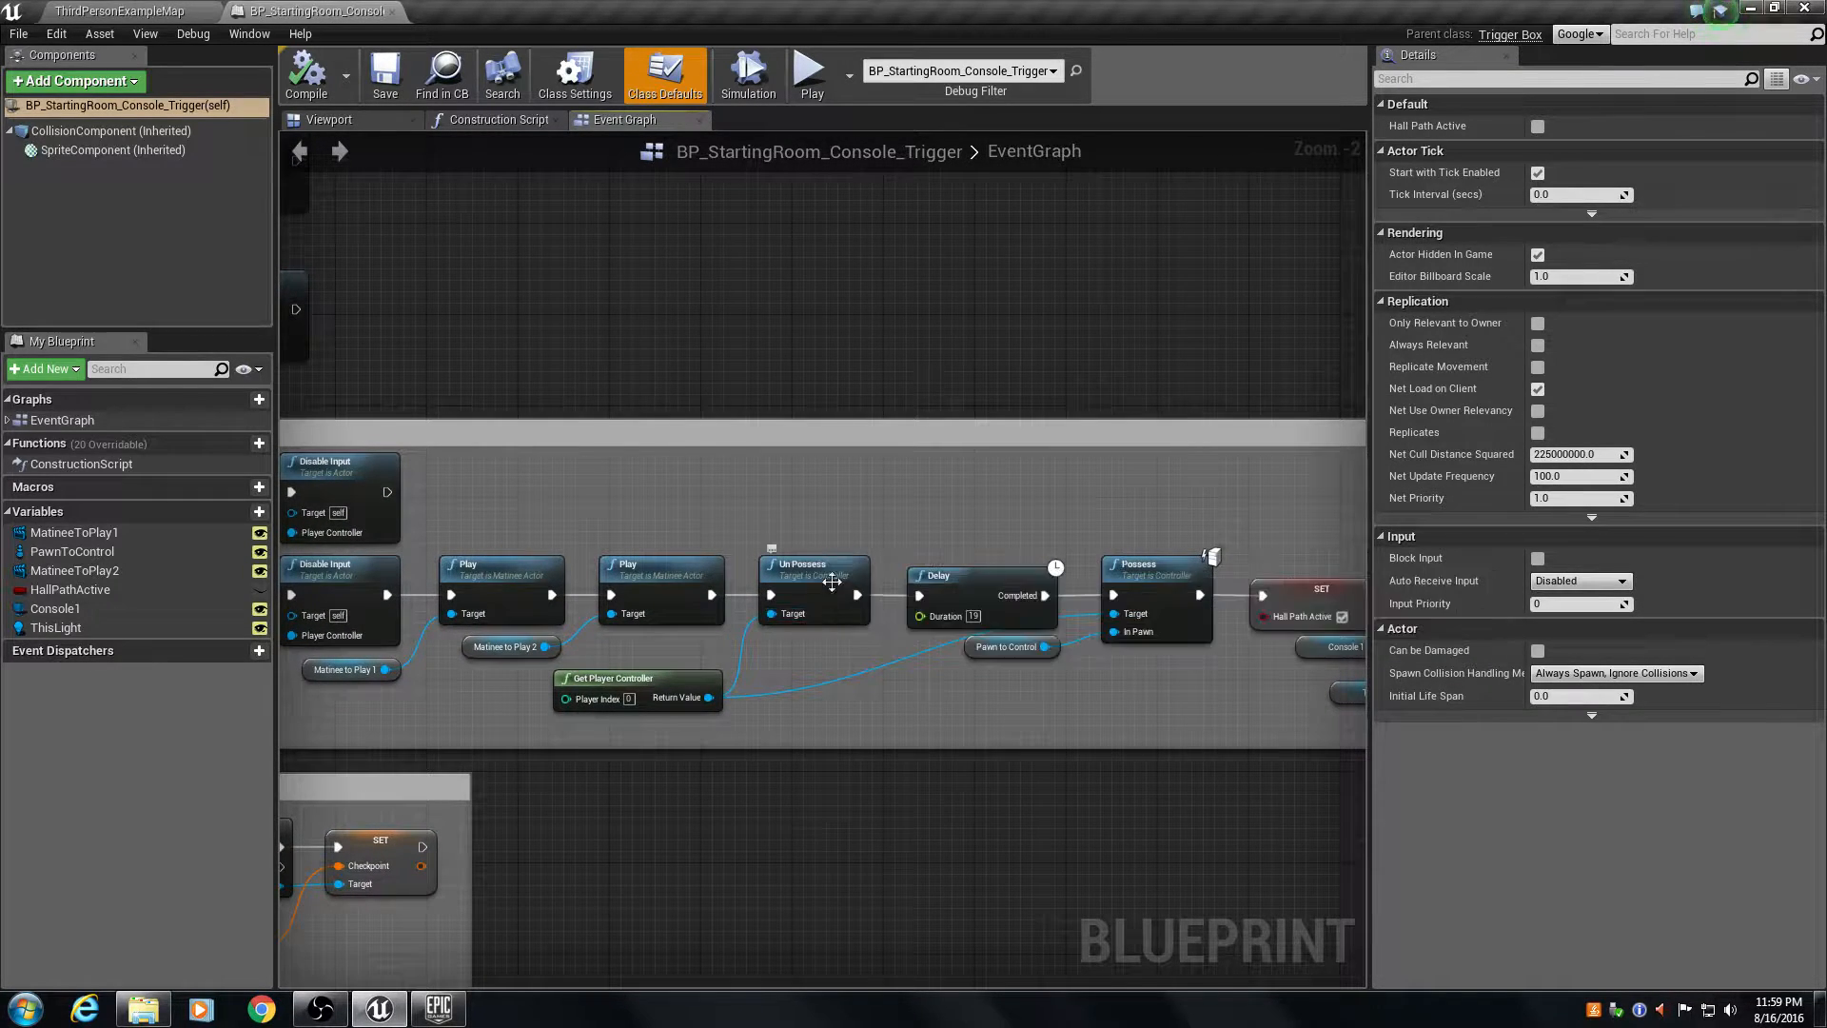
{"action": "mouse_move", "coordinate": [901, 650]}
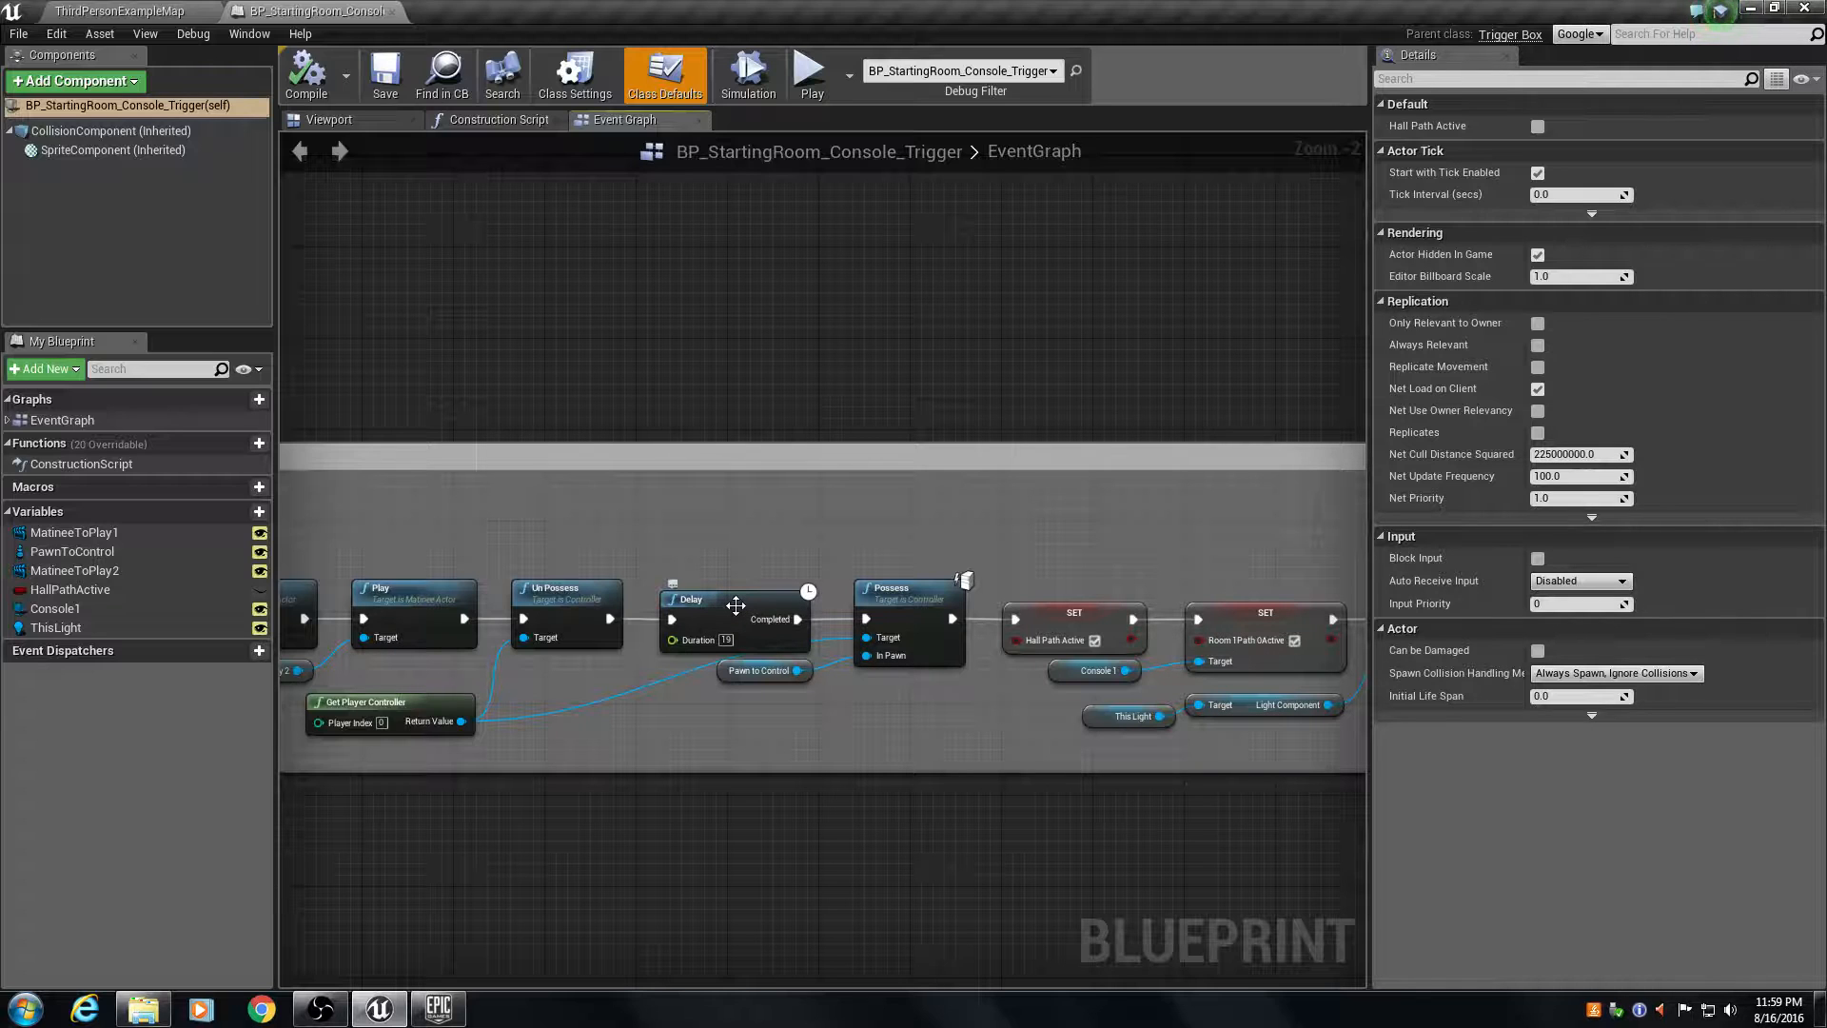
{"action": "mouse_move", "coordinate": [892, 588]}
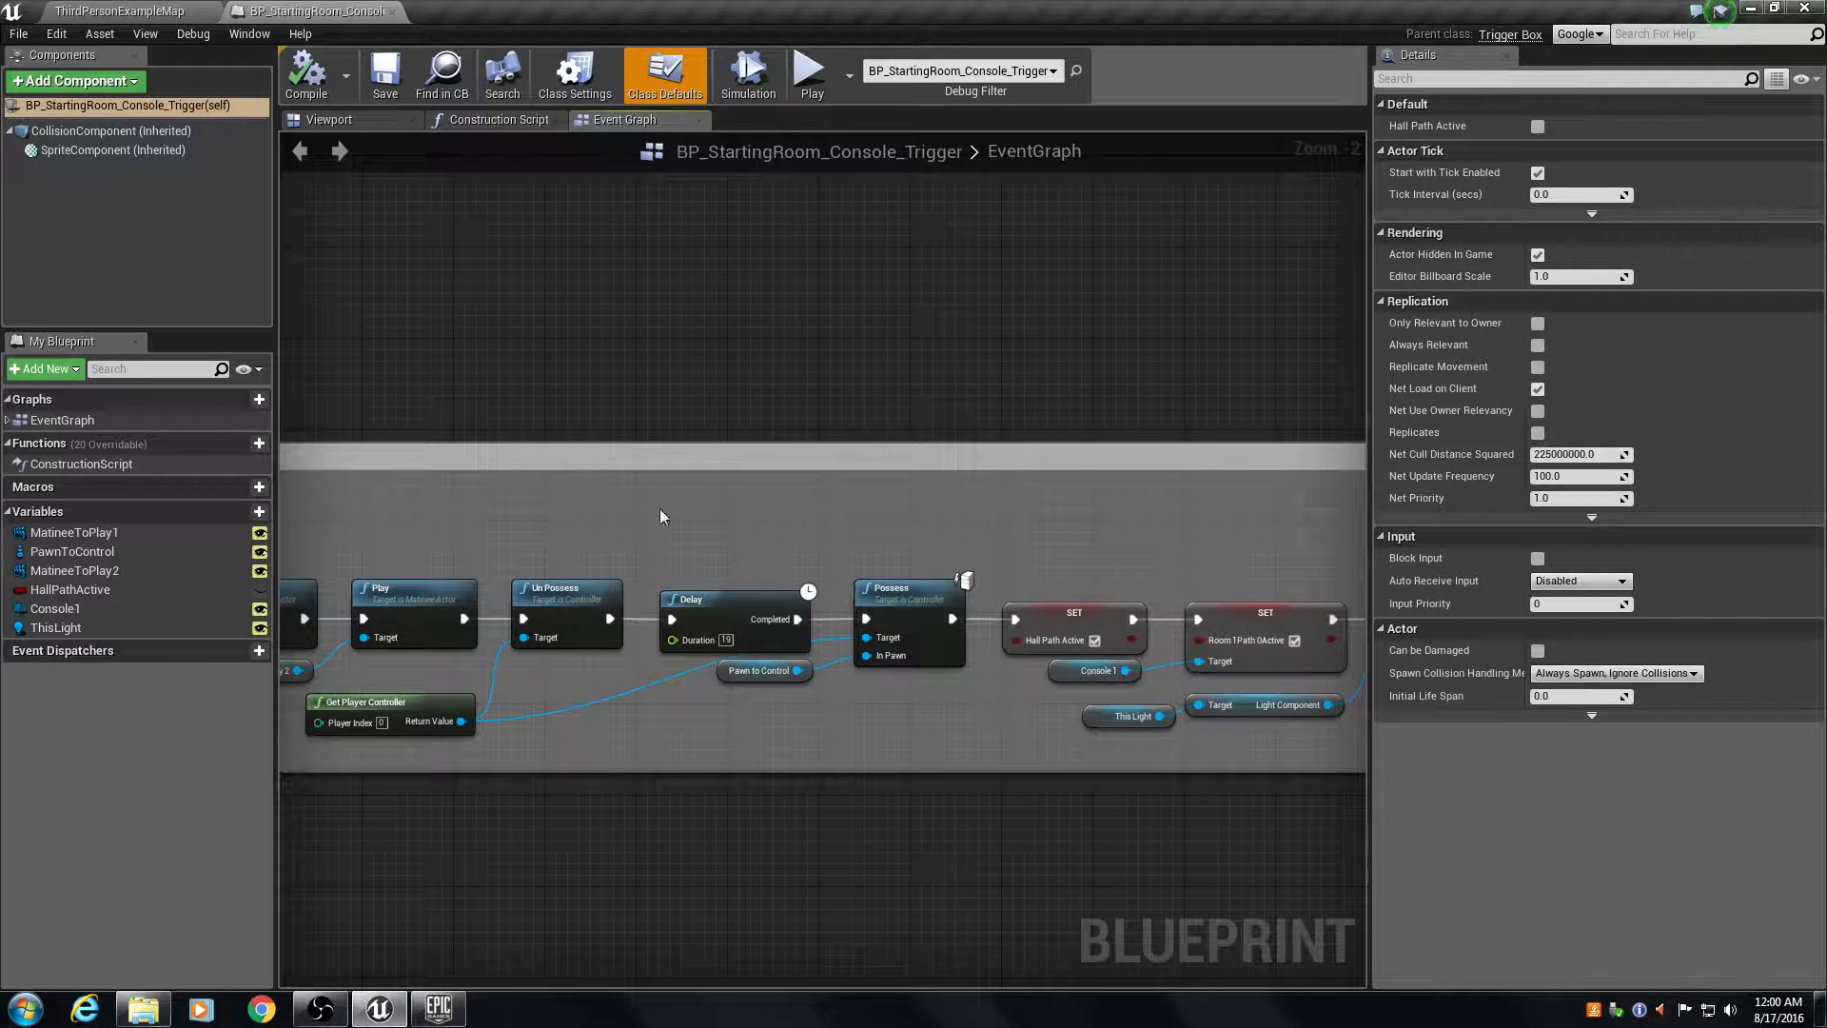
{"action": "mouse_move", "coordinate": [594, 734]}
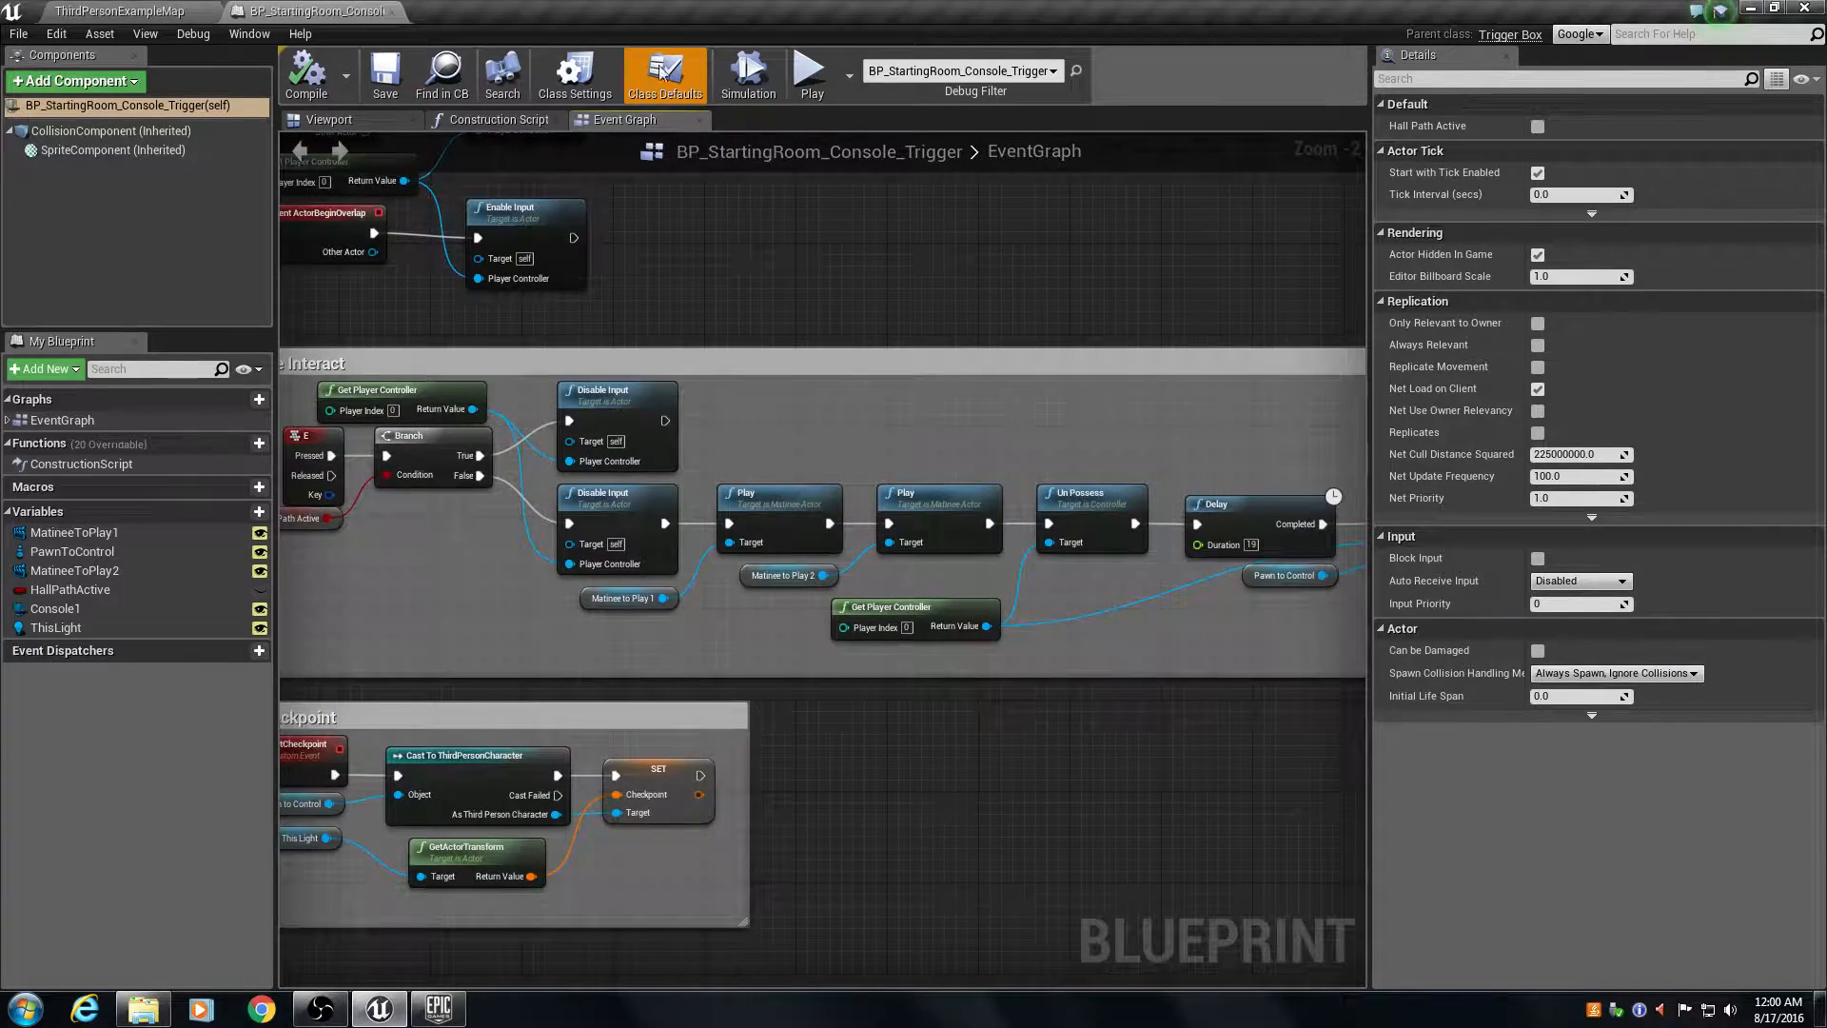
{"action": "mouse_move", "coordinate": [394, 22]}
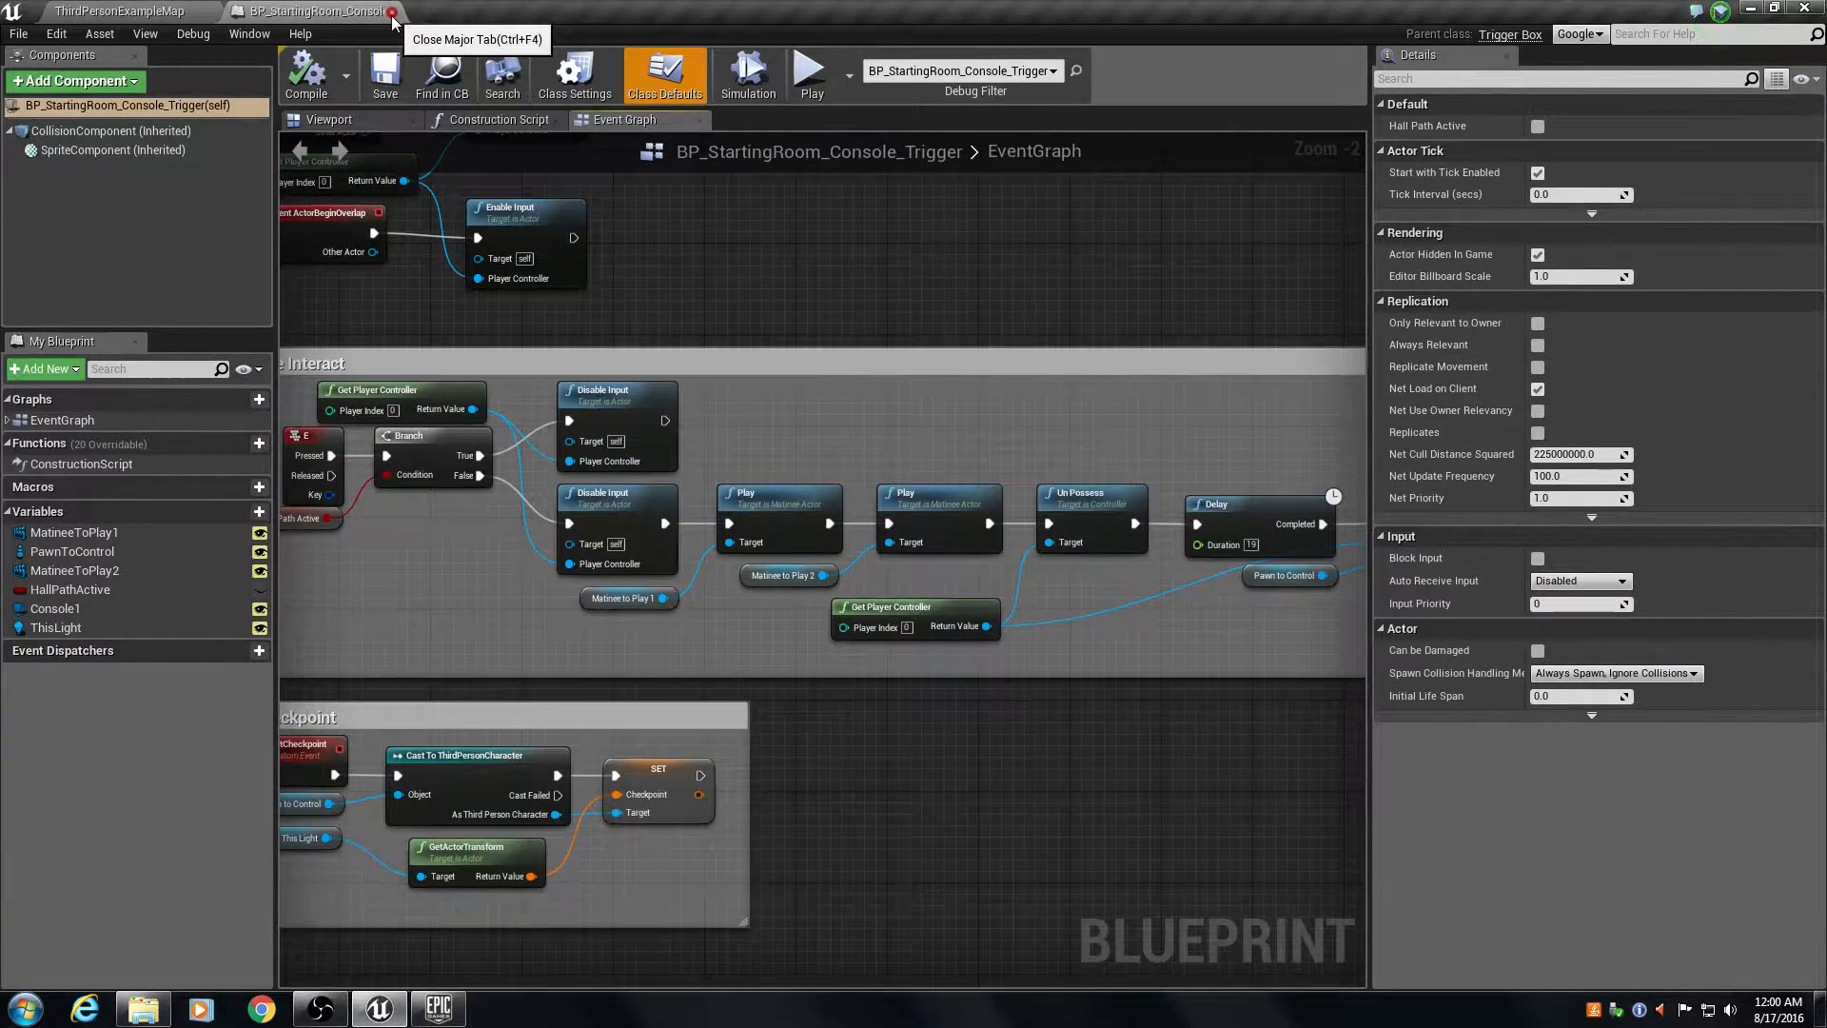
Close the BP_StartingRoom_Console Blueprint tab to return to the level viewport.
{"action": "left_click", "coordinate": [393, 11]}
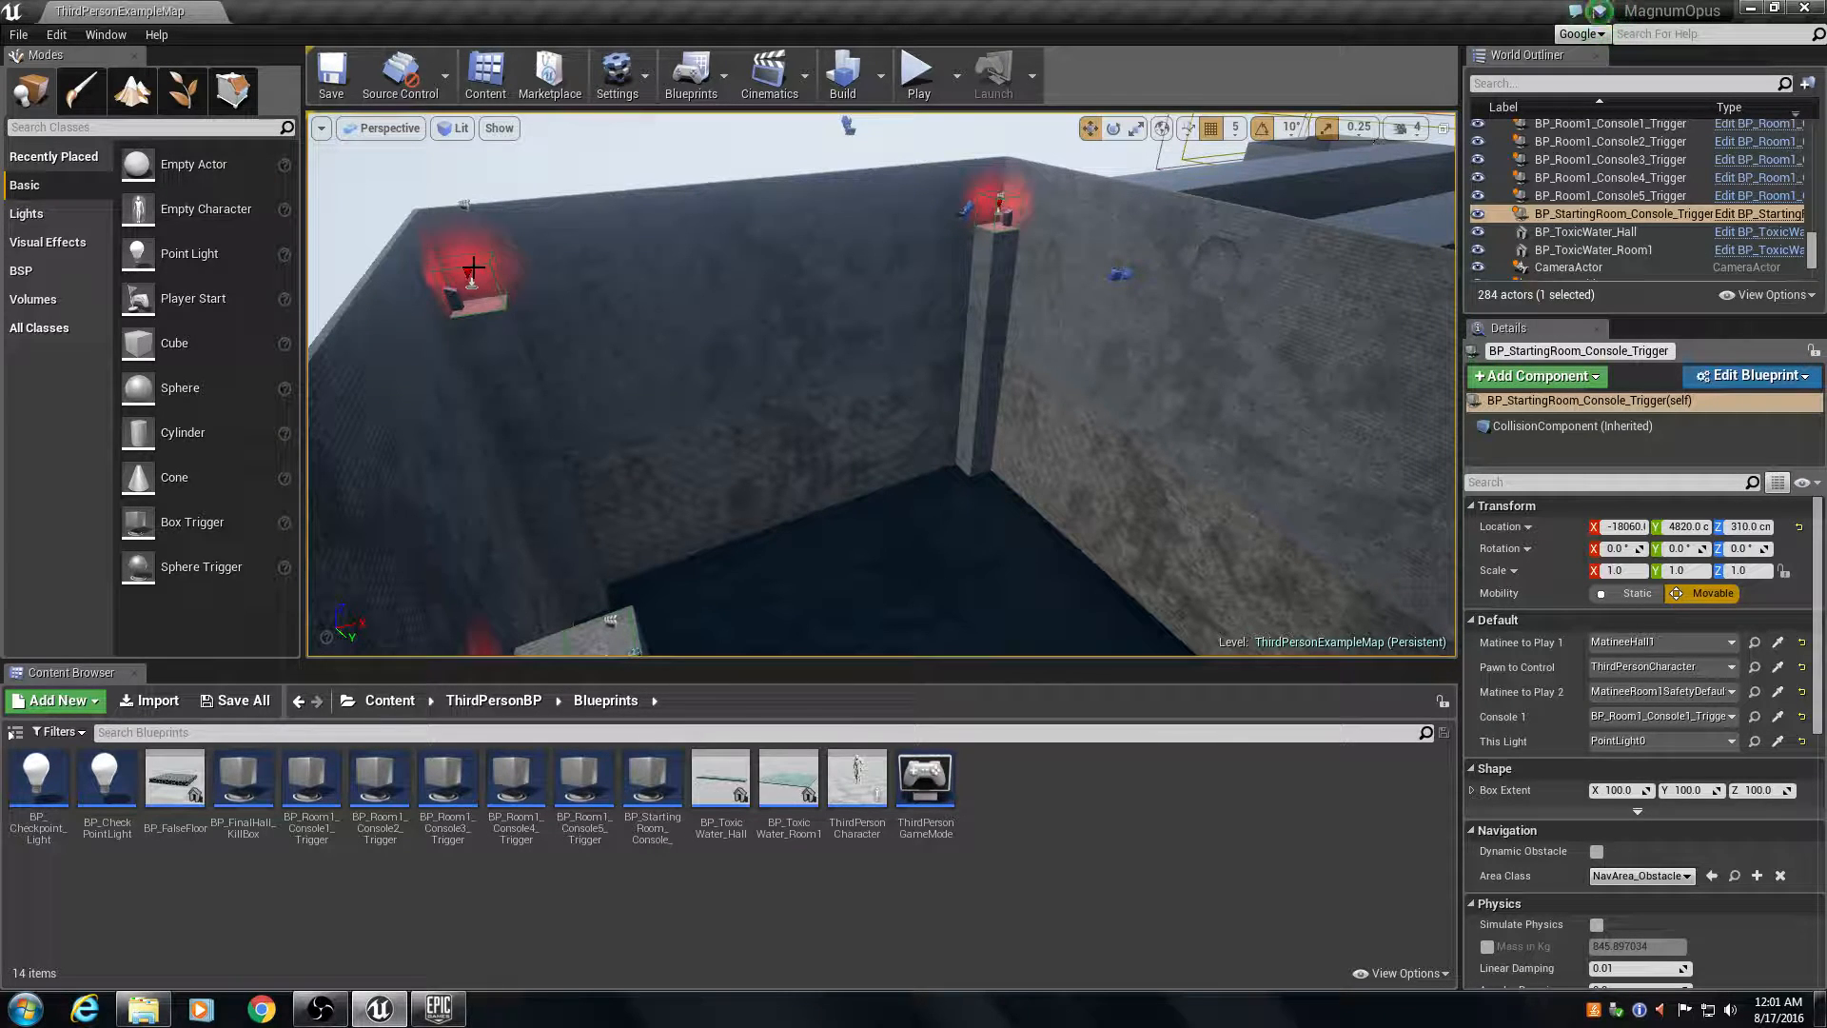
{"action": "mouse_move", "coordinate": [650, 355]}
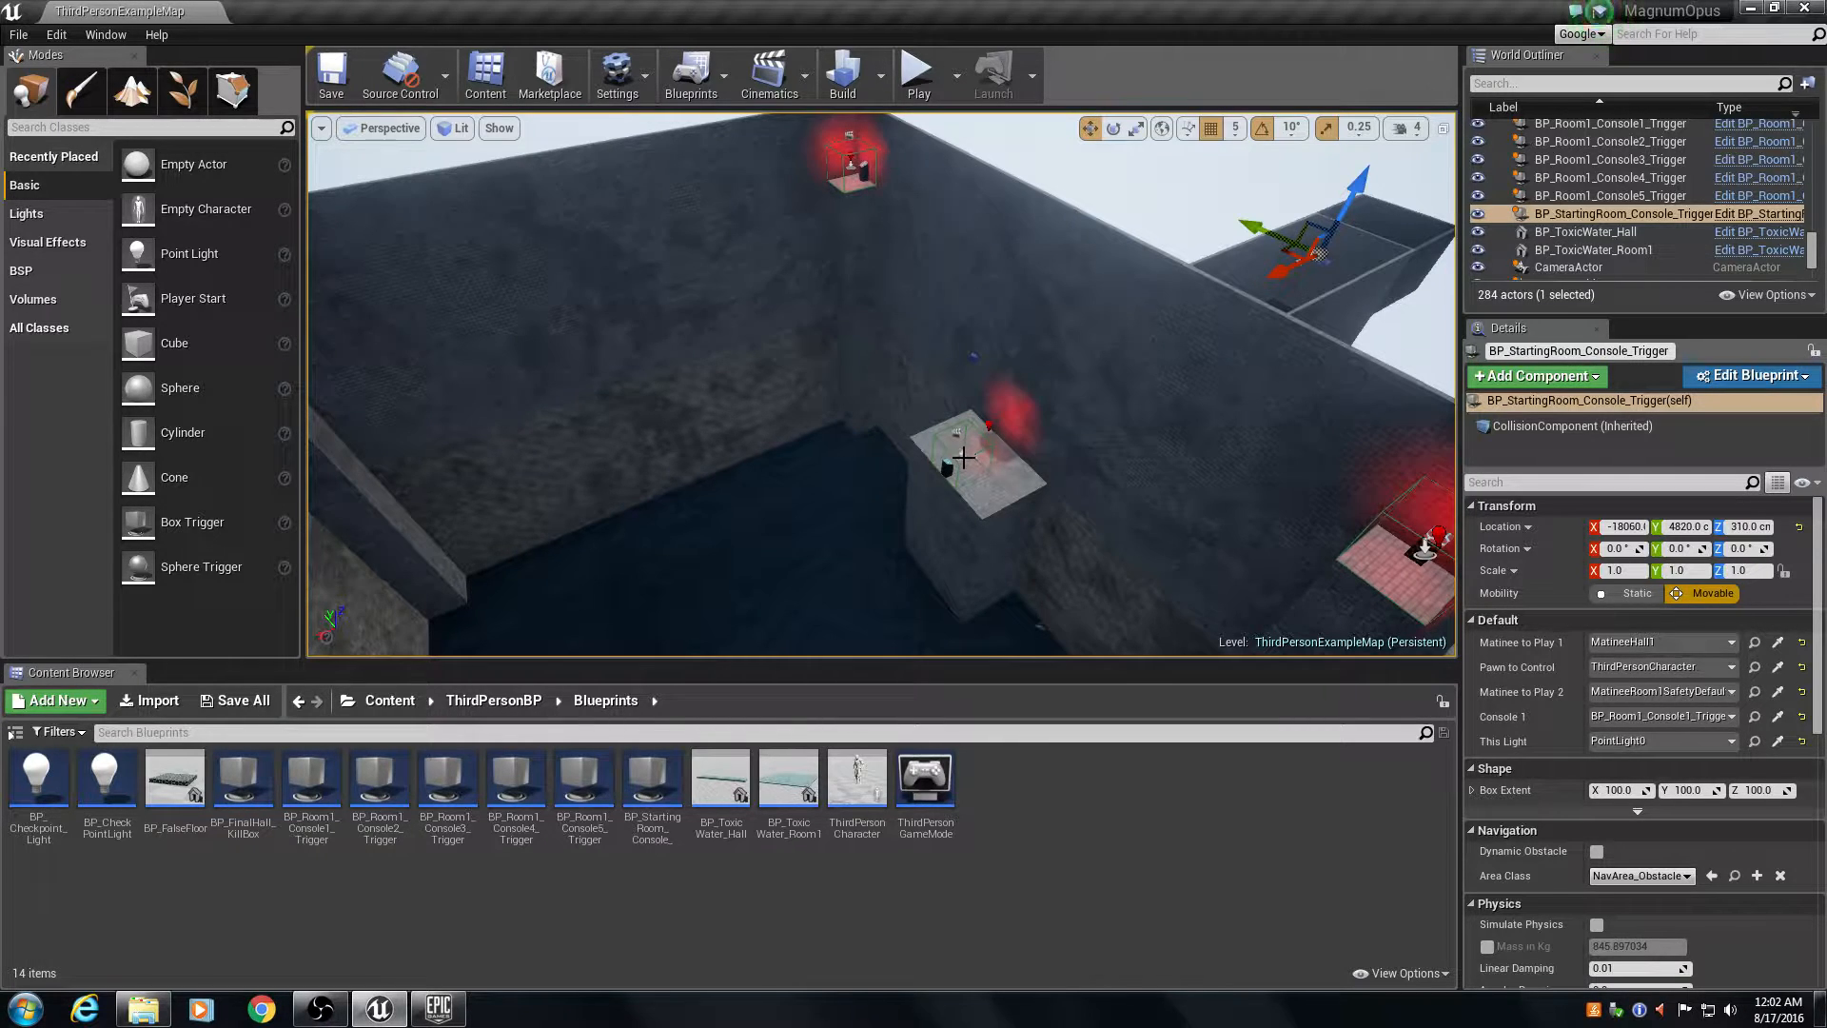
Select the Room 1 console trigger and open its Blueprint editor to browse the event graph.
{"action": "left_click", "coordinate": [1750, 375]}
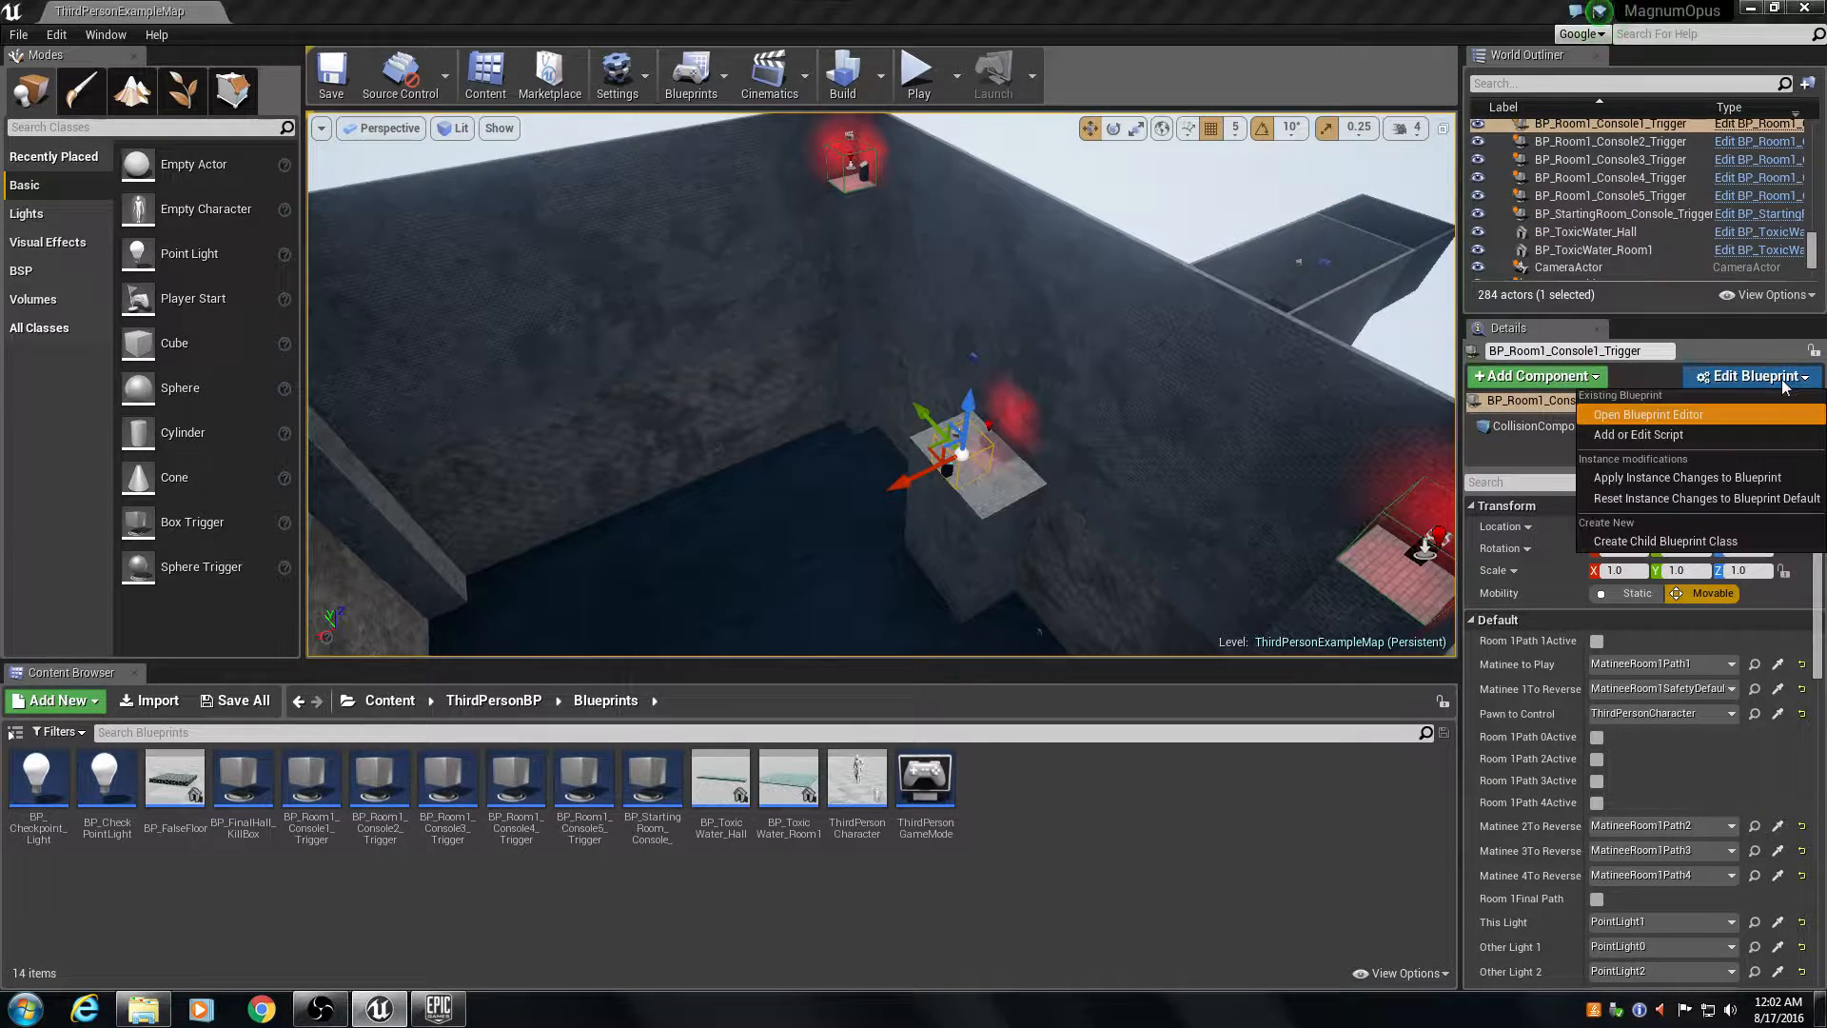
{"action": "left_click", "coordinate": [1647, 414]}
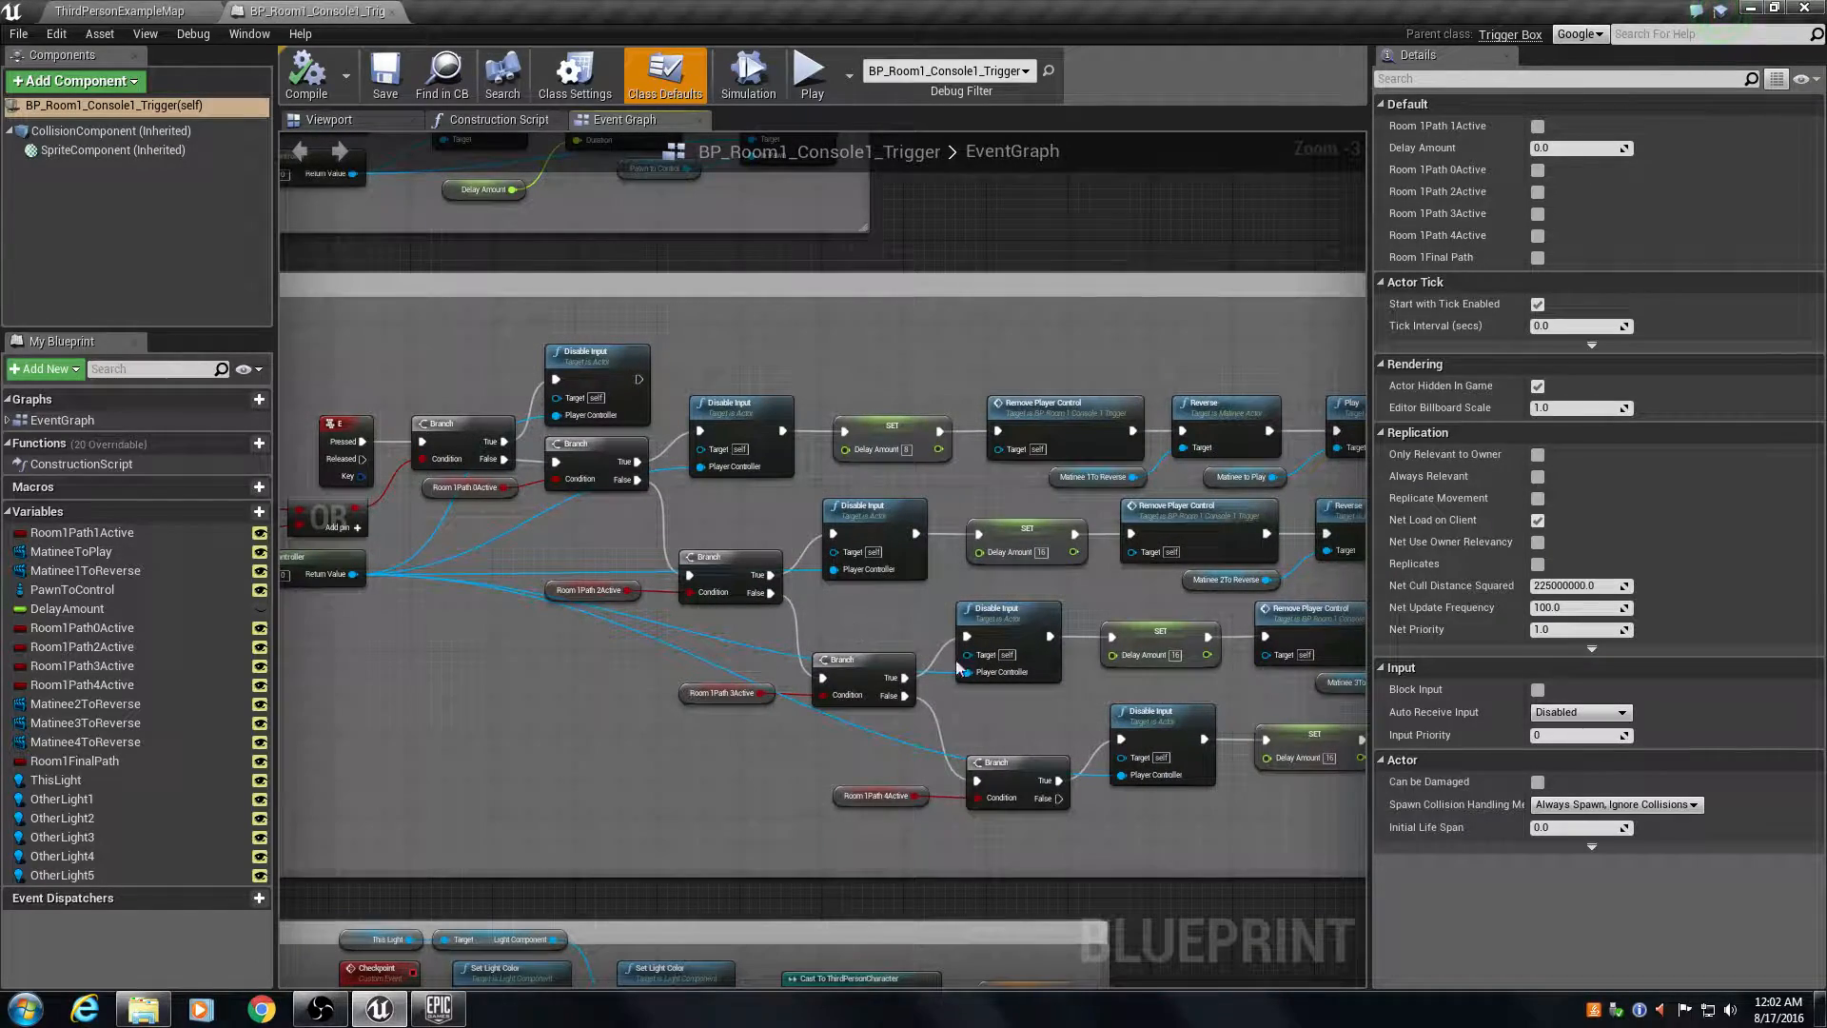
{"action": "scroll", "scroll_direction": "down", "scroll_amount": 3}
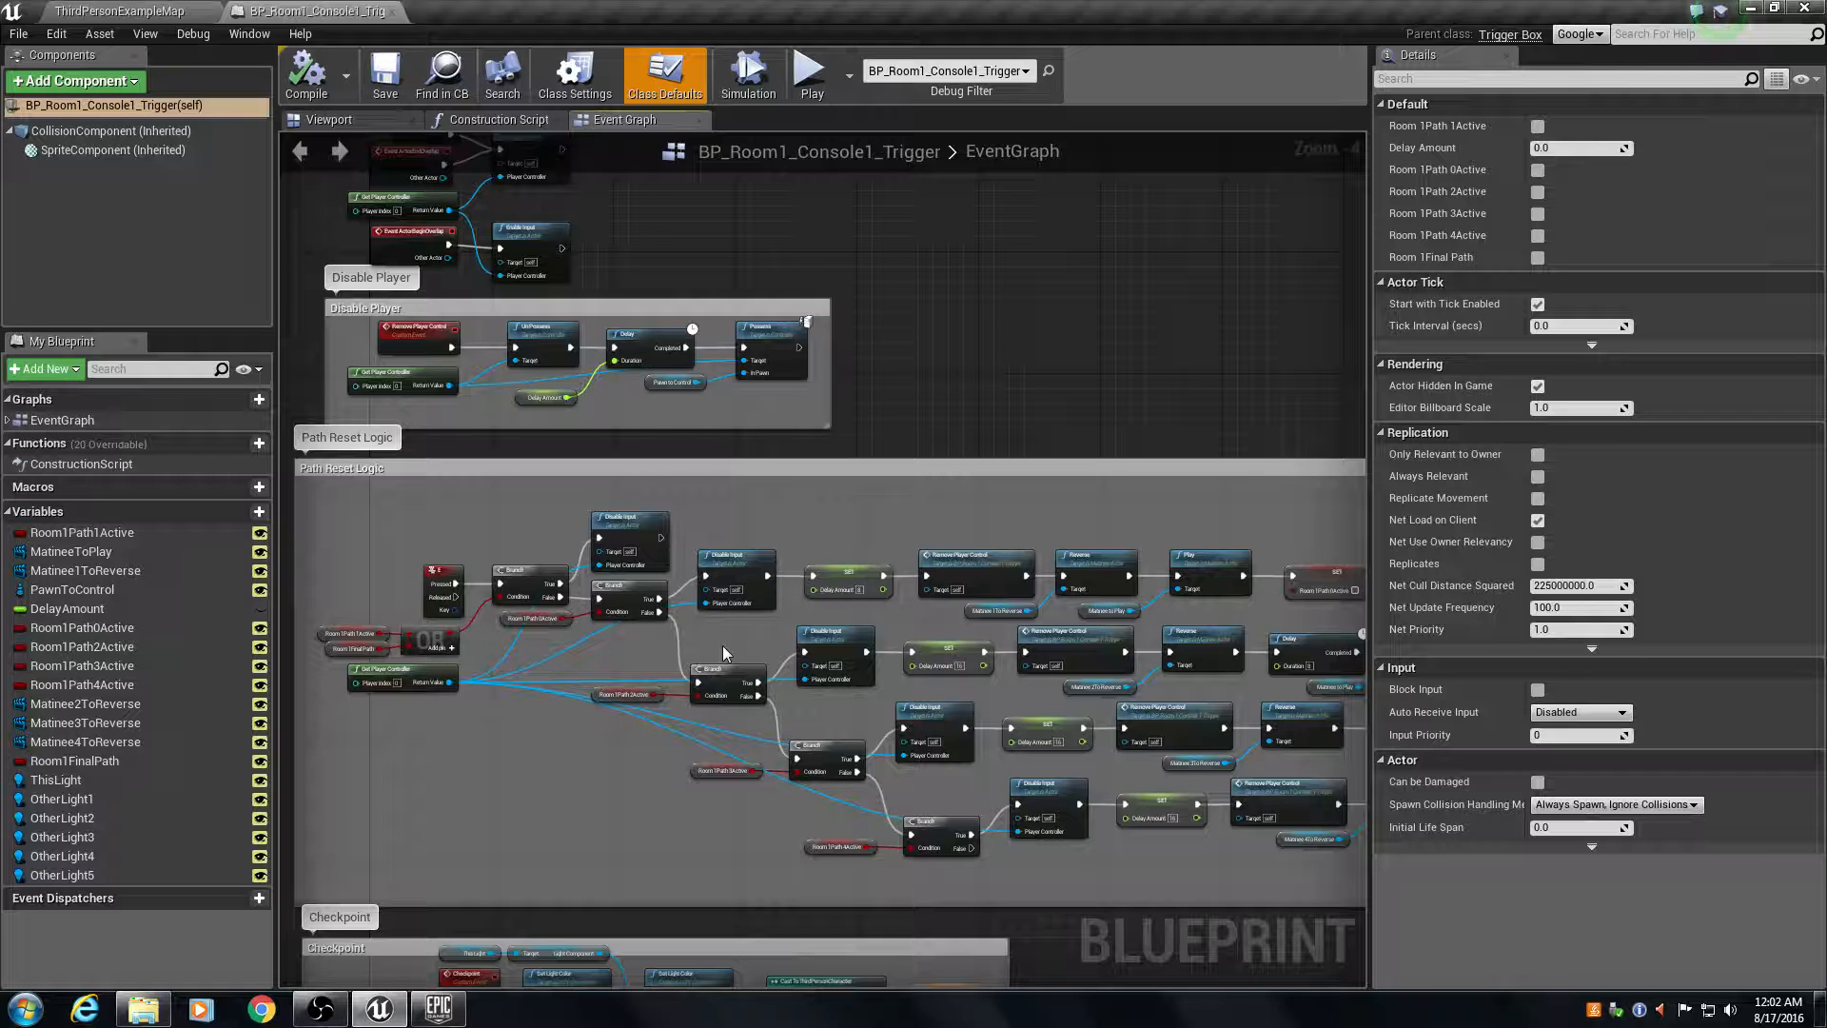
{"action": "mouse_move", "coordinate": [1060, 550]}
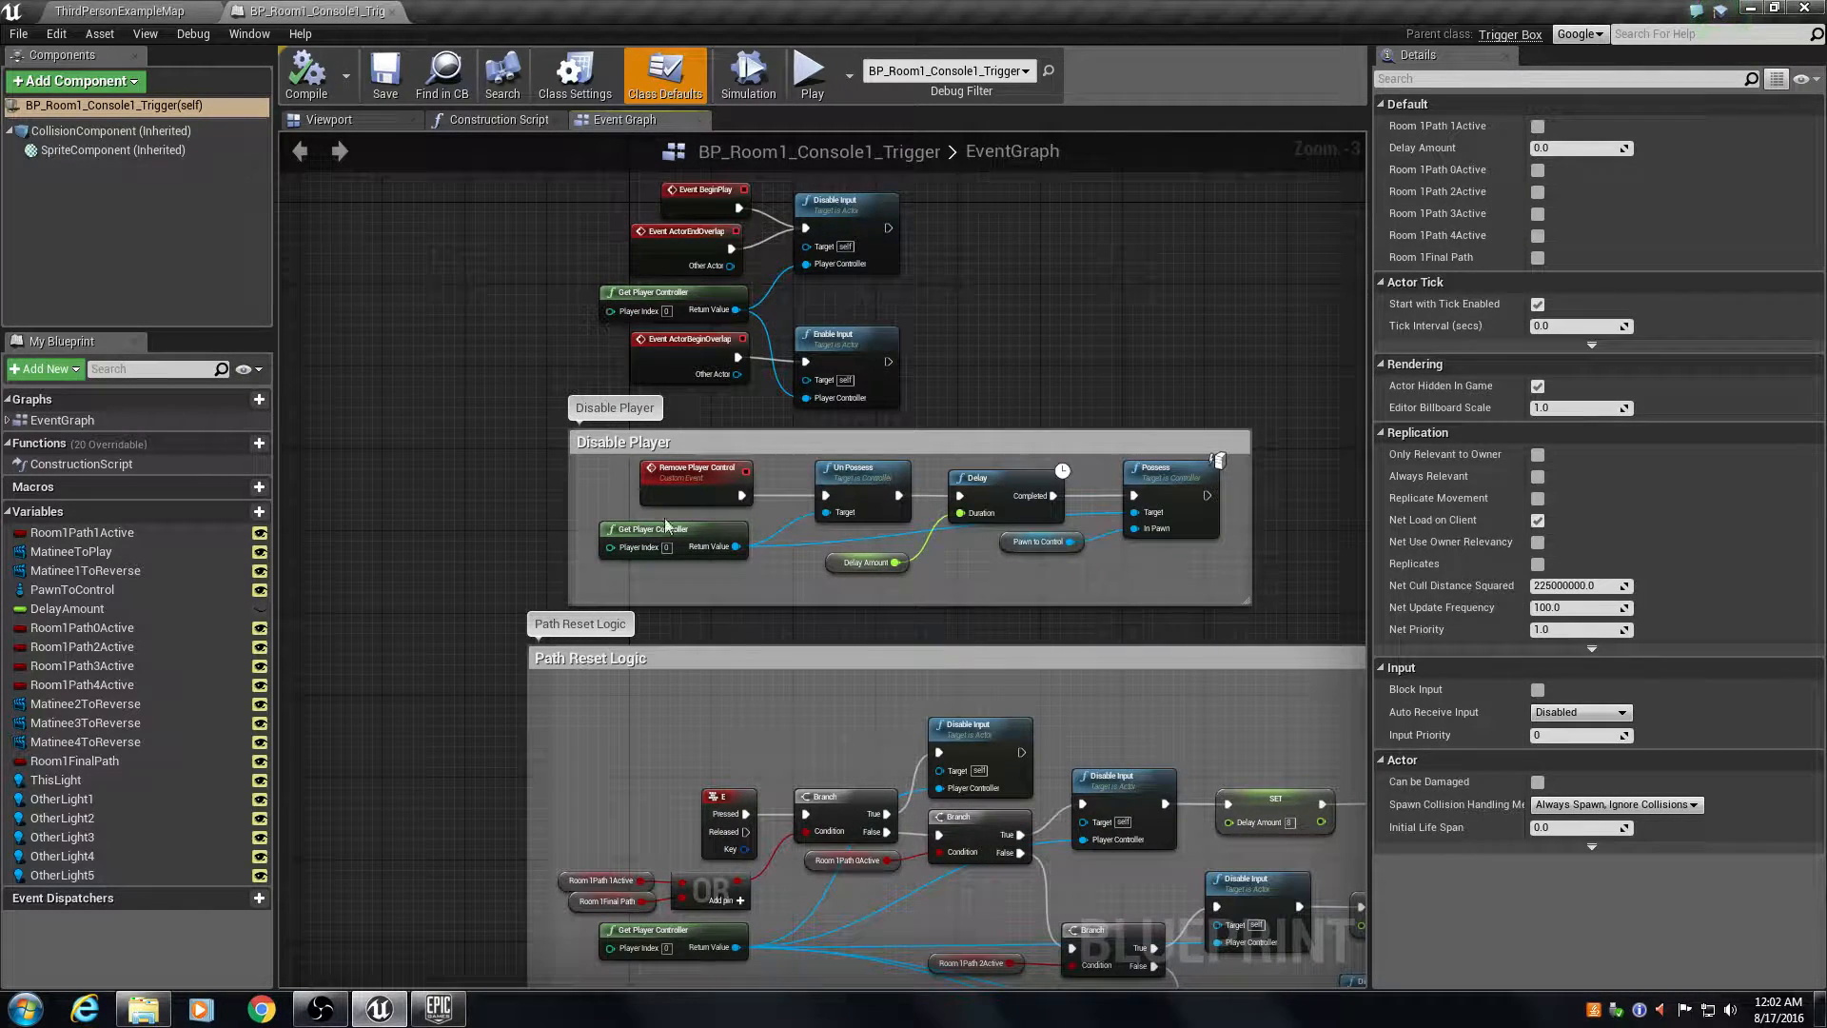
{"action": "mouse_move", "coordinate": [926, 834]}
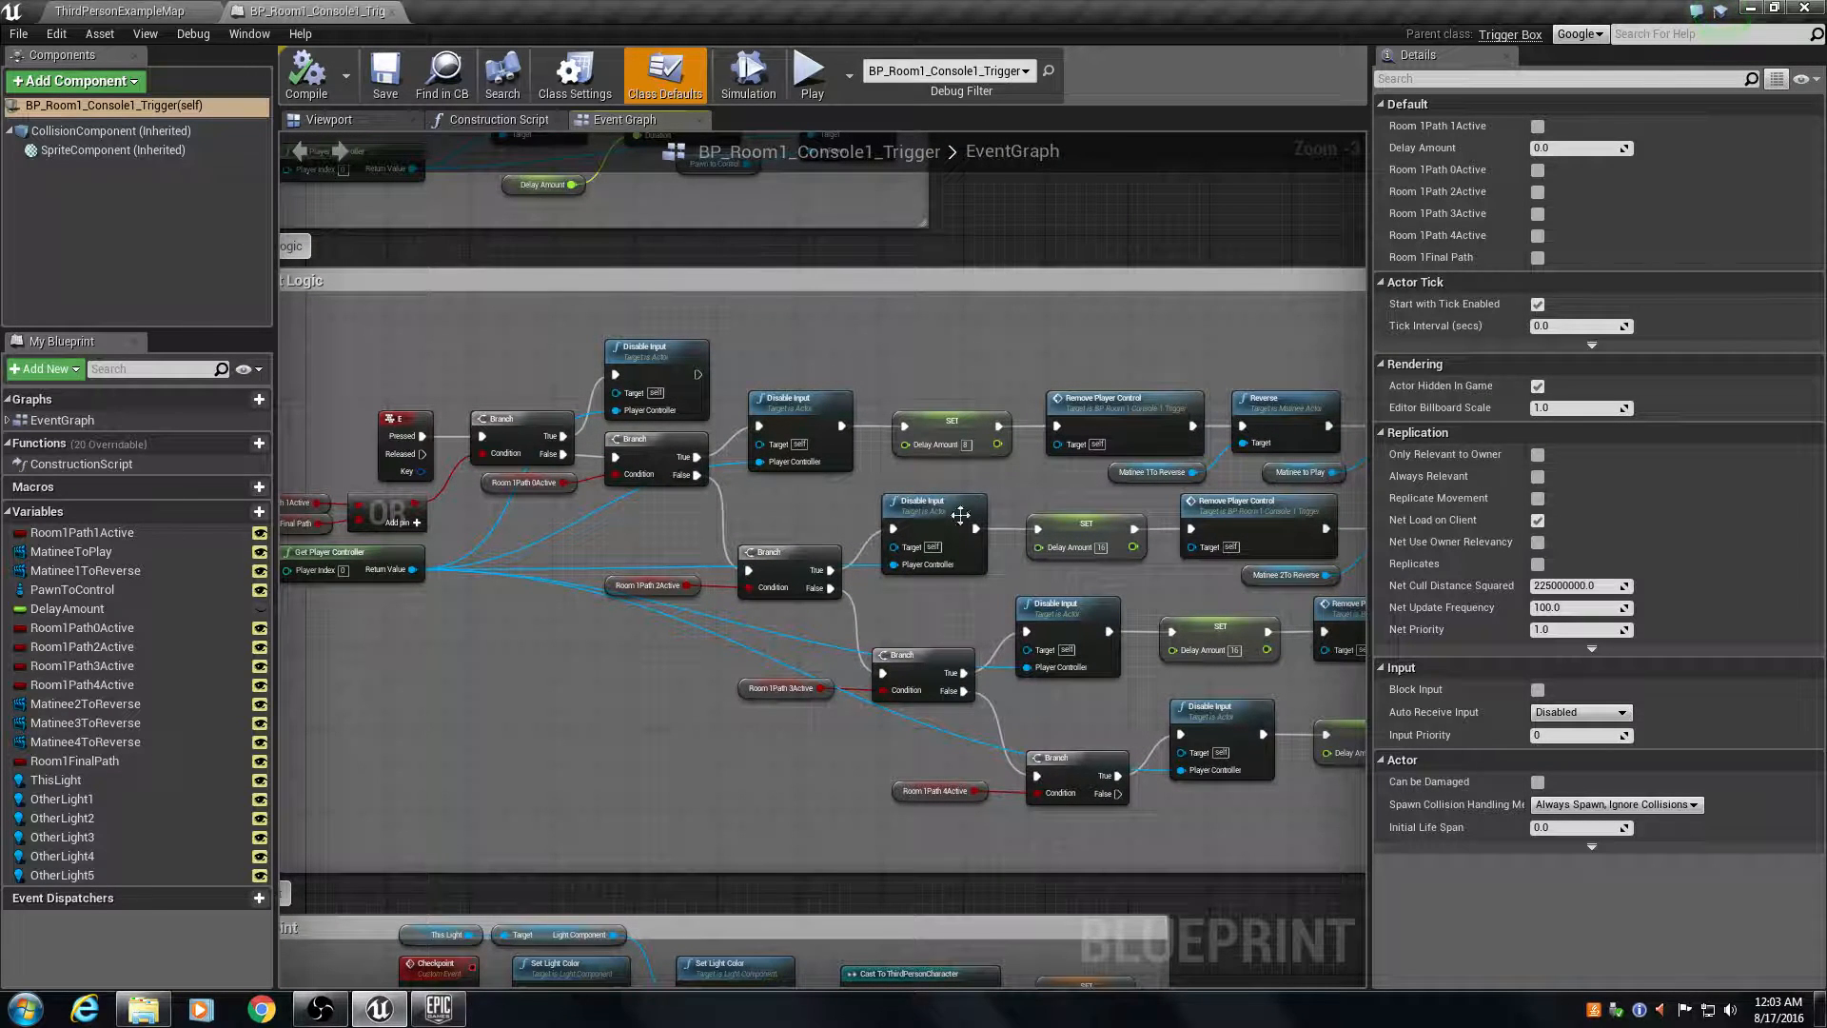
{"action": "mouse_move", "coordinate": [728, 533]}
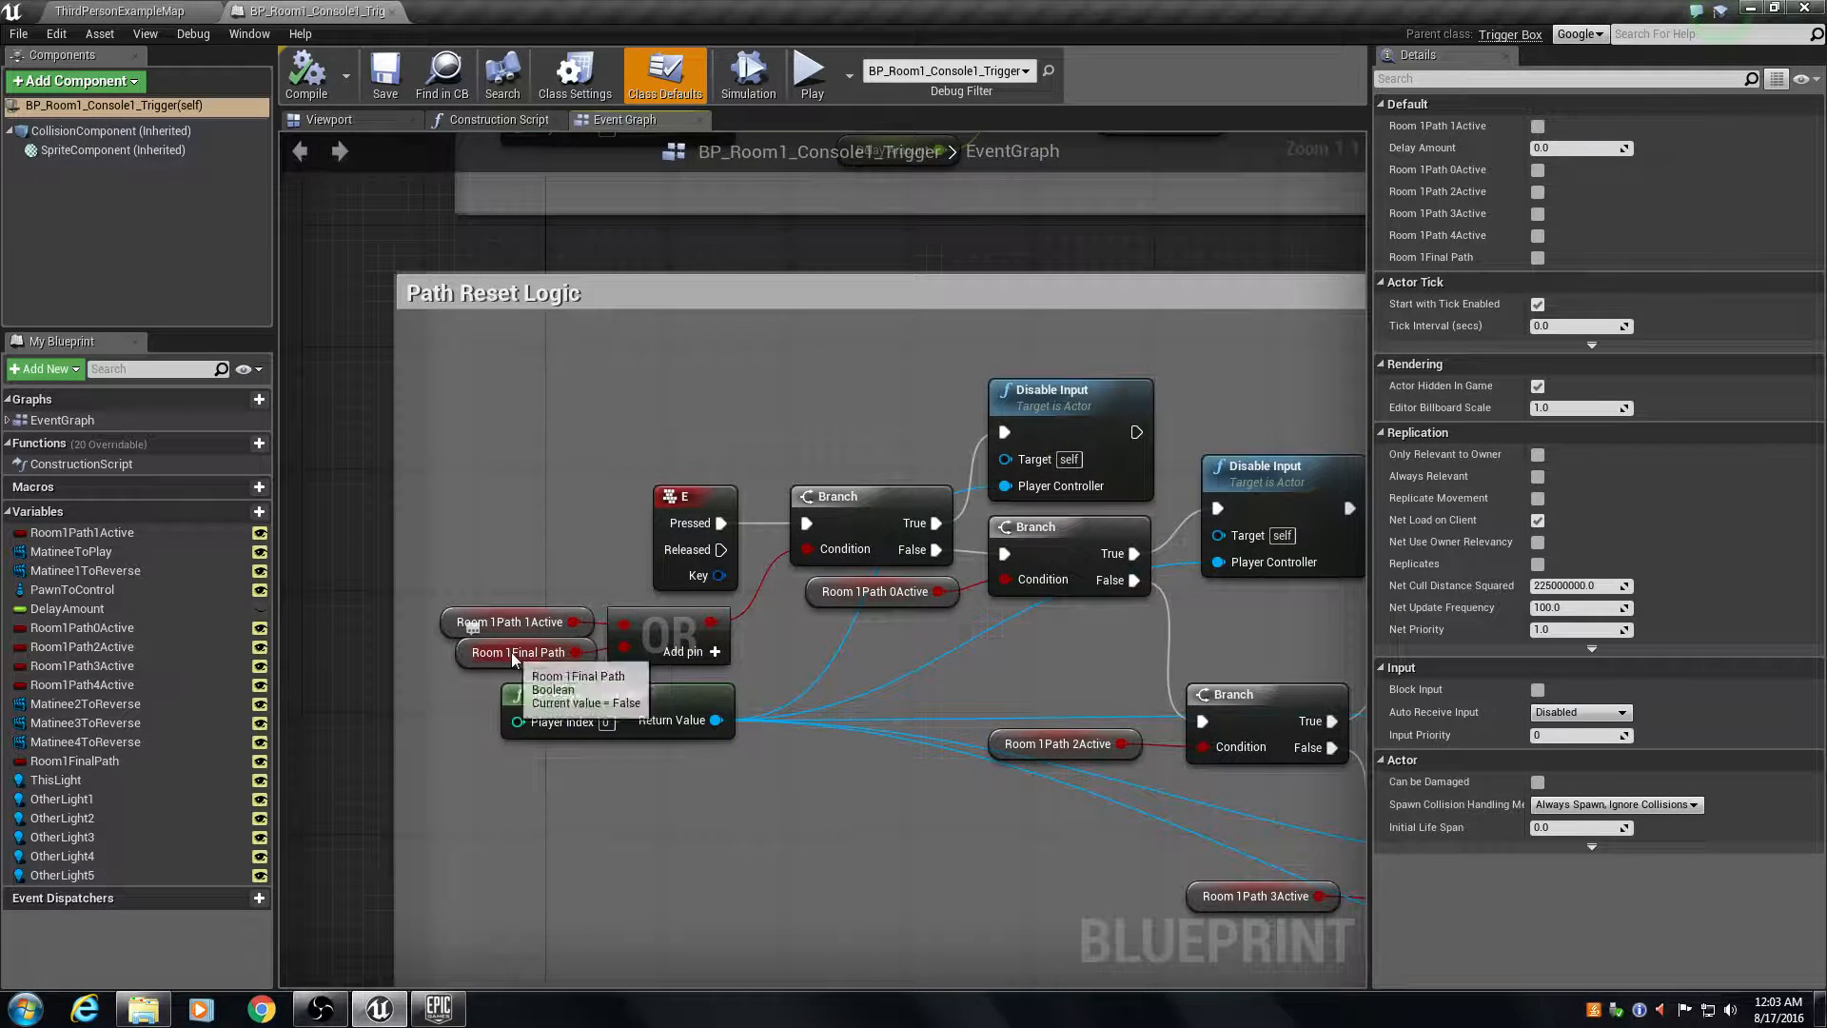
{"action": "mouse_move", "coordinate": [534, 611]}
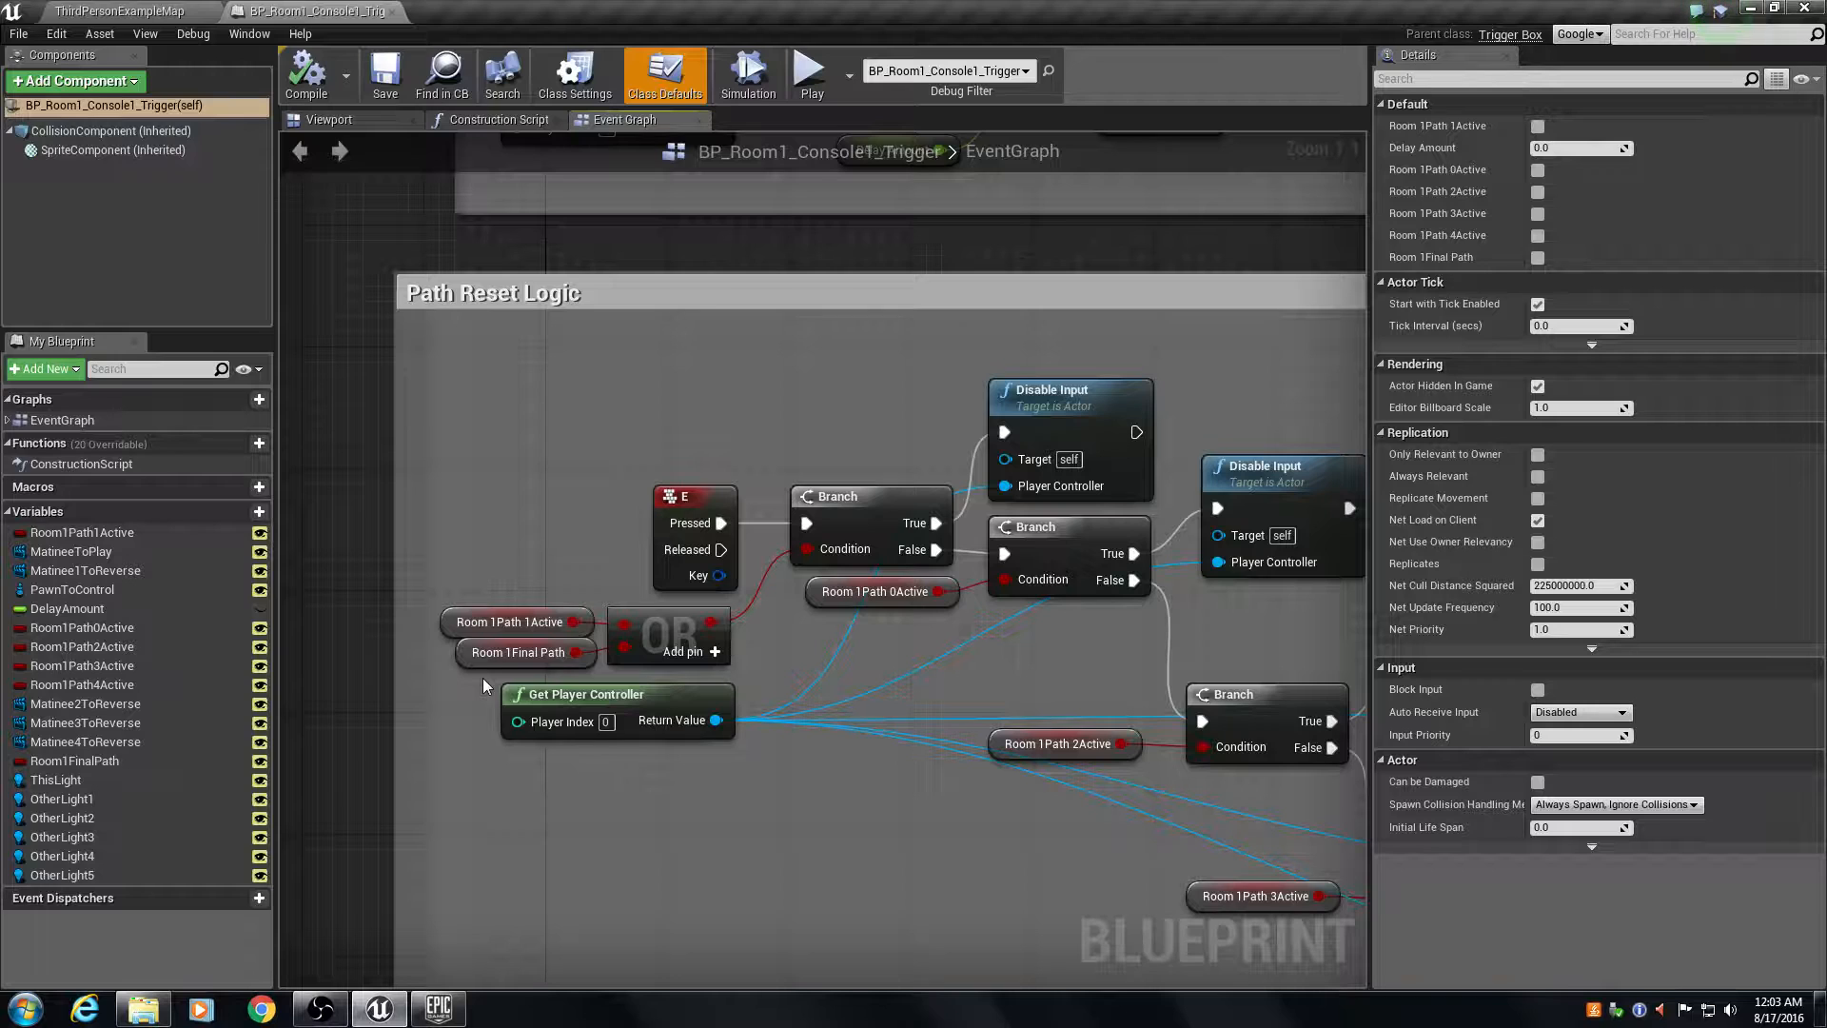
{"action": "mouse_move", "coordinate": [1286, 426]}
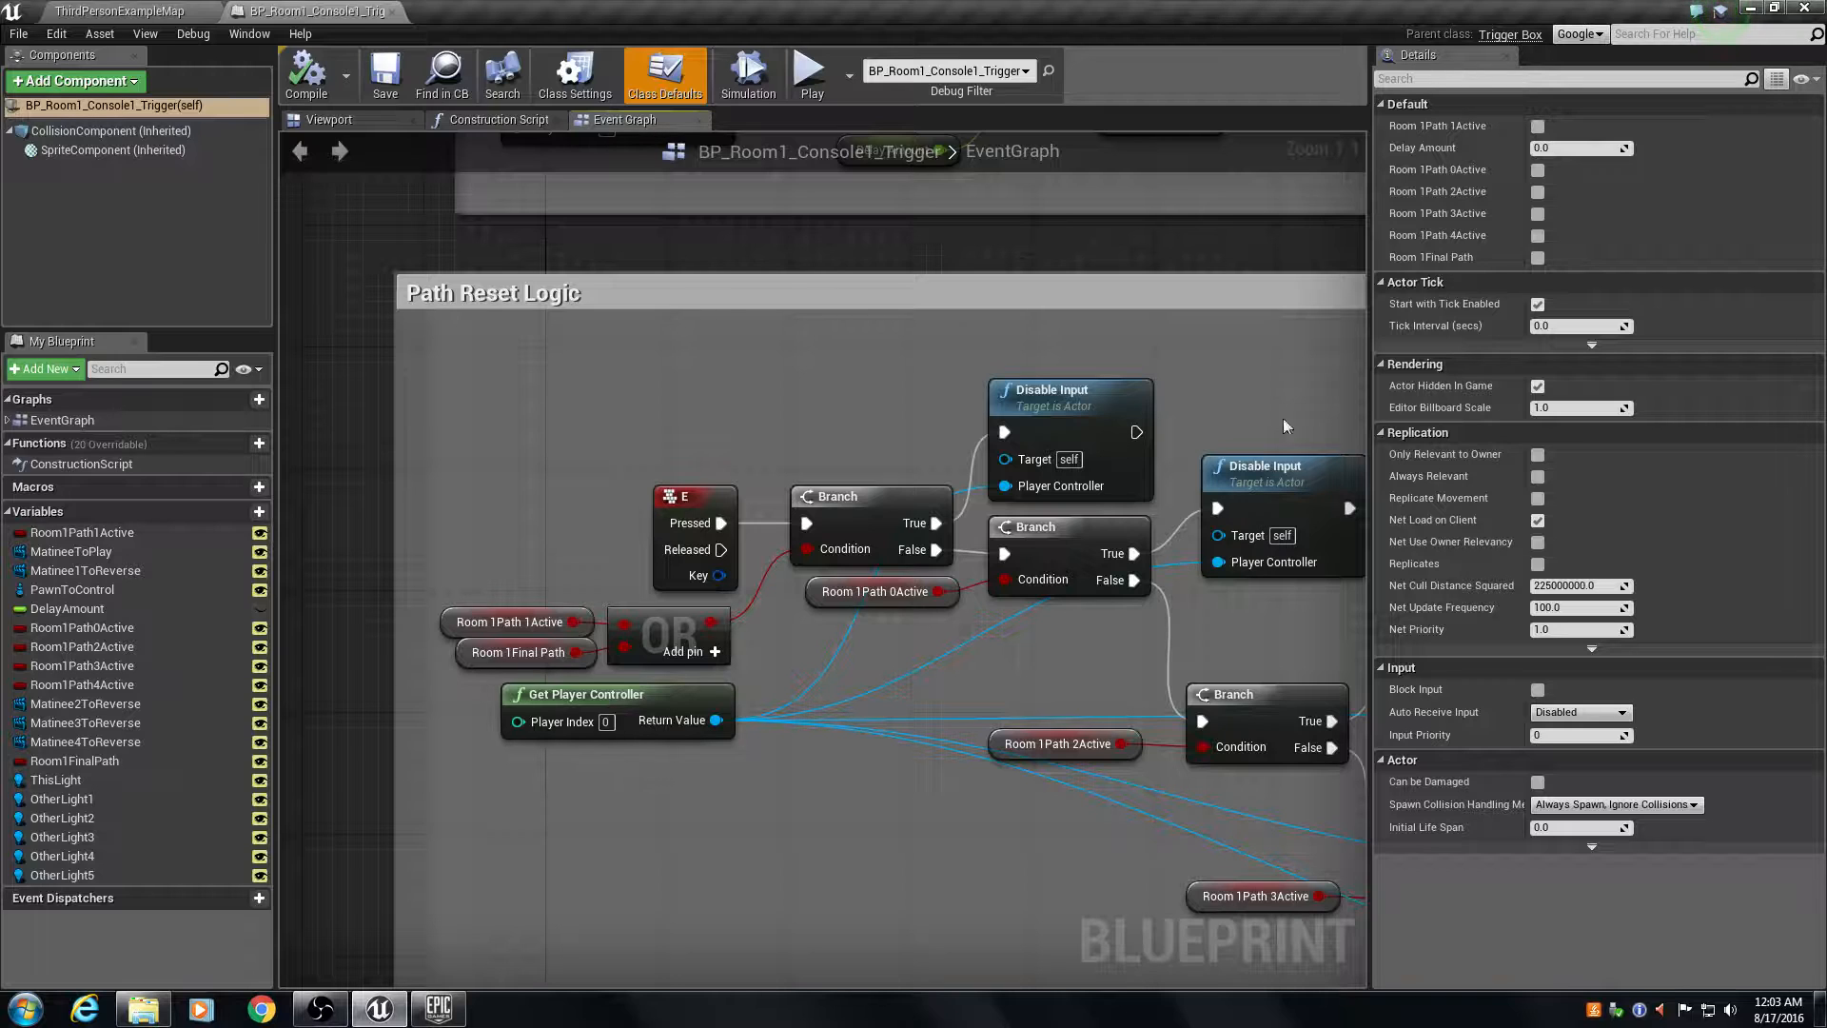
{"action": "mouse_move", "coordinate": [1071, 337]}
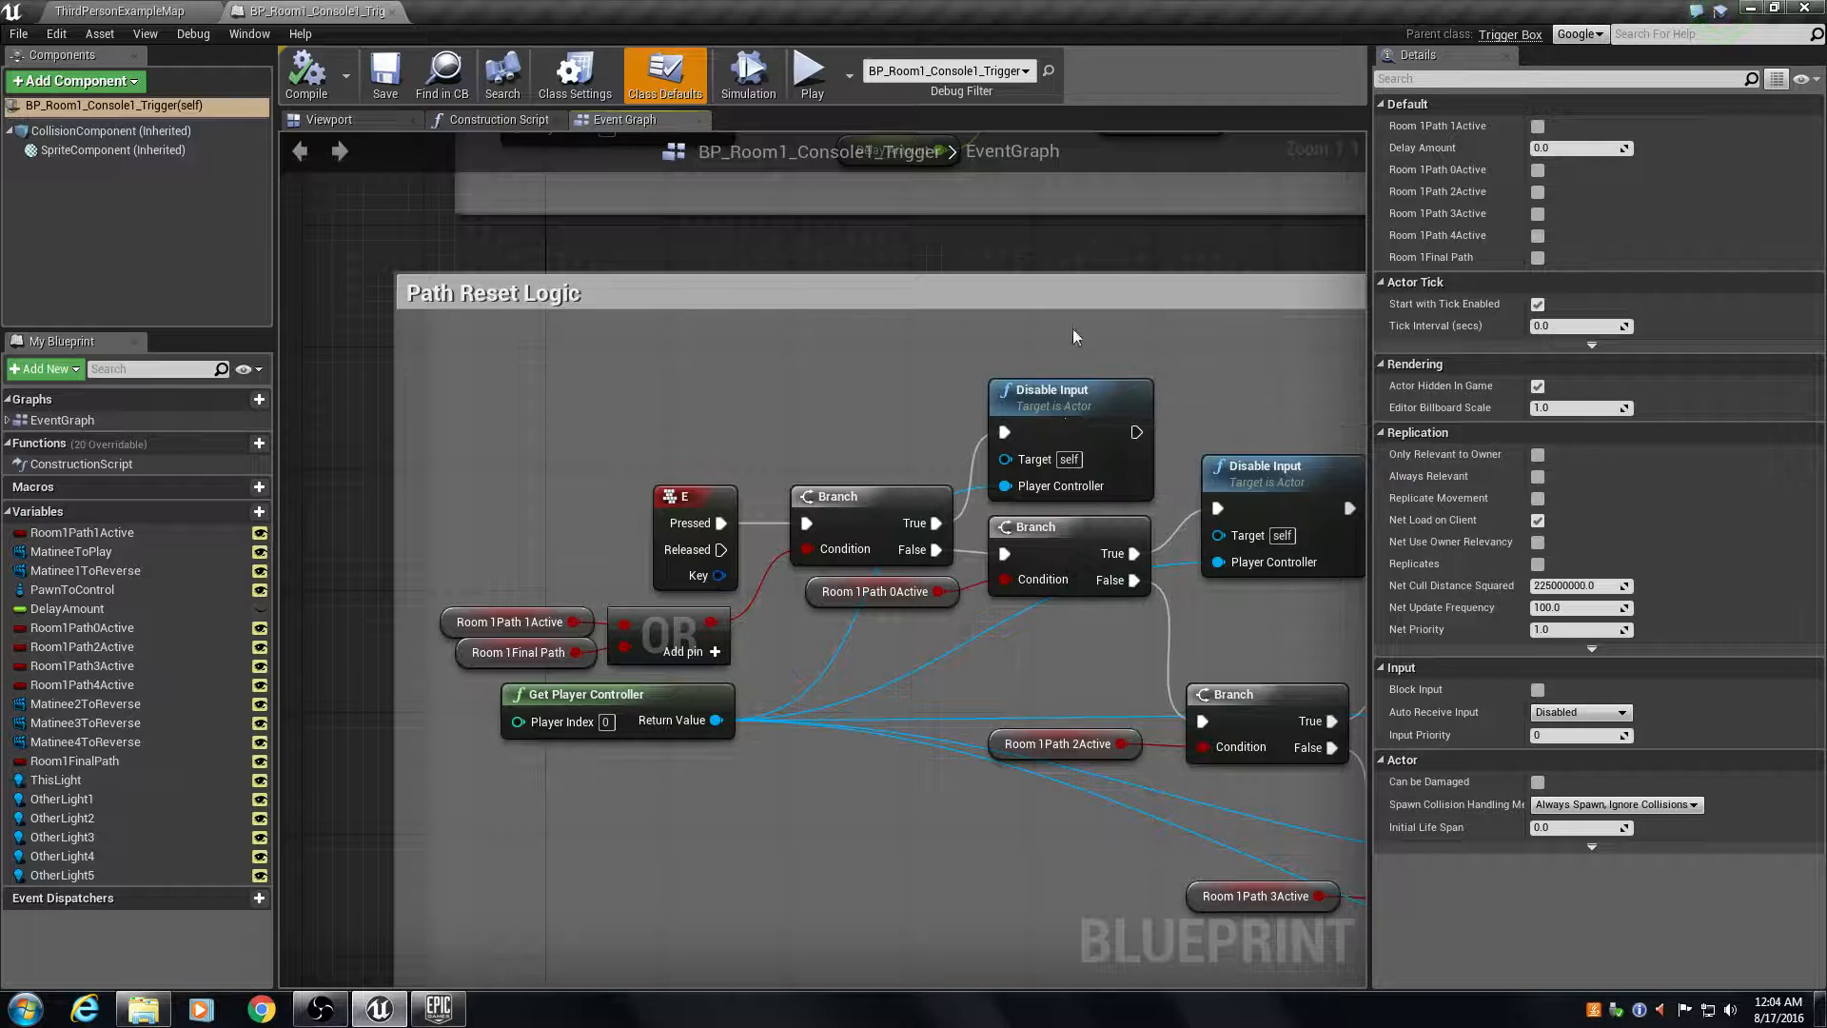
{"action": "mouse_move", "coordinate": [1162, 431]}
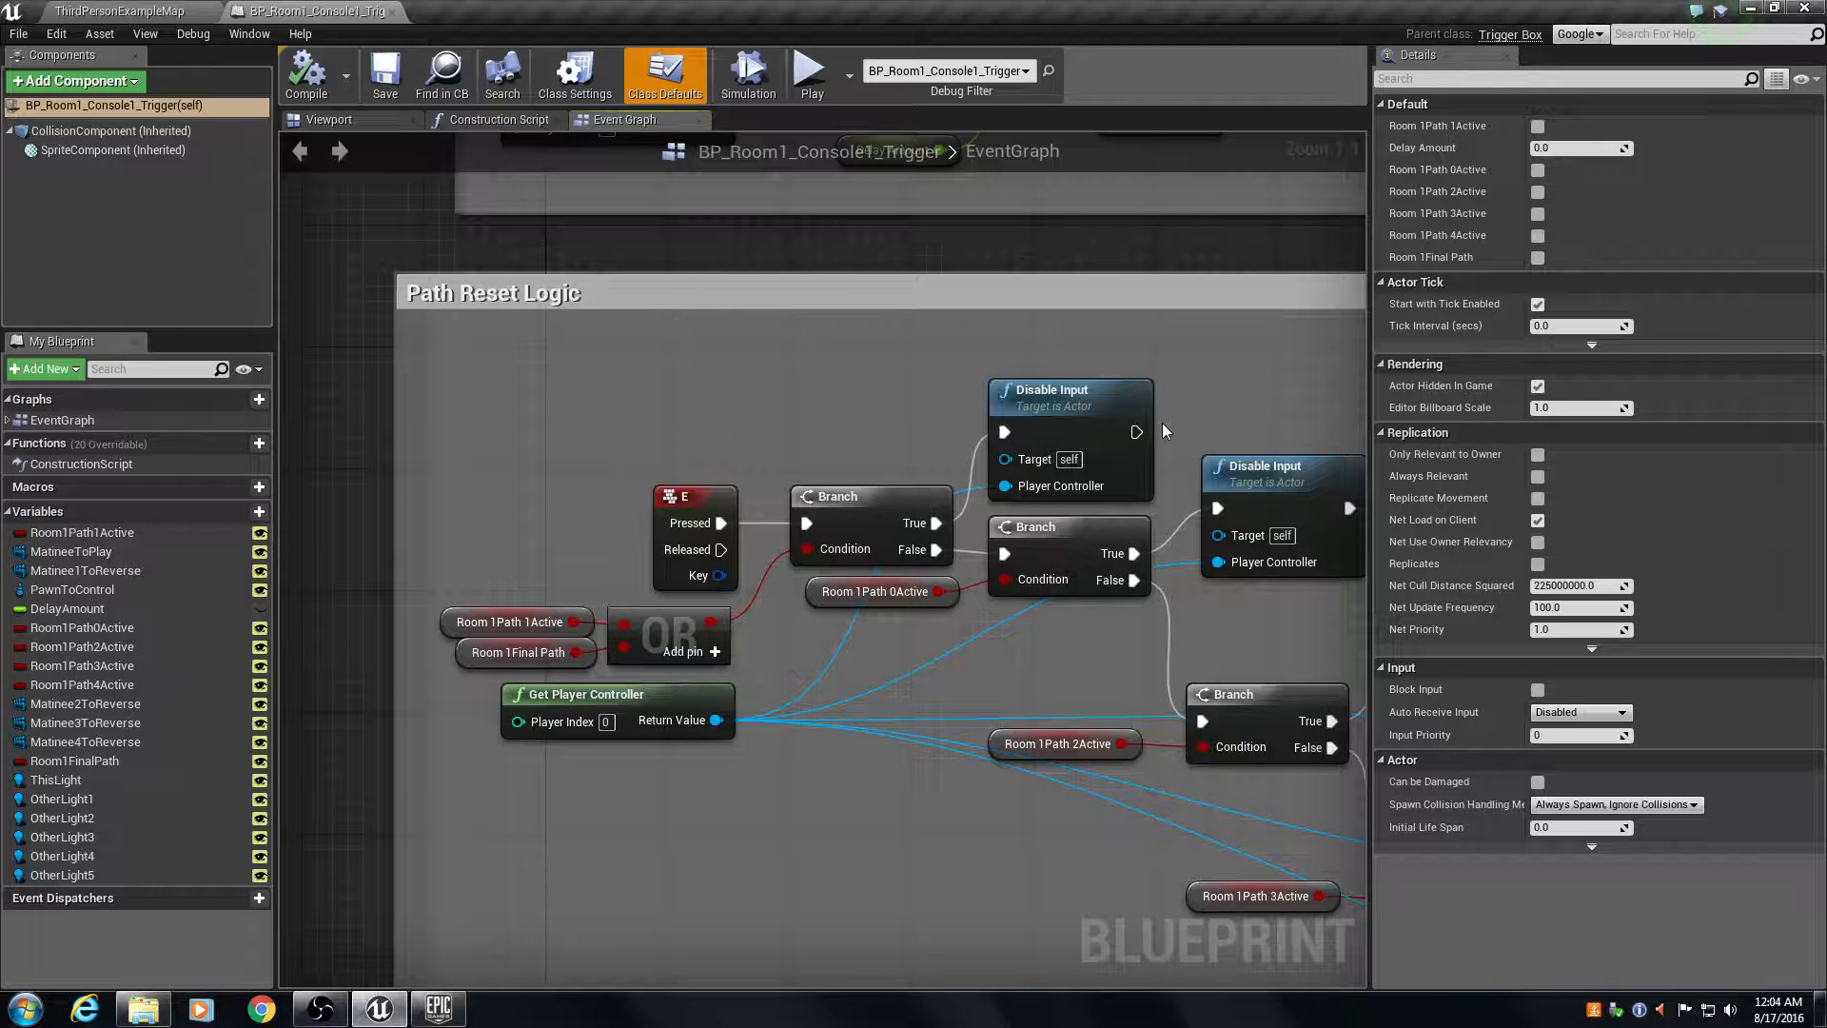
{"action": "mouse_move", "coordinate": [517, 653]}
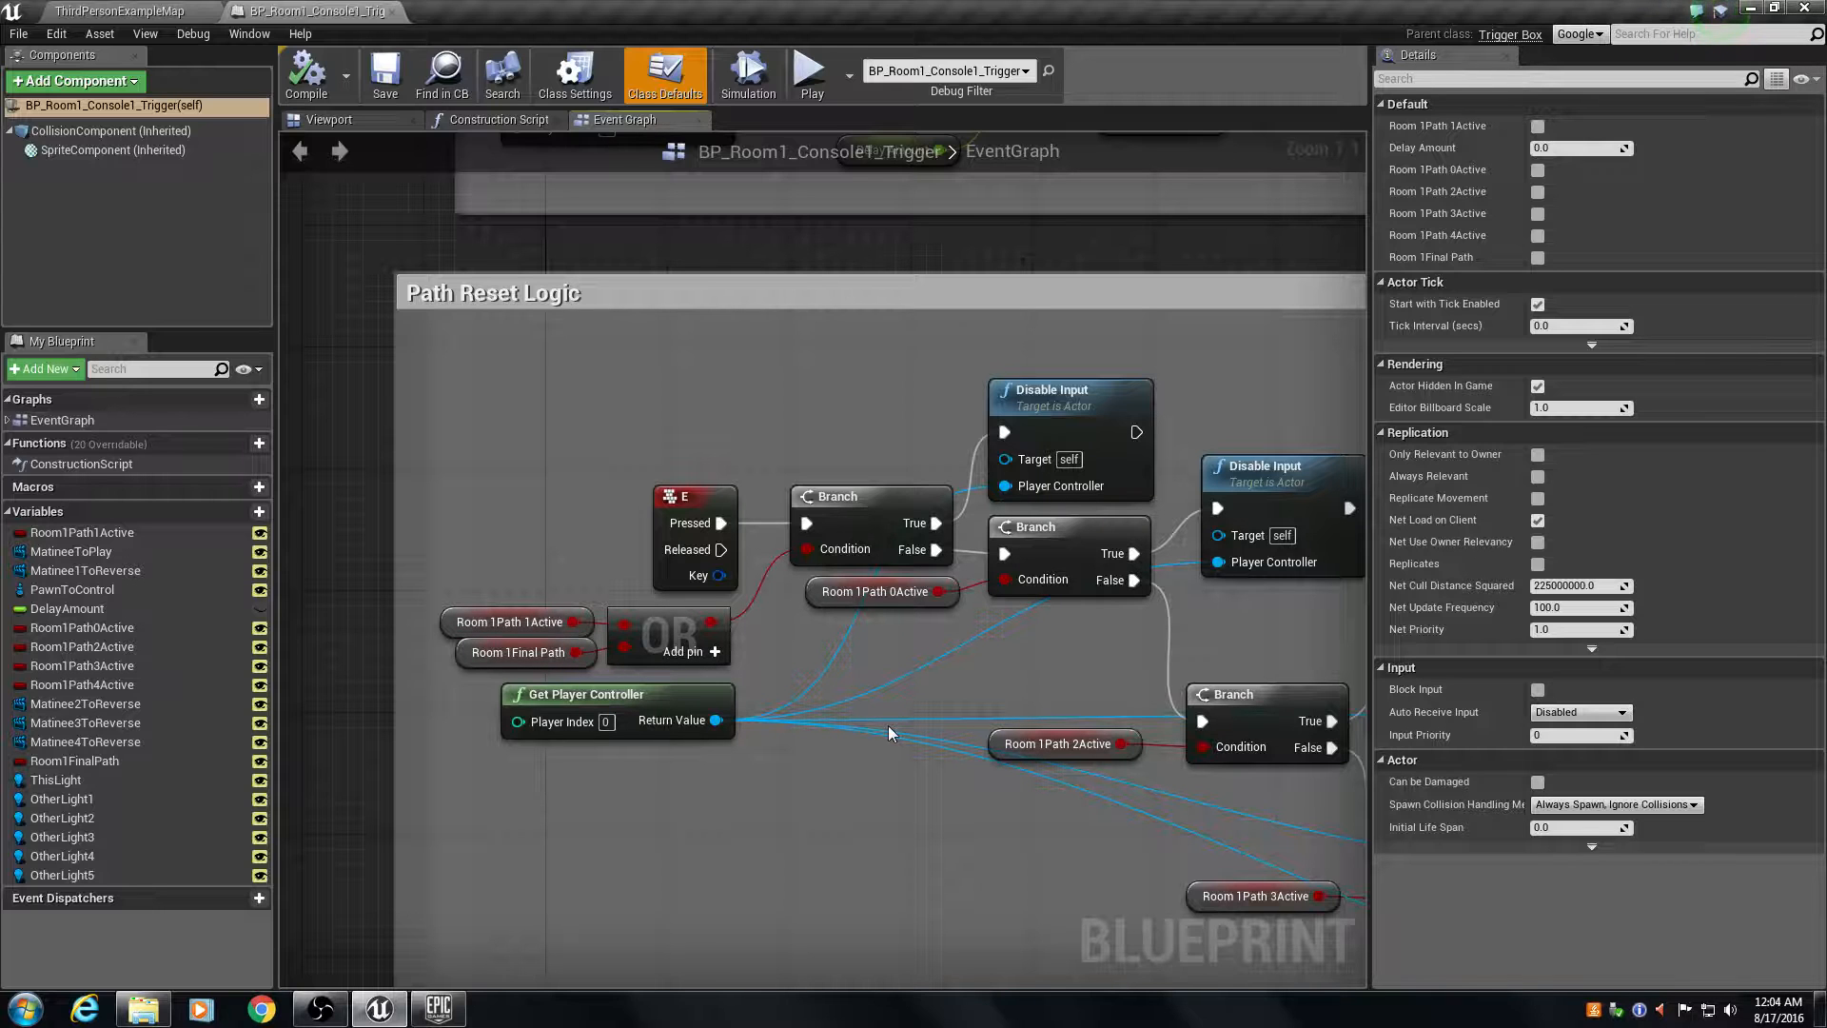
{"action": "scroll", "scroll_direction": "down", "scroll_amount": 3}
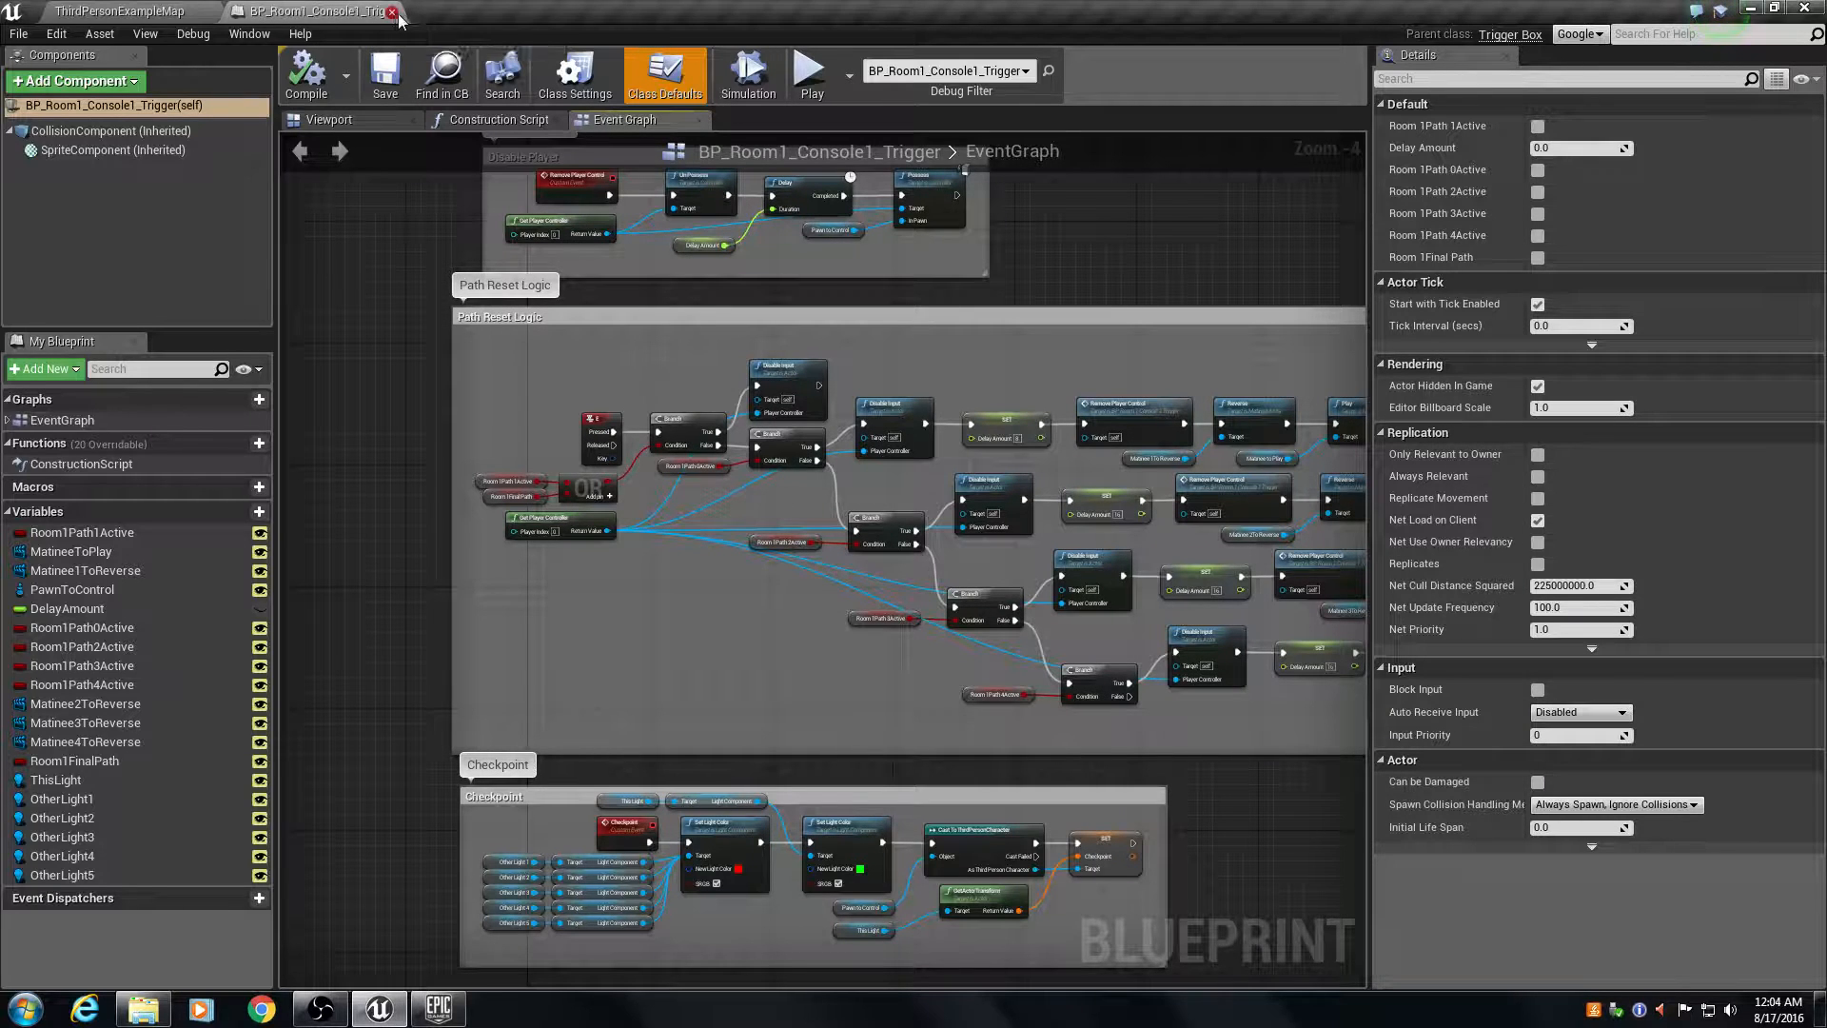
{"action": "mouse_move", "coordinate": [393, 17]}
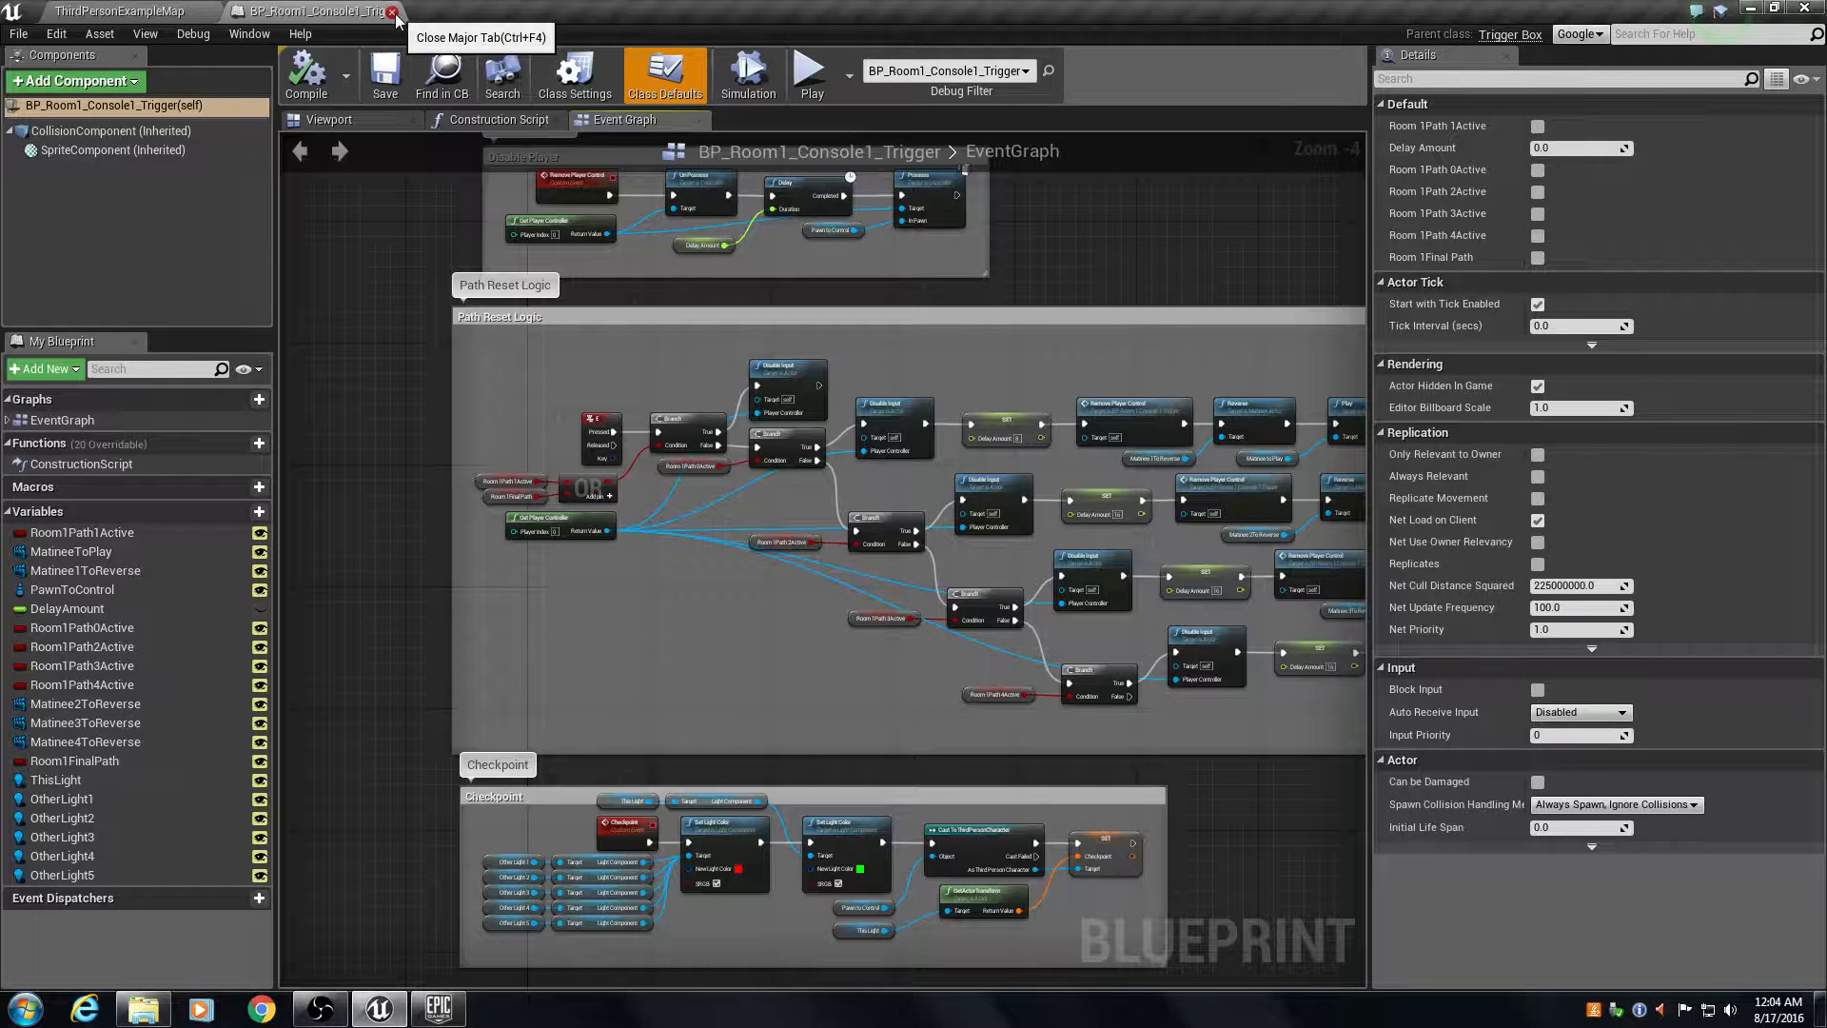
Close the Room 1 trigger Blueprint and browse the Cinematics menu's Edit Existing Matinee list.
{"action": "left_click", "coordinate": [394, 11]}
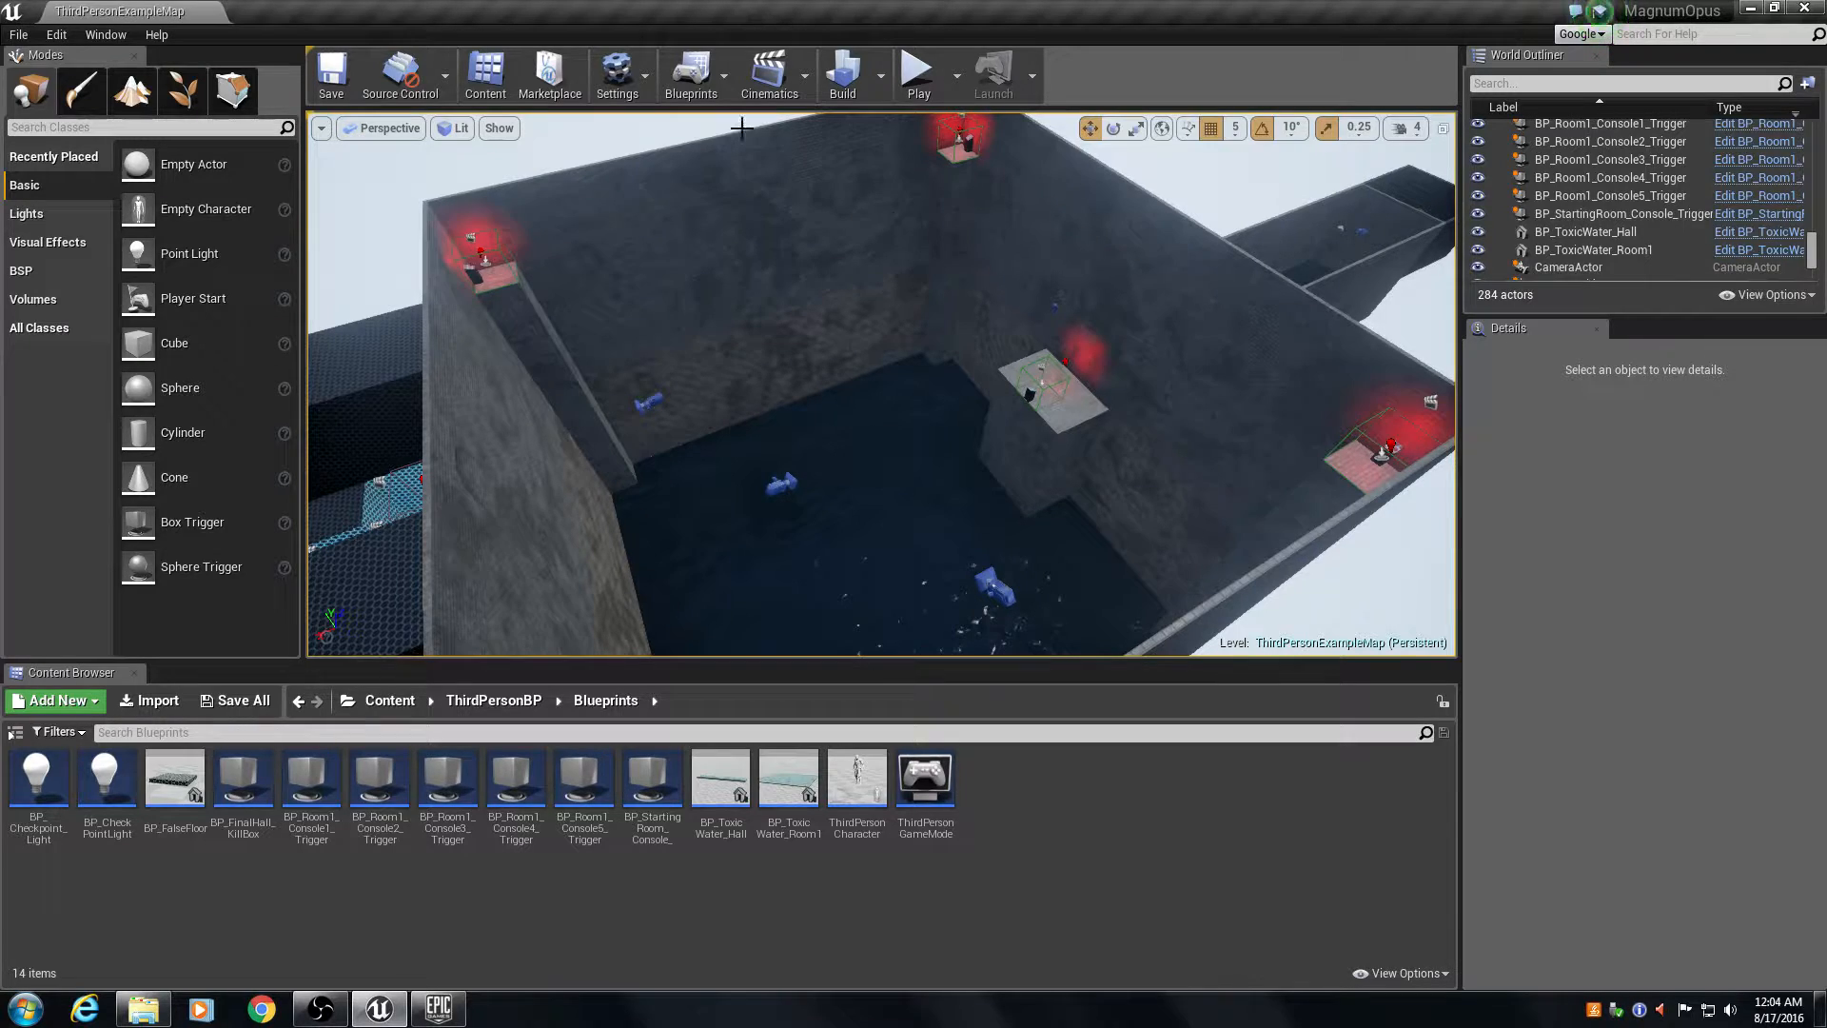
{"action": "left_click", "coordinate": [768, 74]}
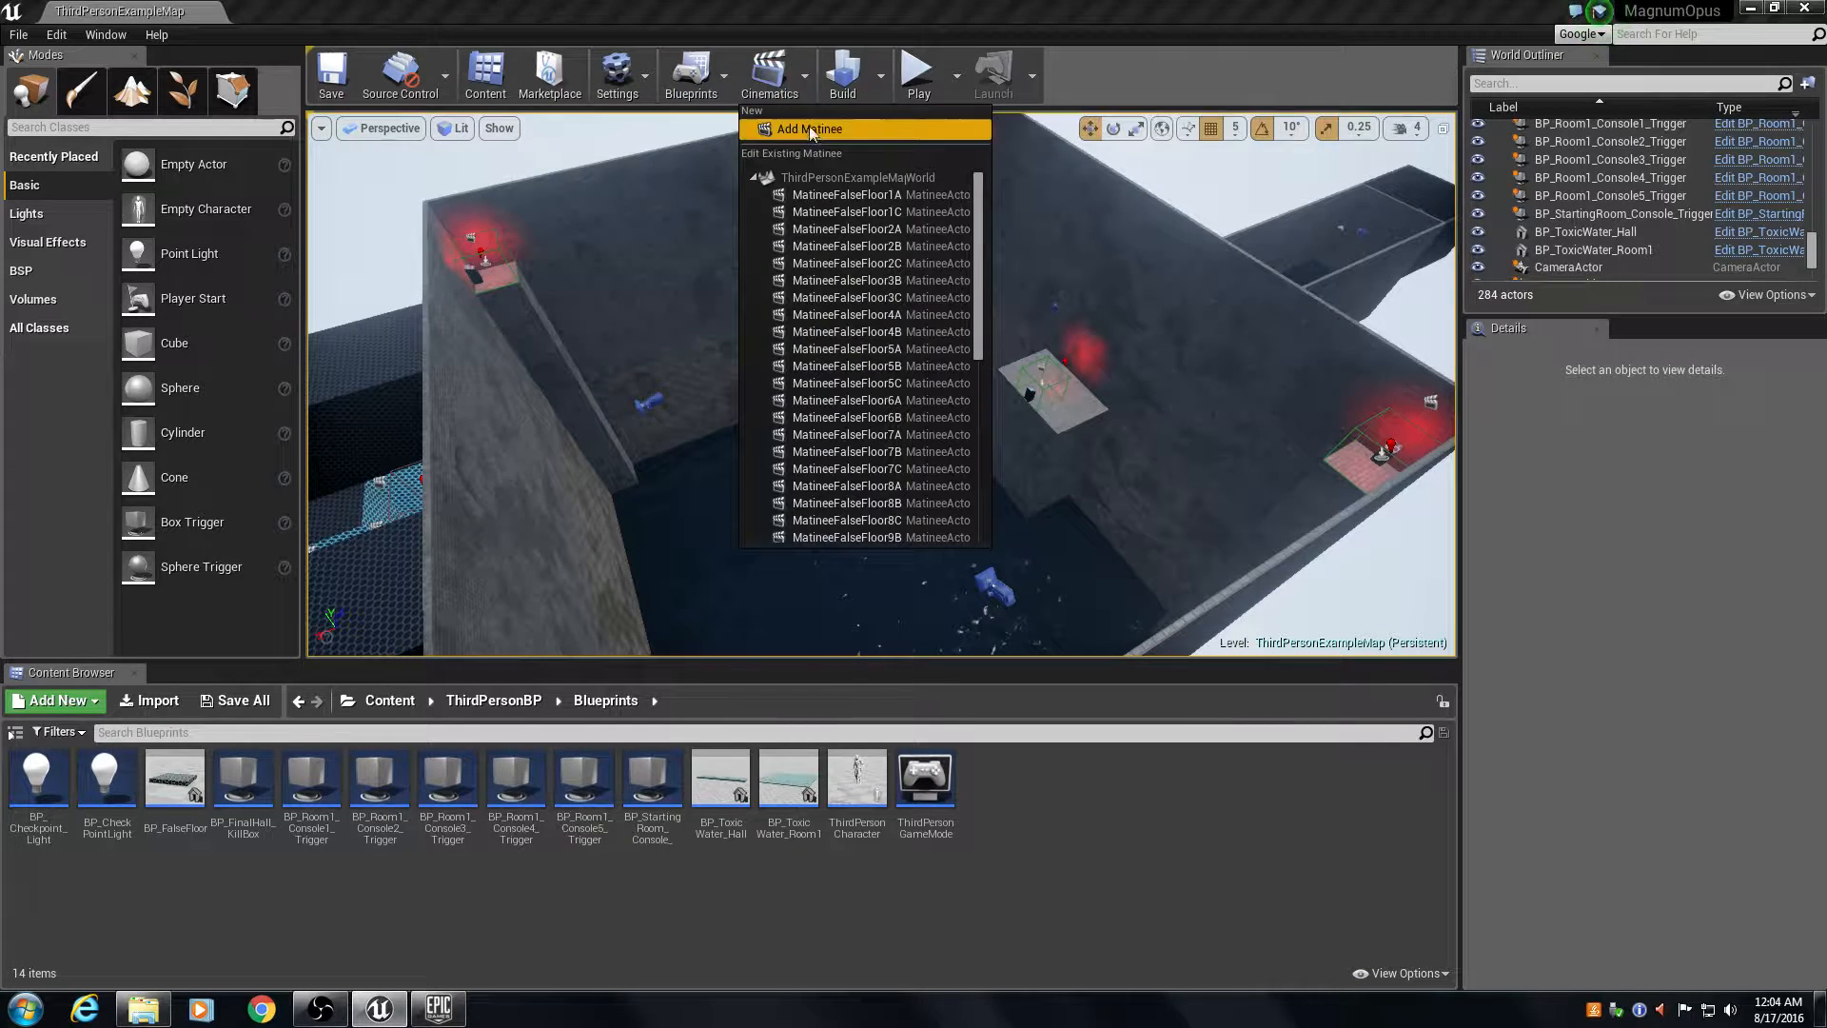
{"action": "scroll", "scroll_direction": "down", "scroll_amount": 3}
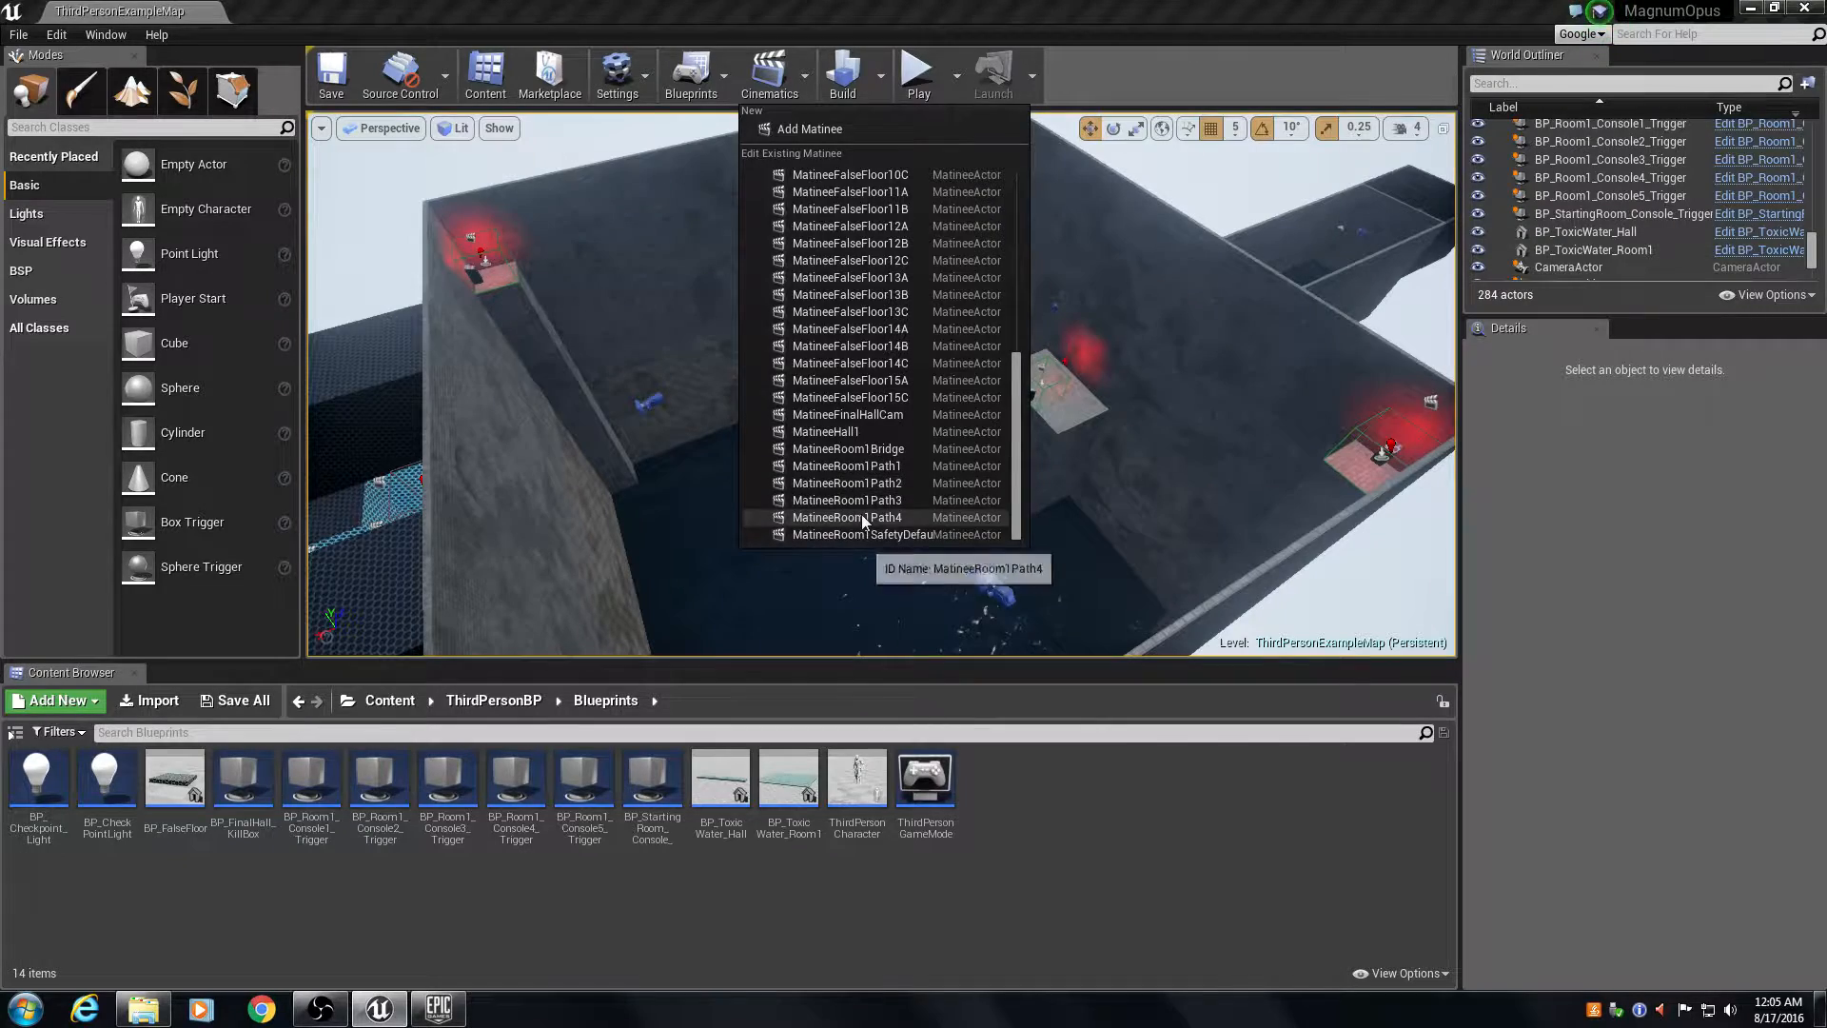
Open MatineeRoom1Path4 in the Matinee editor and scroll through its pillar and camera tracks.
{"action": "left_click", "coordinate": [848, 516]}
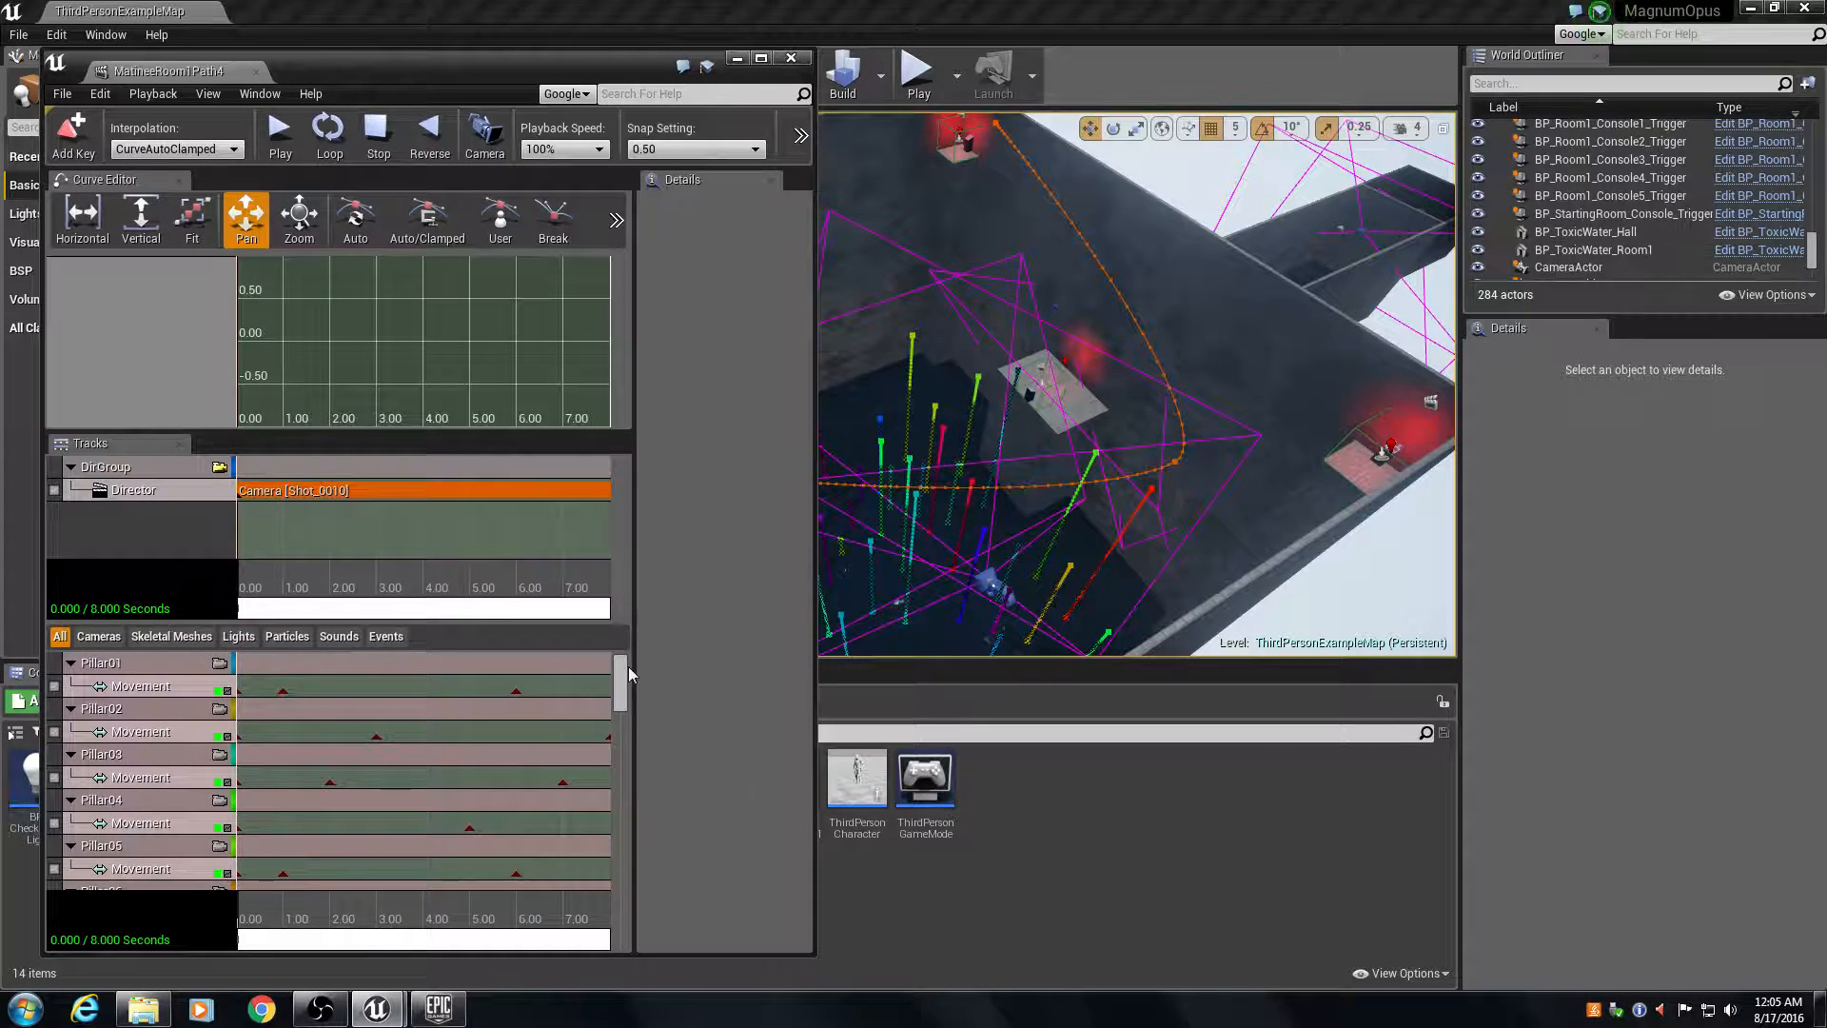
{"action": "scroll", "scroll_direction": "down", "scroll_amount": 3}
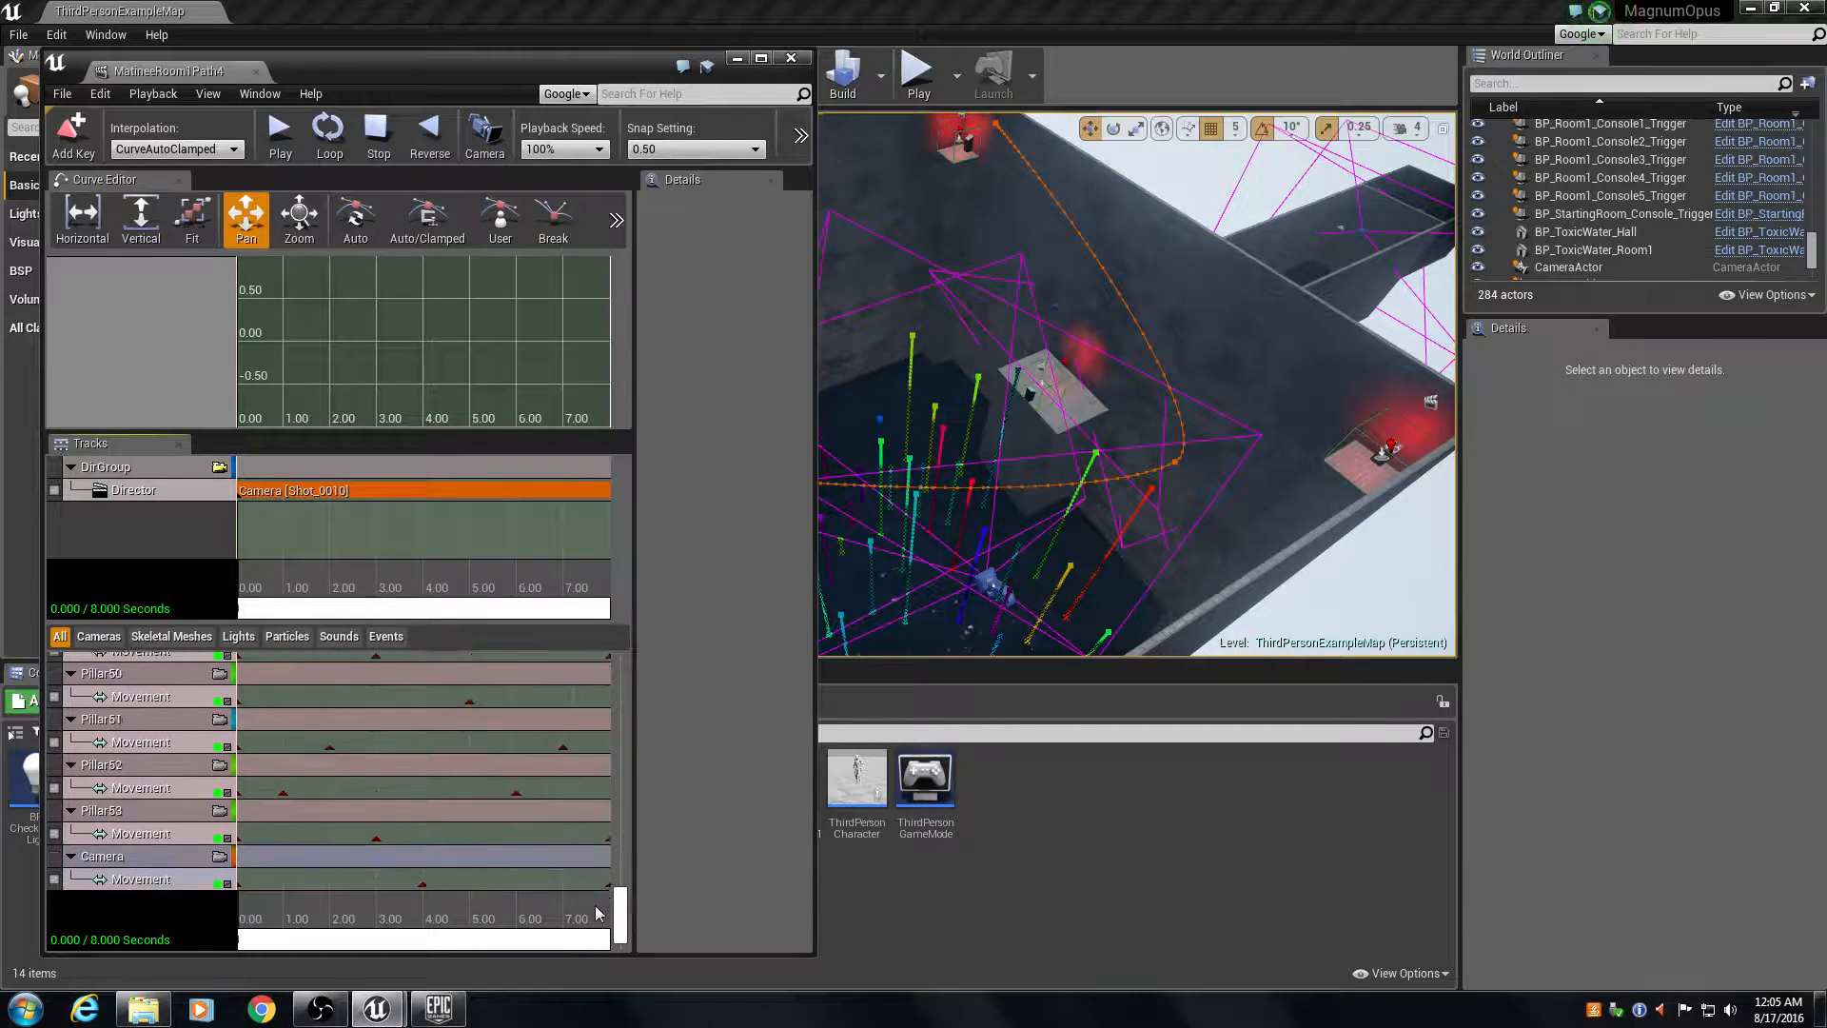
{"action": "scroll", "scroll_direction": "down", "scroll_amount": 3}
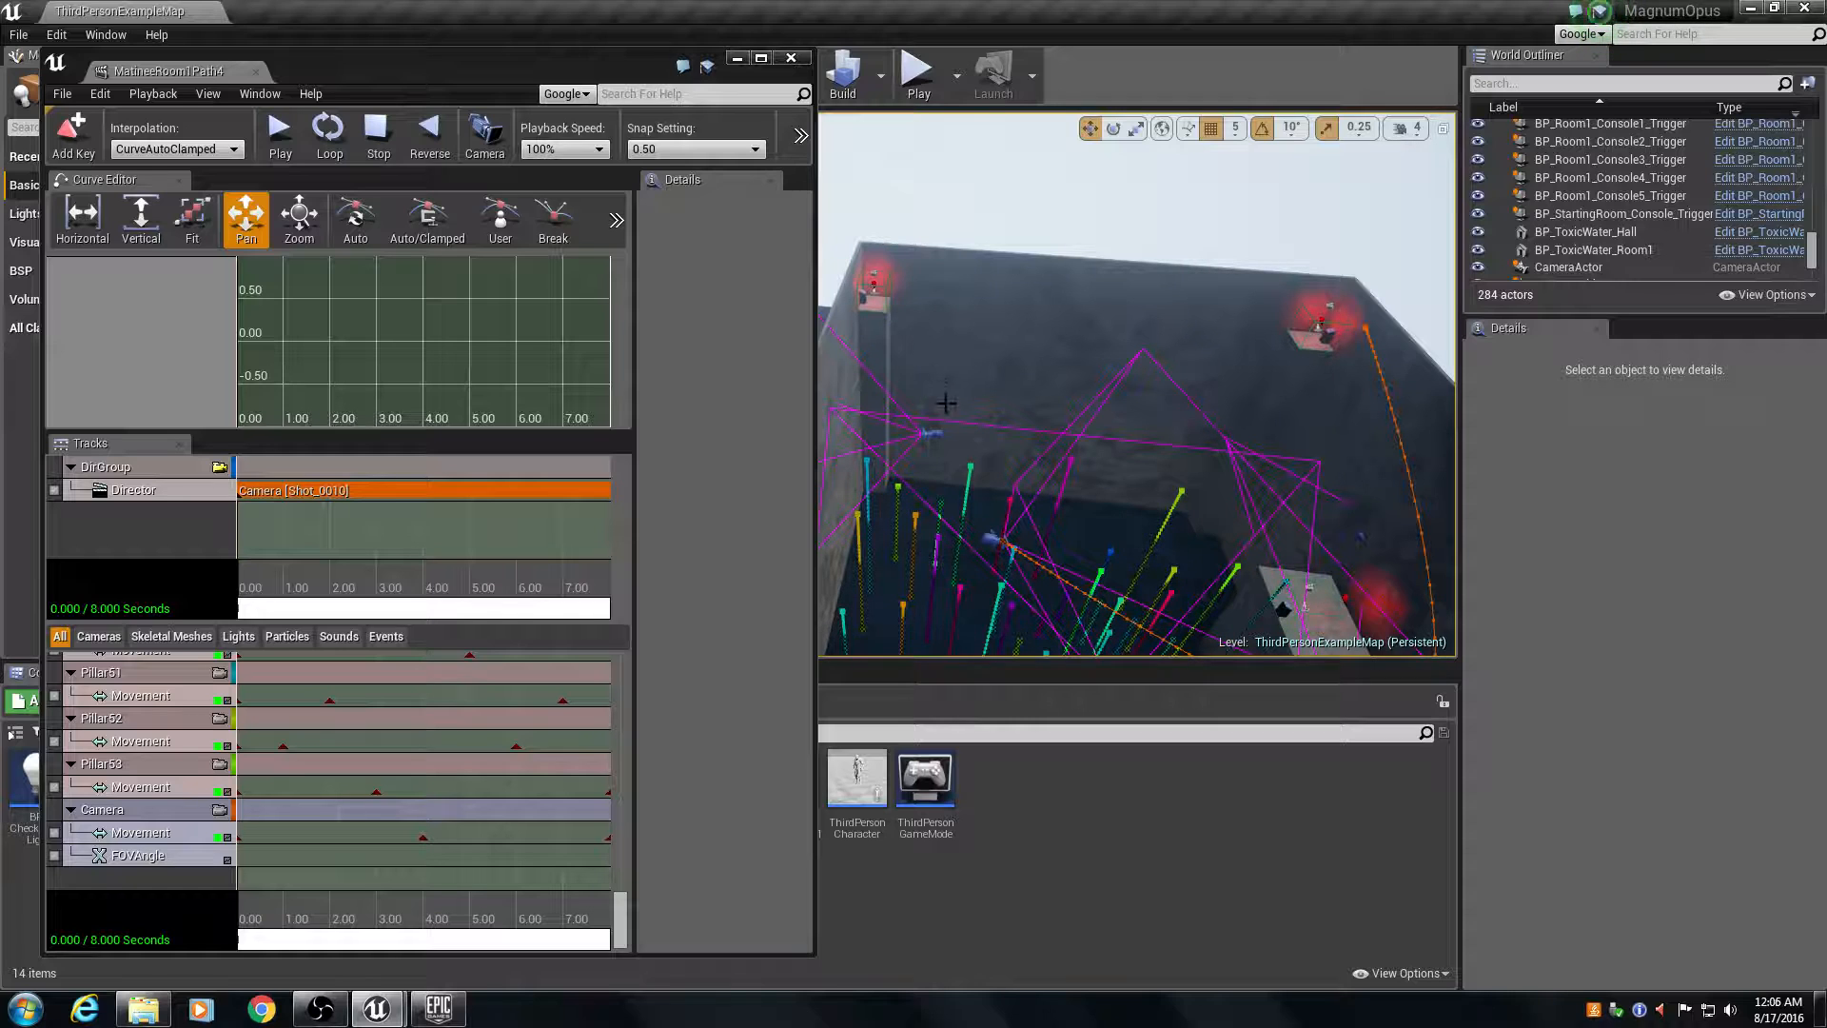
{"action": "mouse_move", "coordinate": [845, 334]}
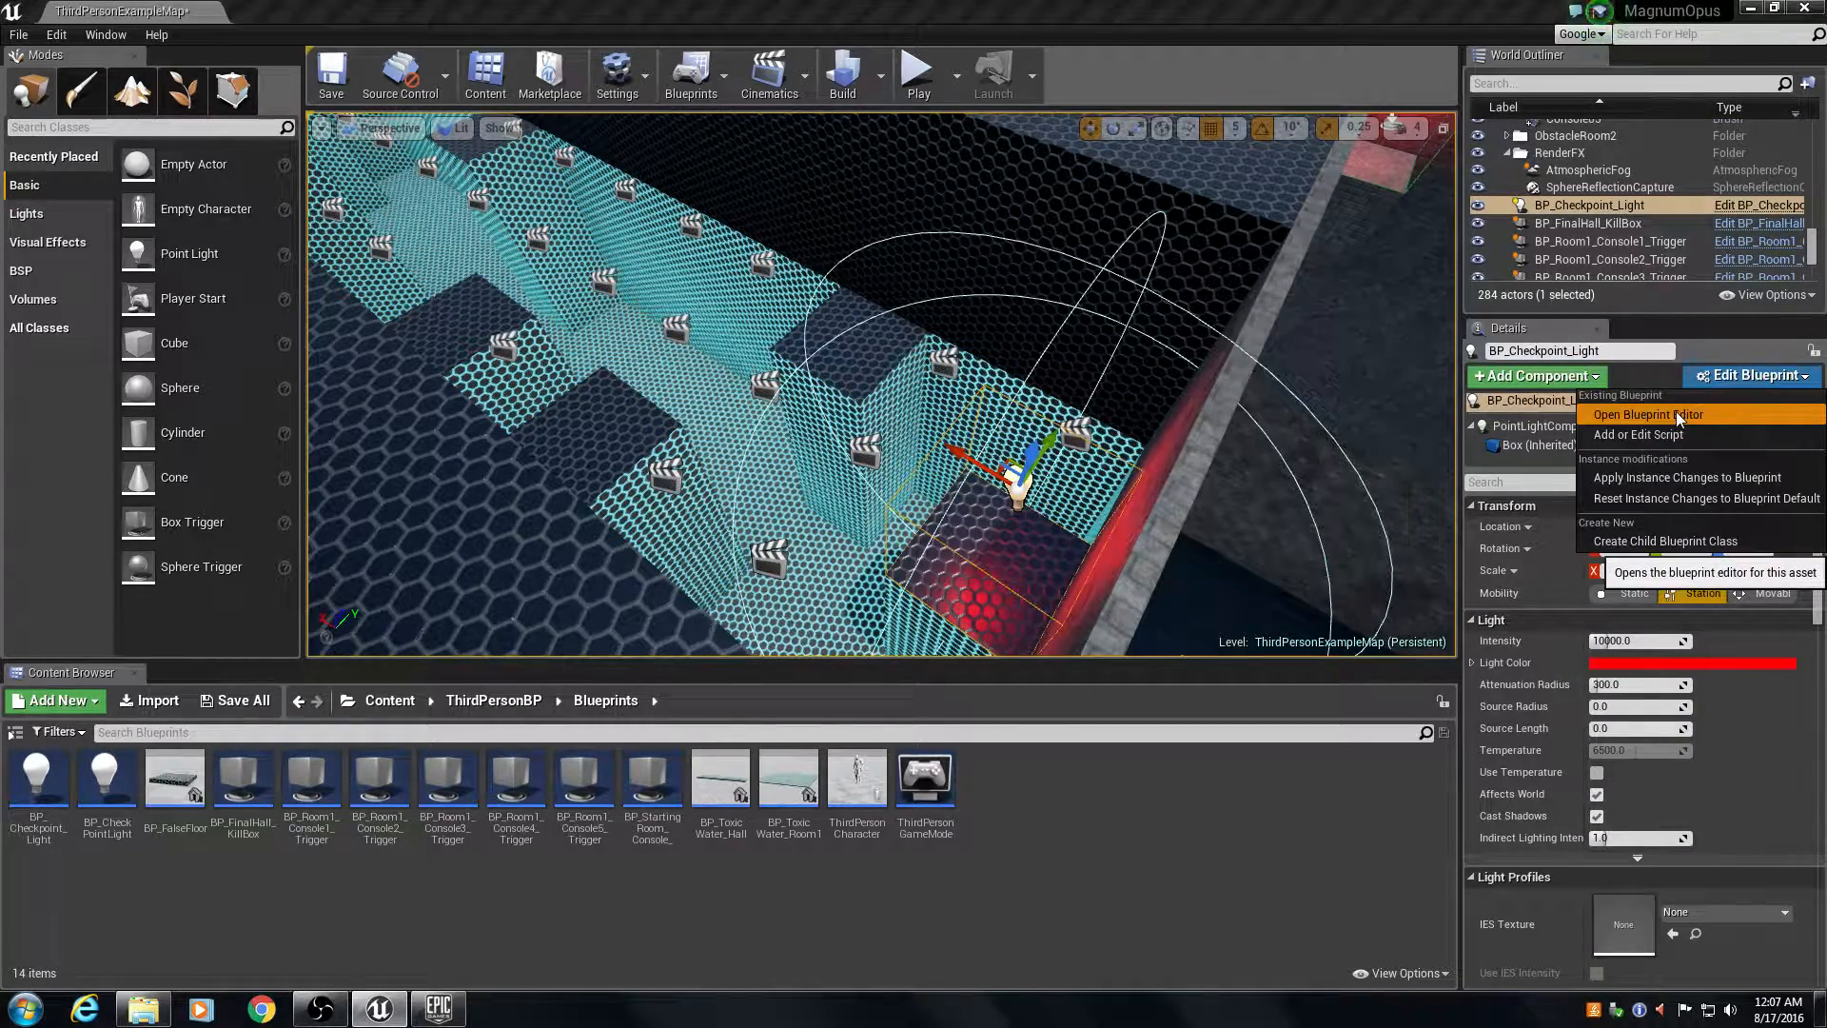
Inspect BP_Checkpoint_Light's Set Floor Matinees graph maximized, then Play the level and click into the game.
{"action": "left_click", "coordinate": [1646, 414]}
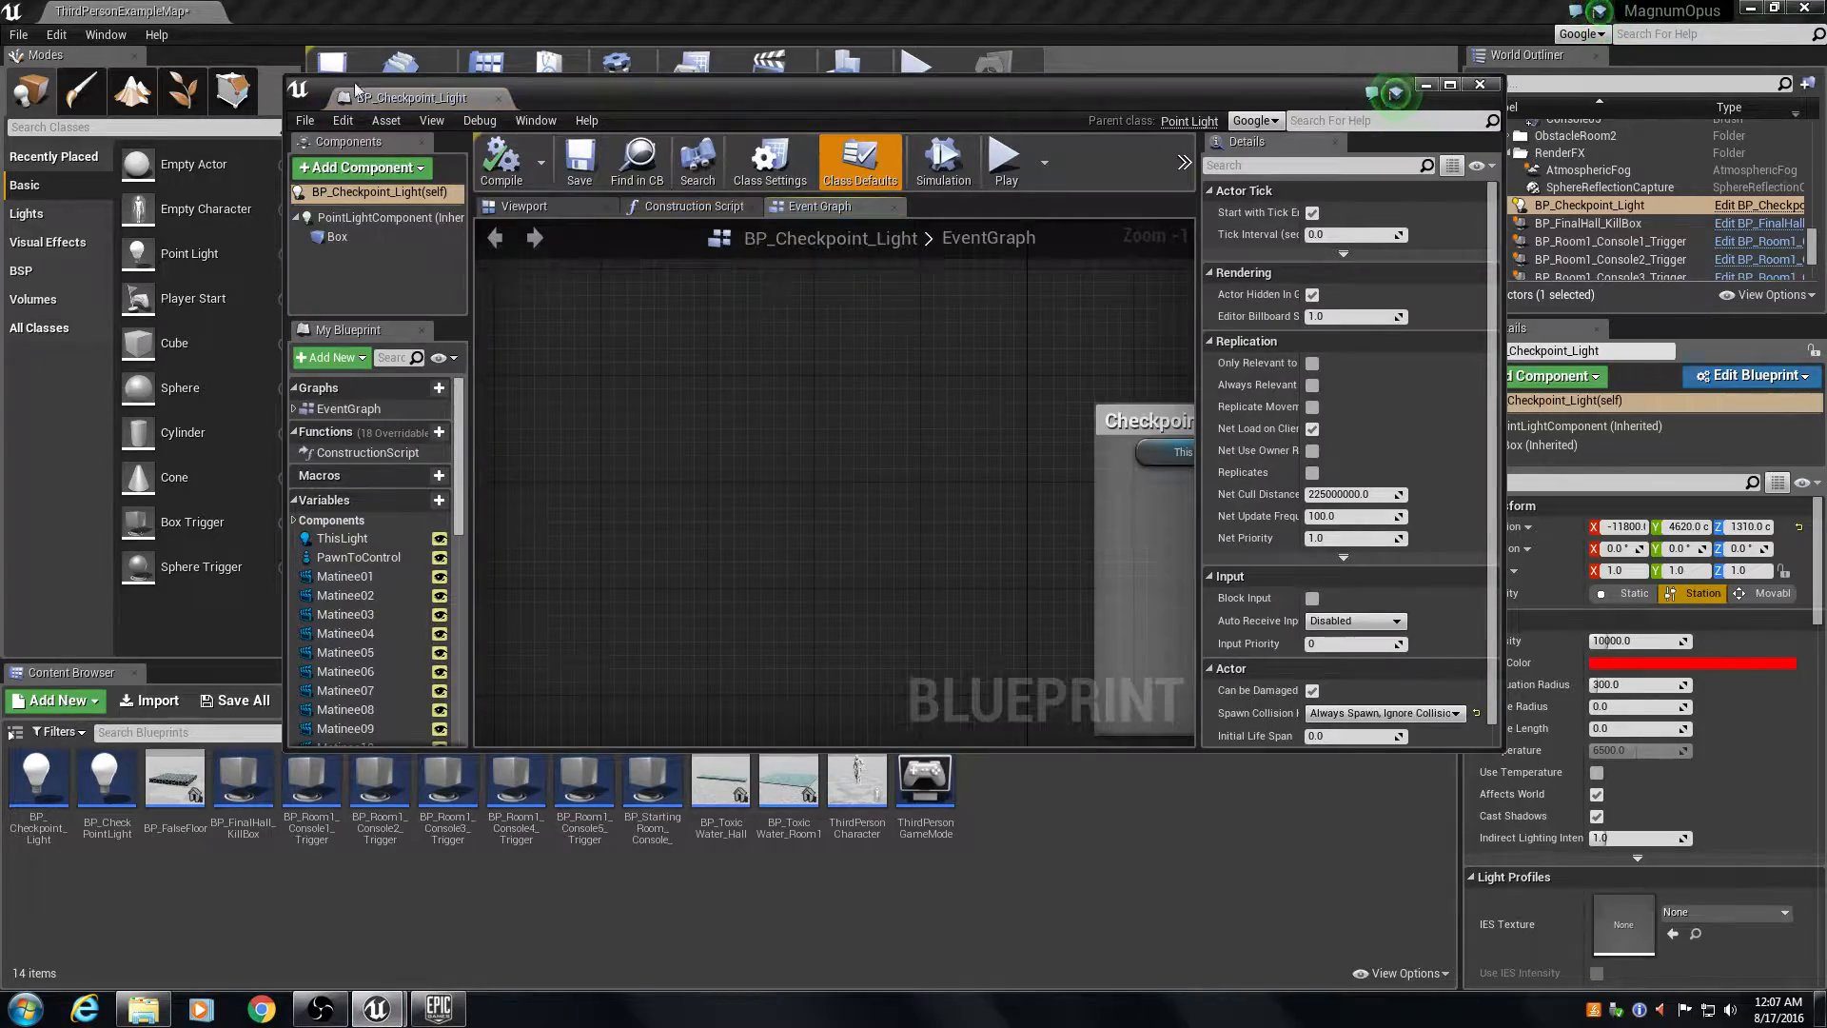
{"action": "left_click", "coordinate": [1449, 84]}
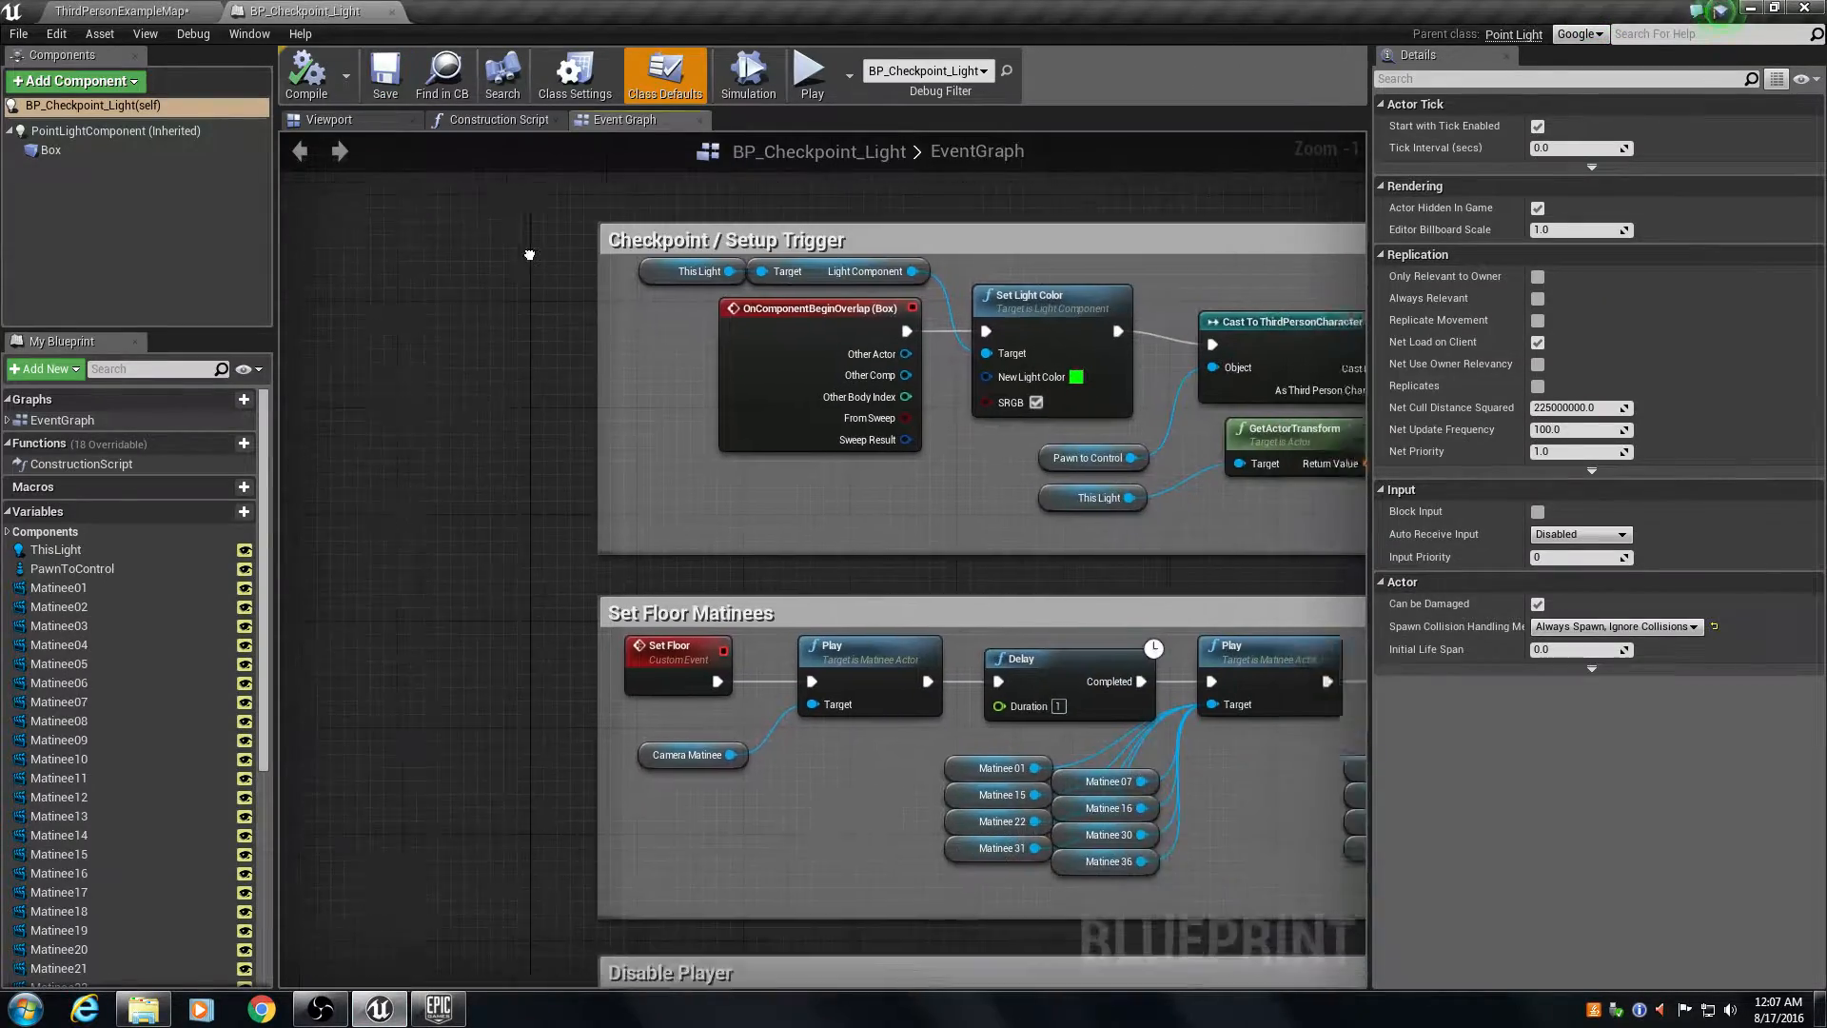
{"action": "scroll", "scroll_direction": "down", "scroll_amount": 3}
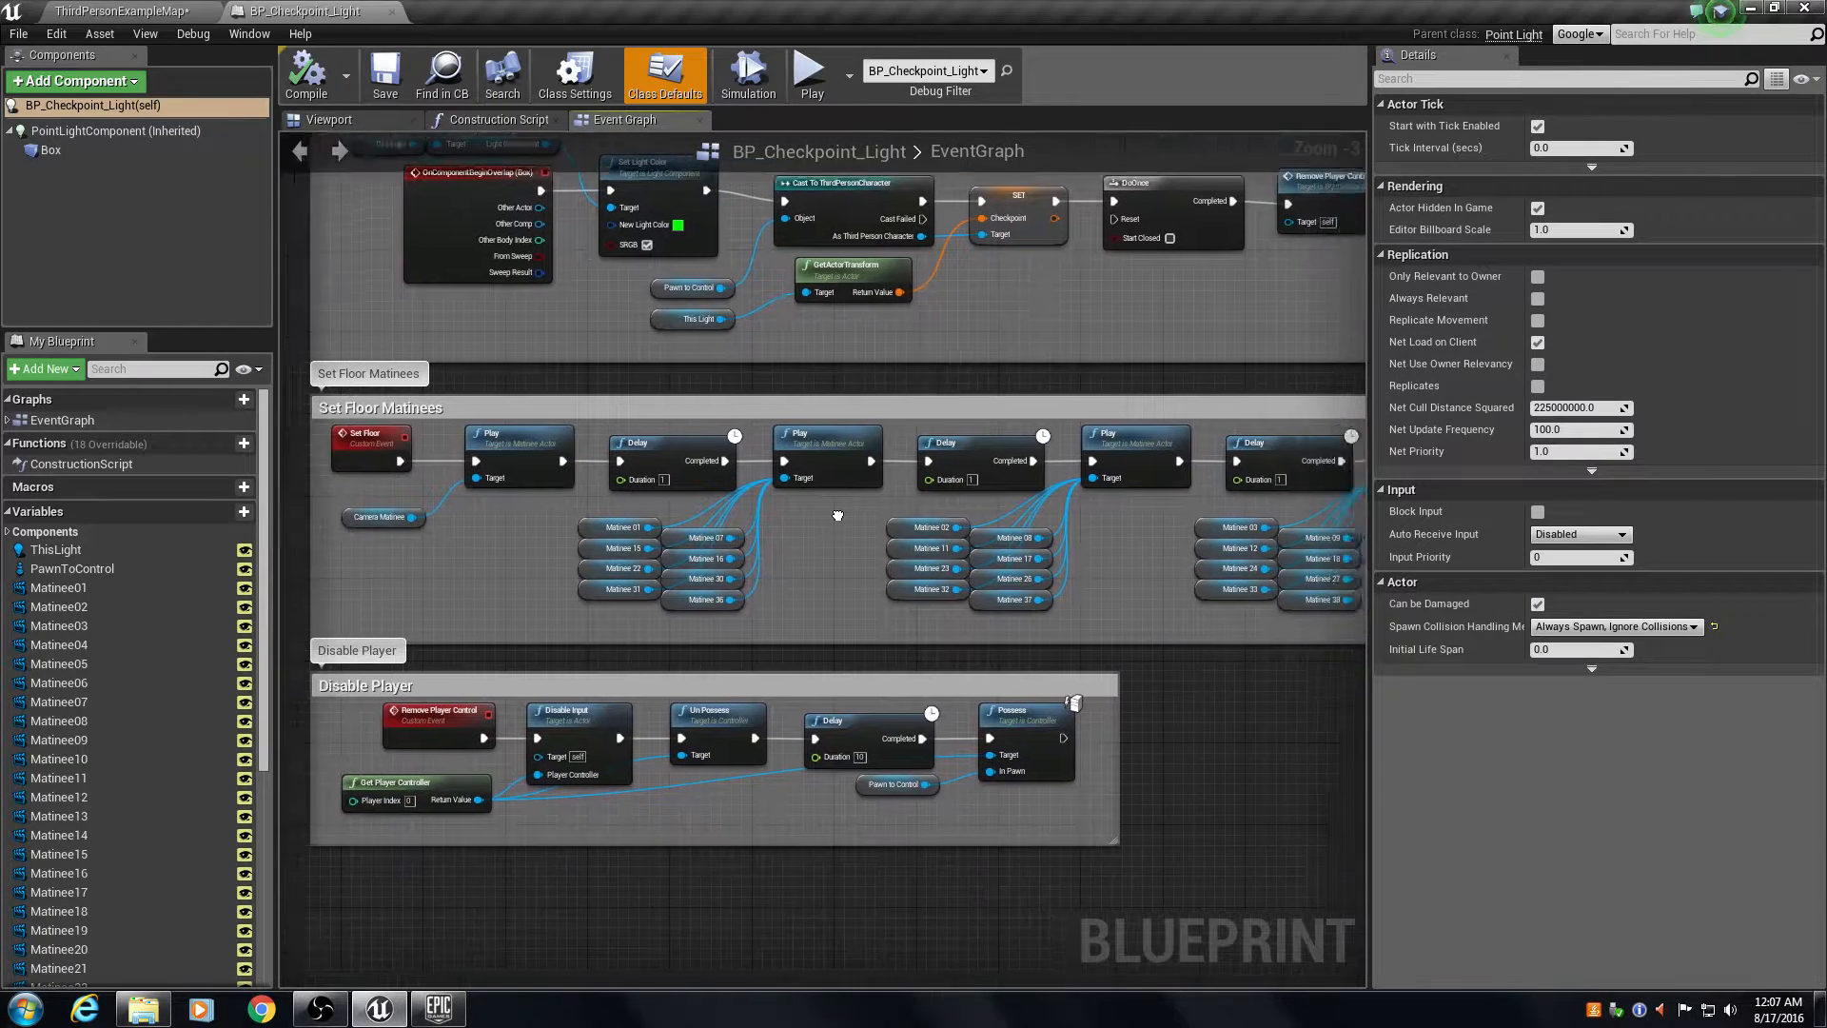
{"action": "left_click_drag", "start_coordinate": [836, 516], "coordinate": [836, 460]}
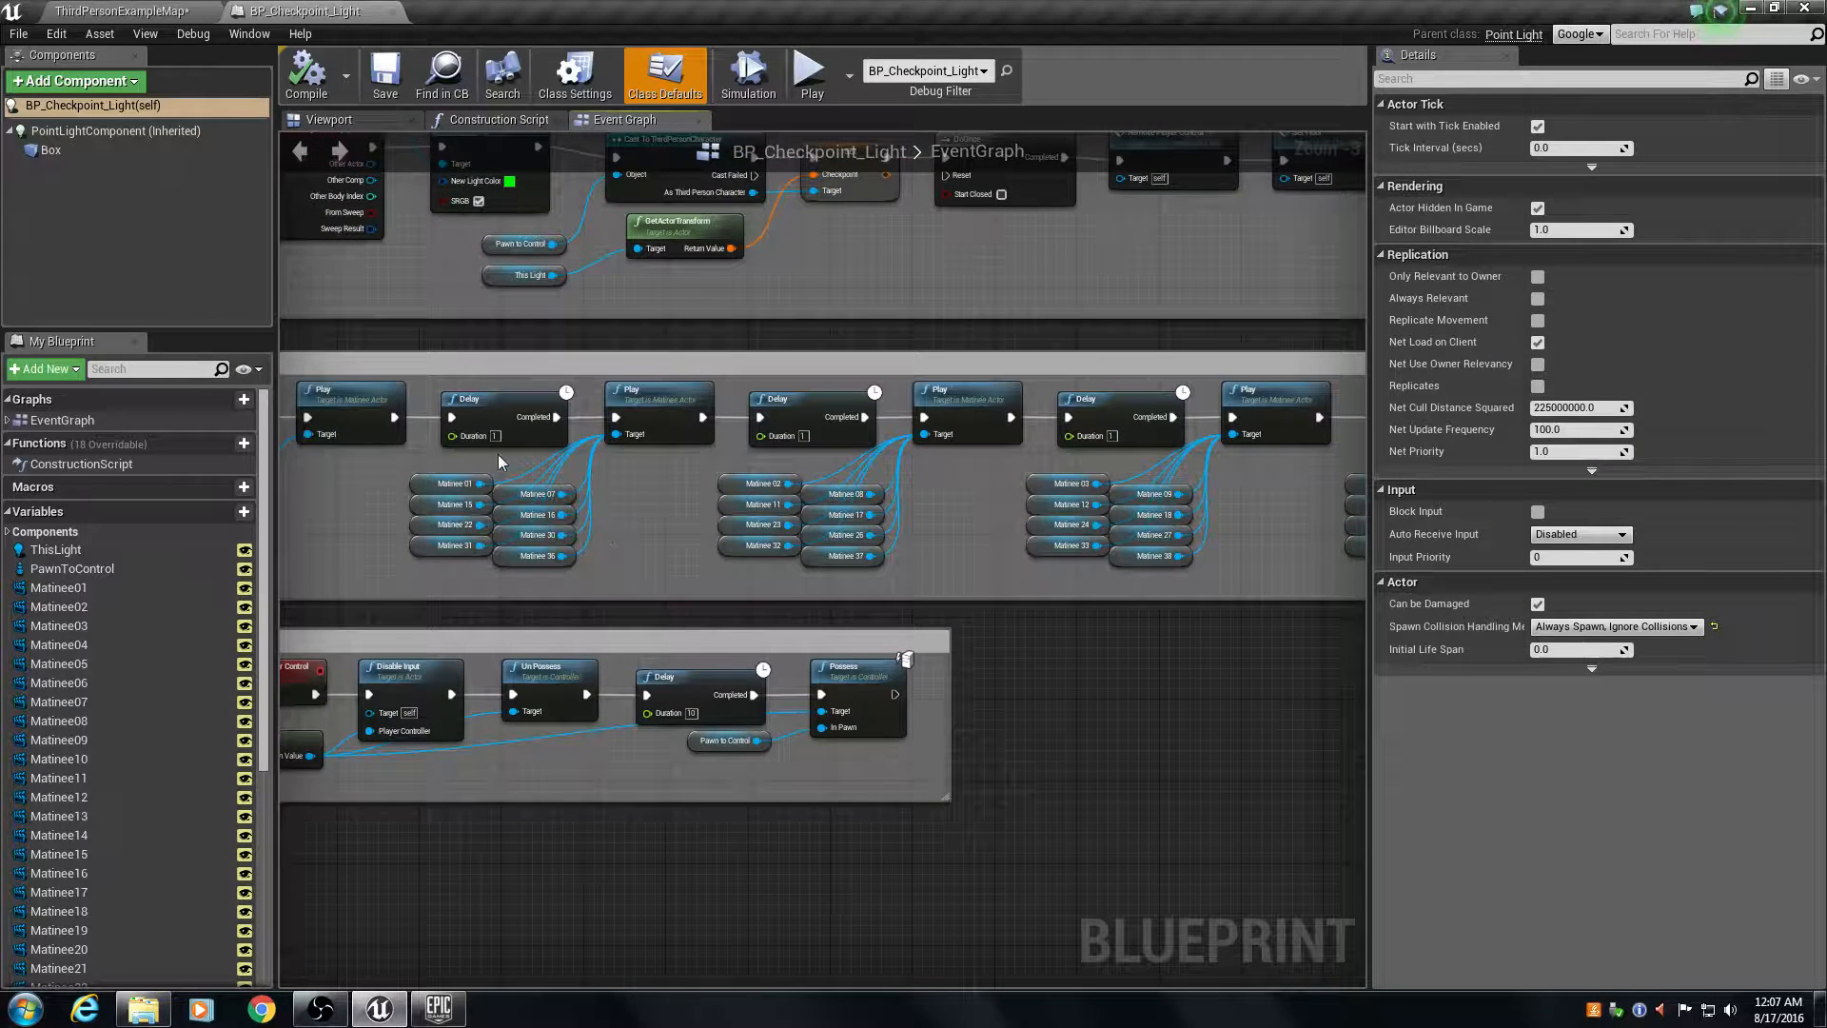
{"action": "mouse_move", "coordinate": [592, 542]}
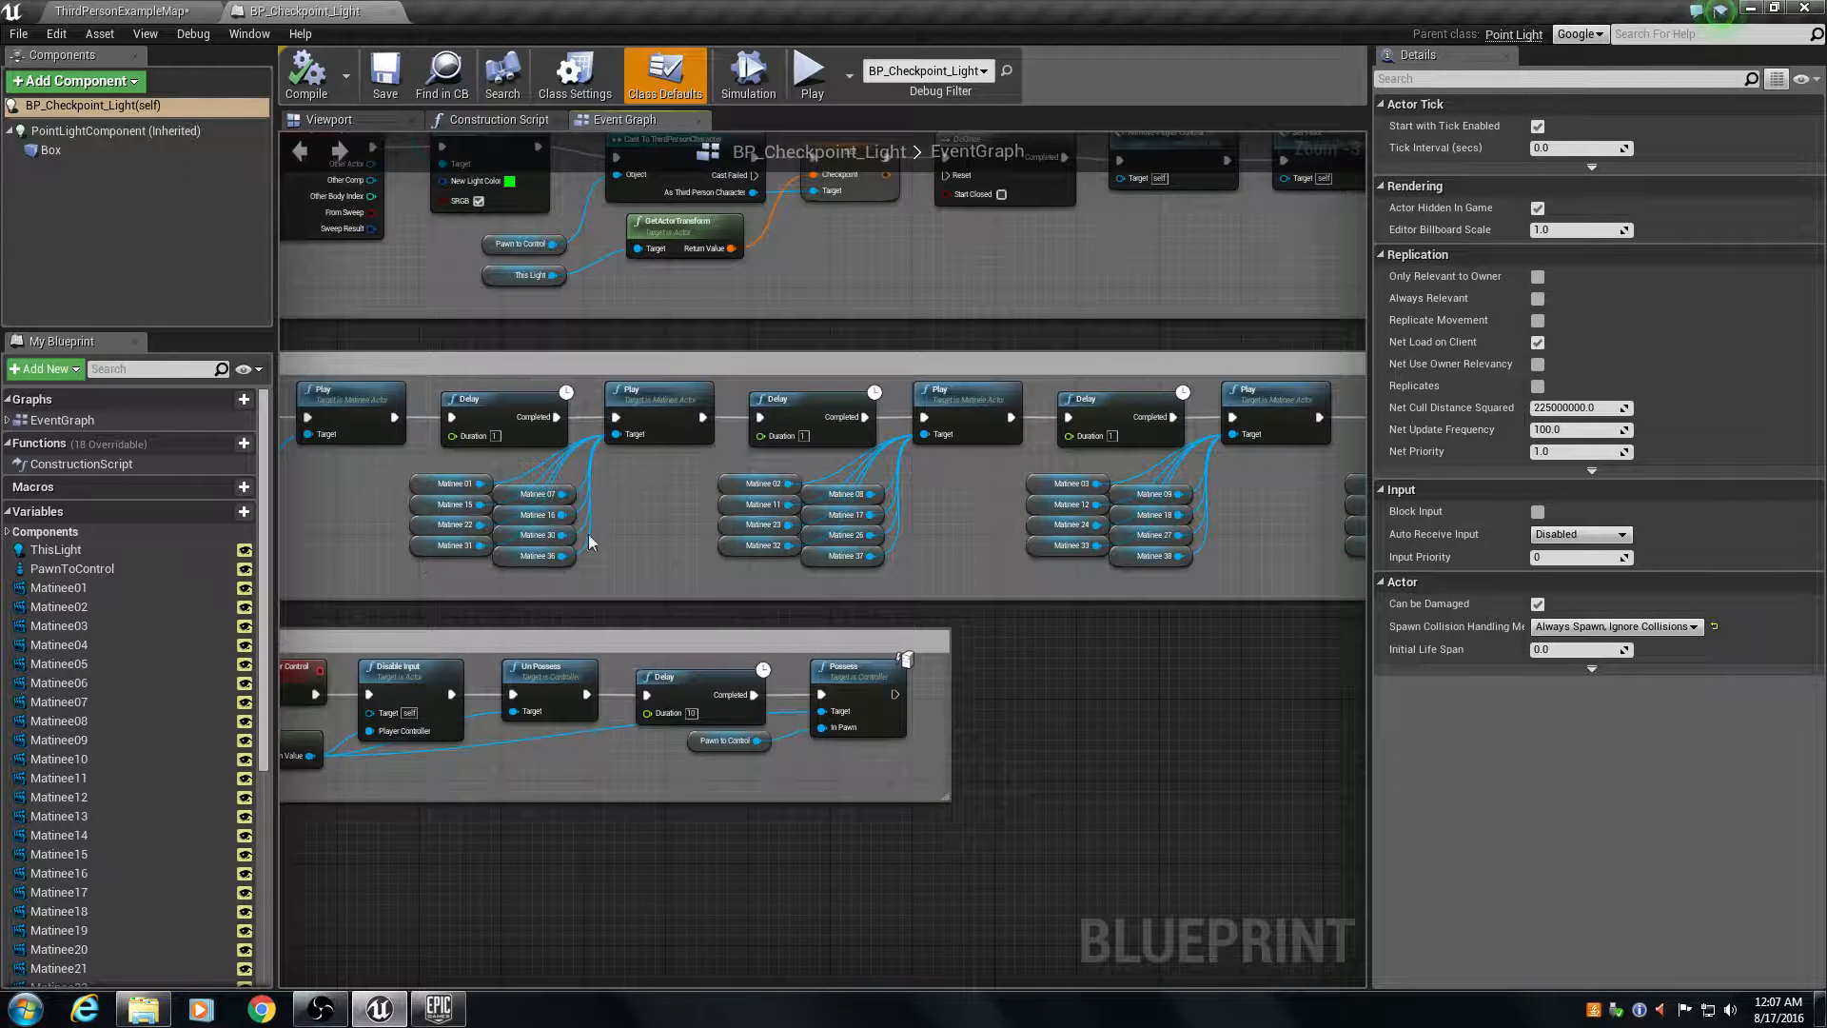
{"action": "mouse_move", "coordinate": [452, 545]}
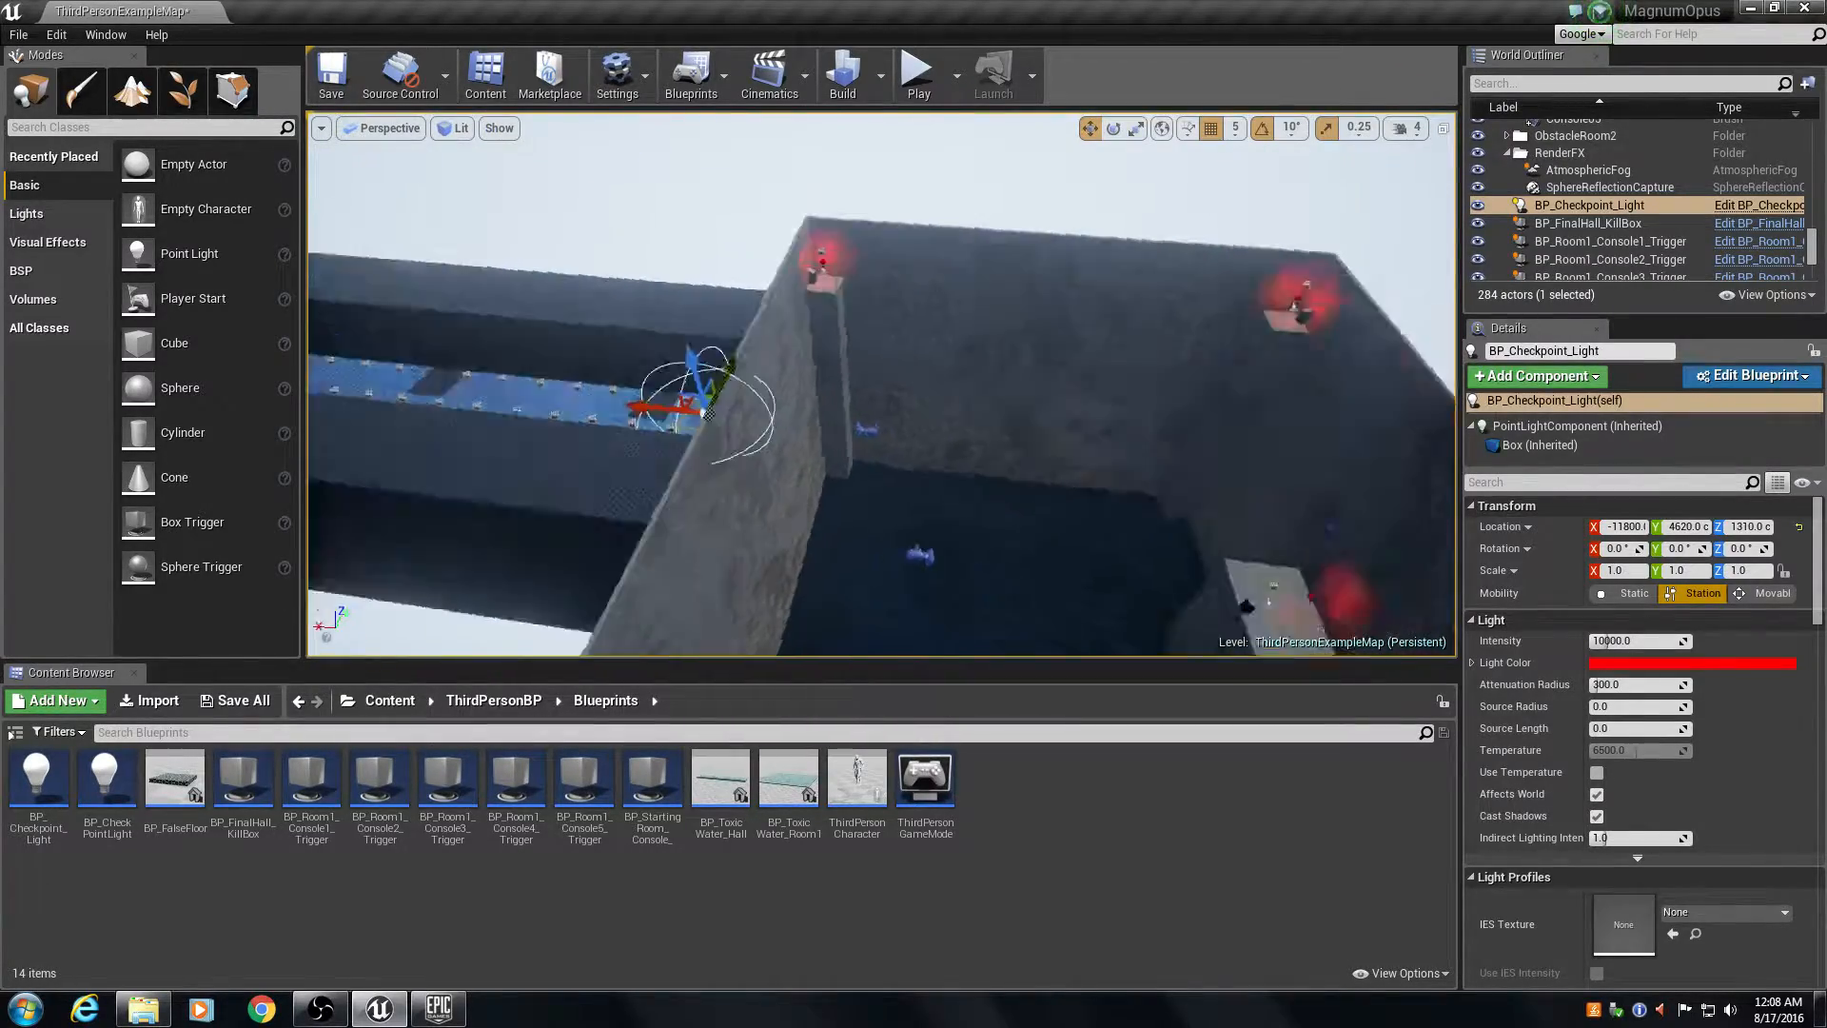
{"action": "left_click", "coordinate": [918, 72]}
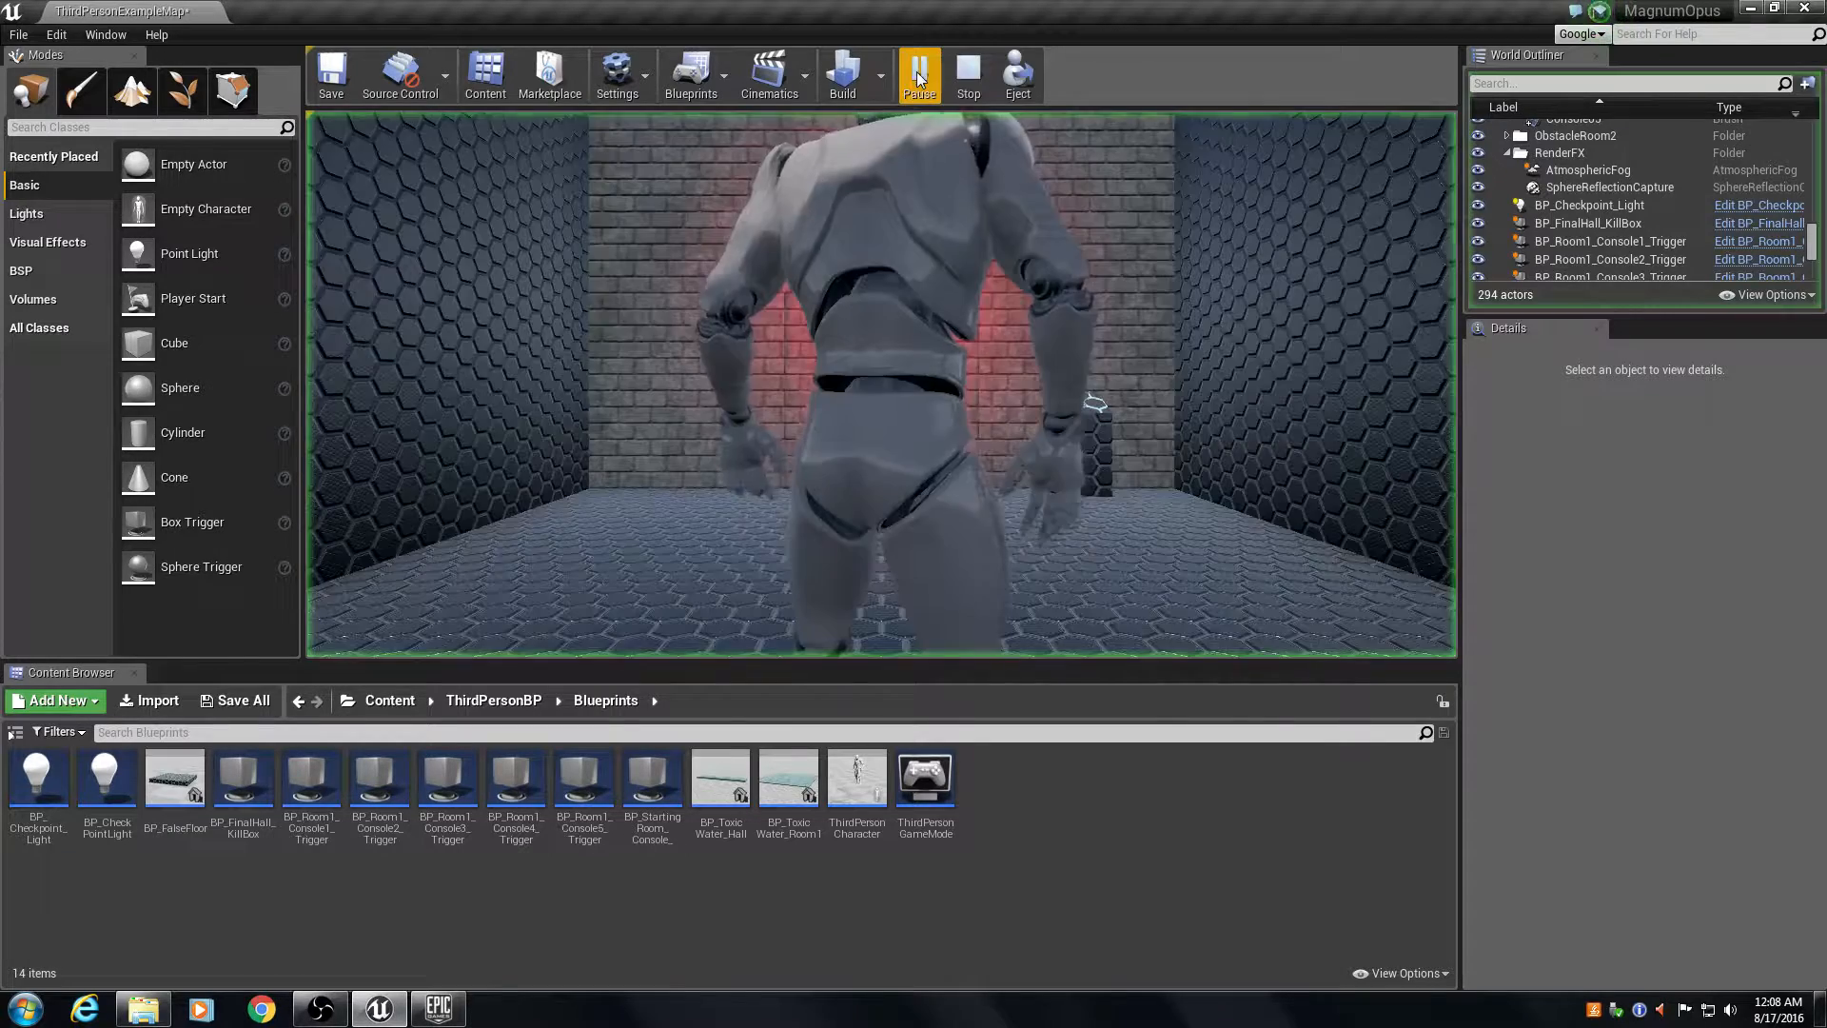
{"action": "left_click", "coordinate": [920, 73]}
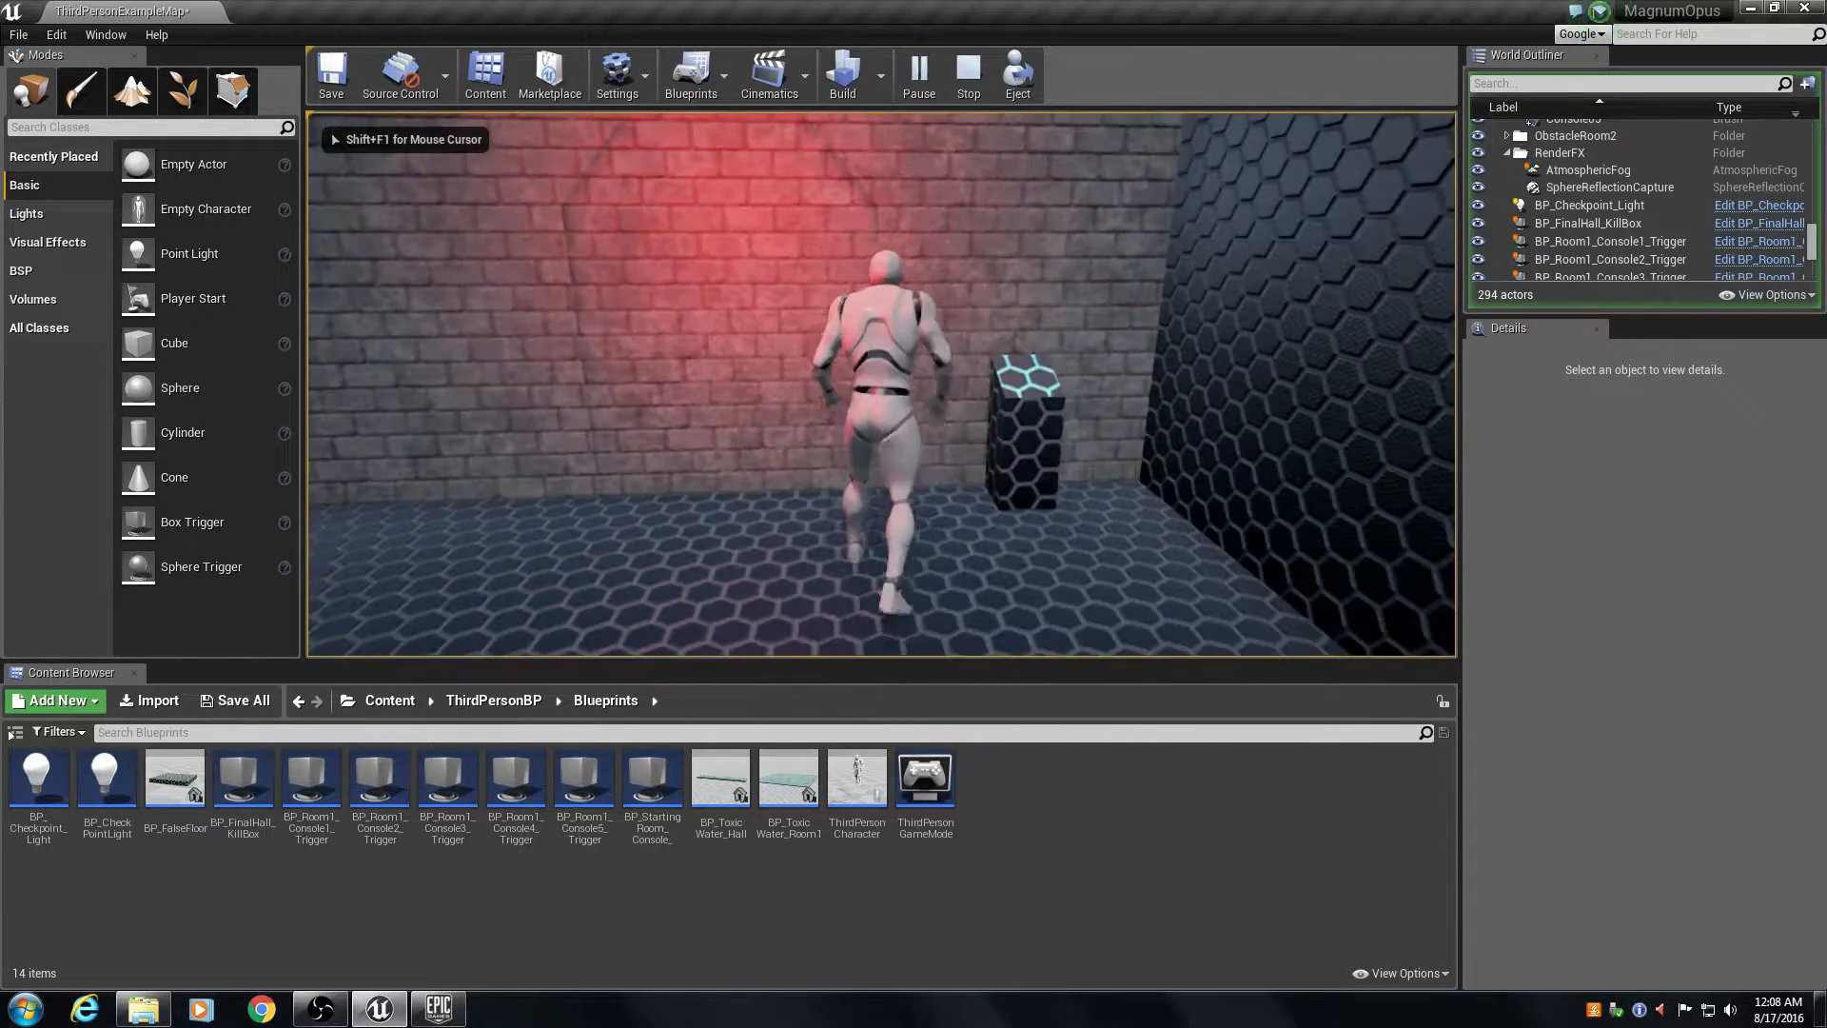